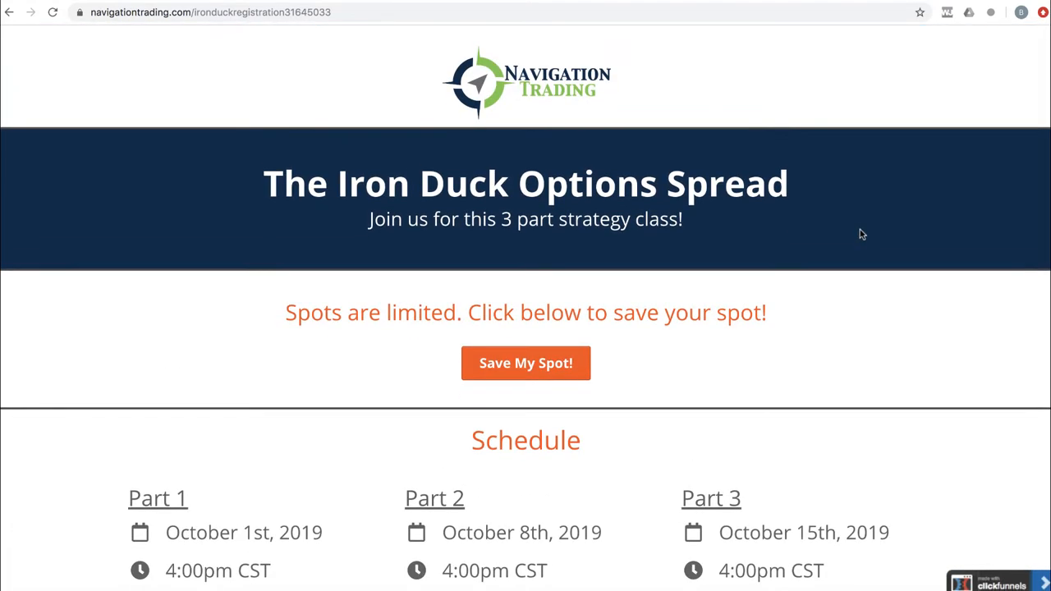
mouse_move(690, 414)
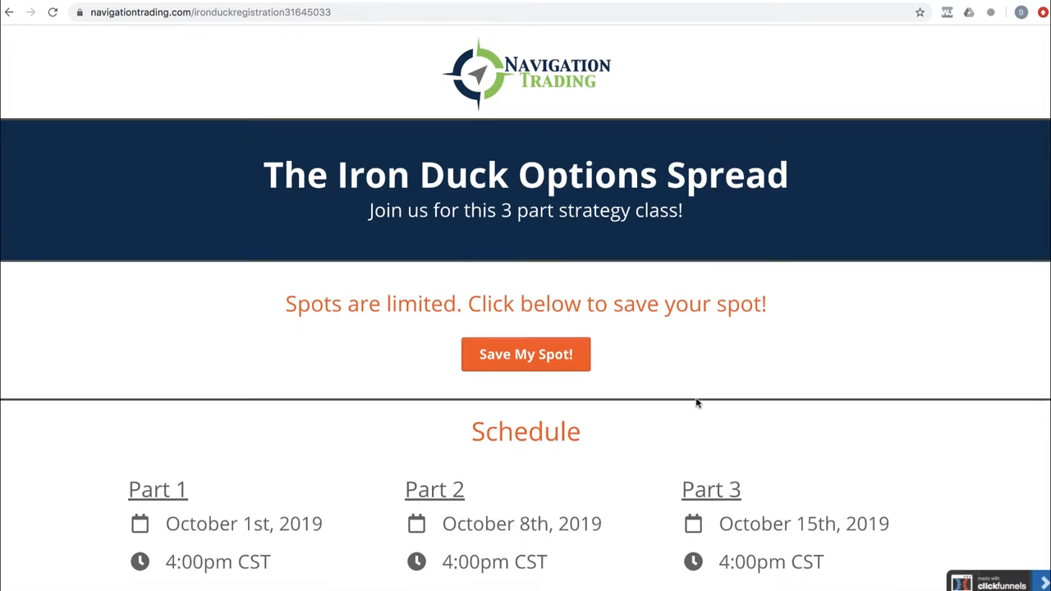
Step: Read the 'Who got caught being HOT this week?' post, highlight the member's name, and close it
double_click(209, 523)
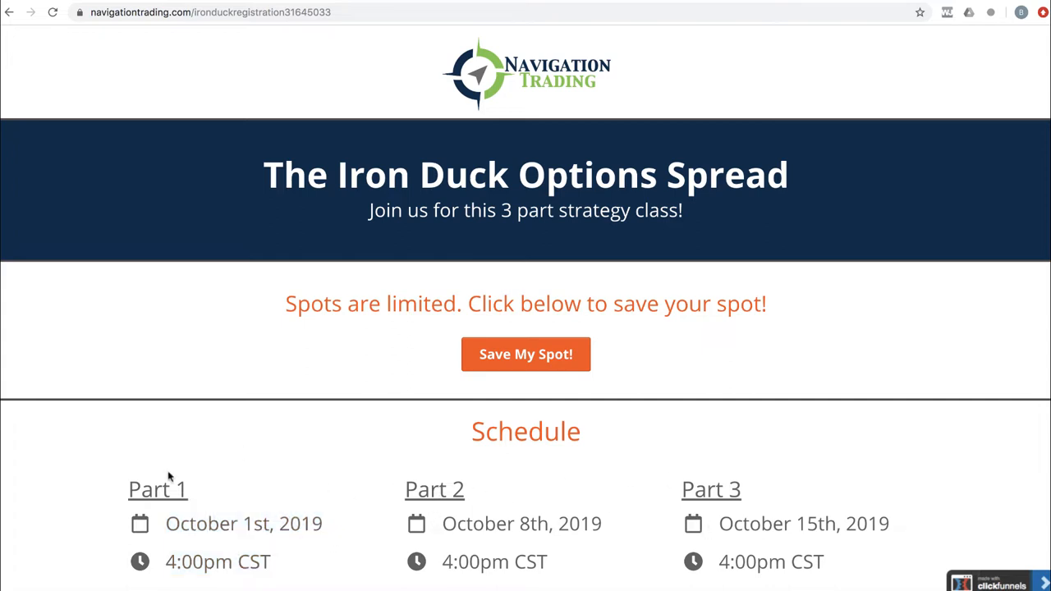
mouse_move(212, 521)
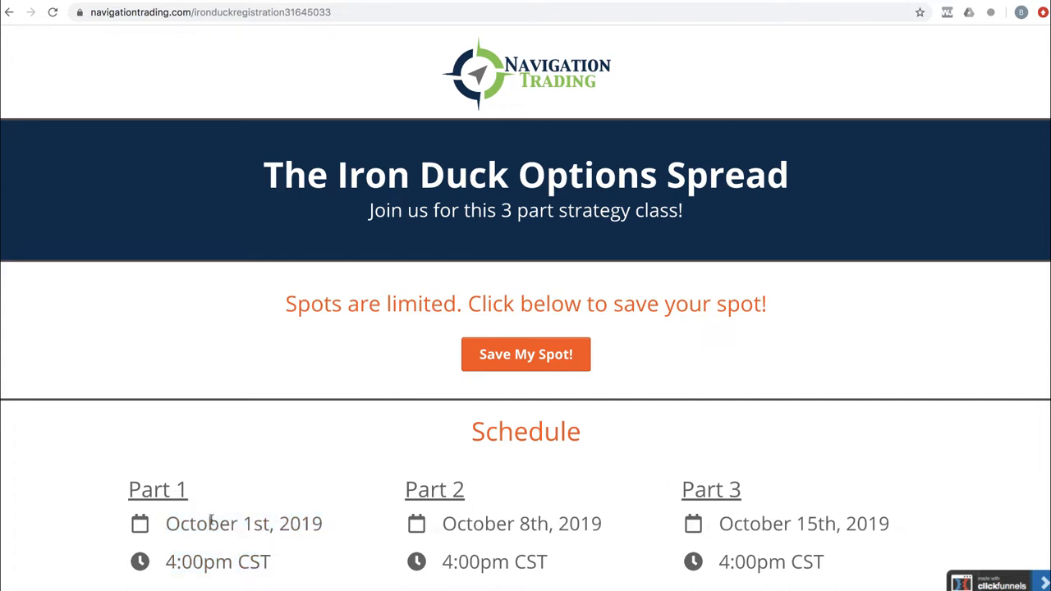
double_click(201, 524)
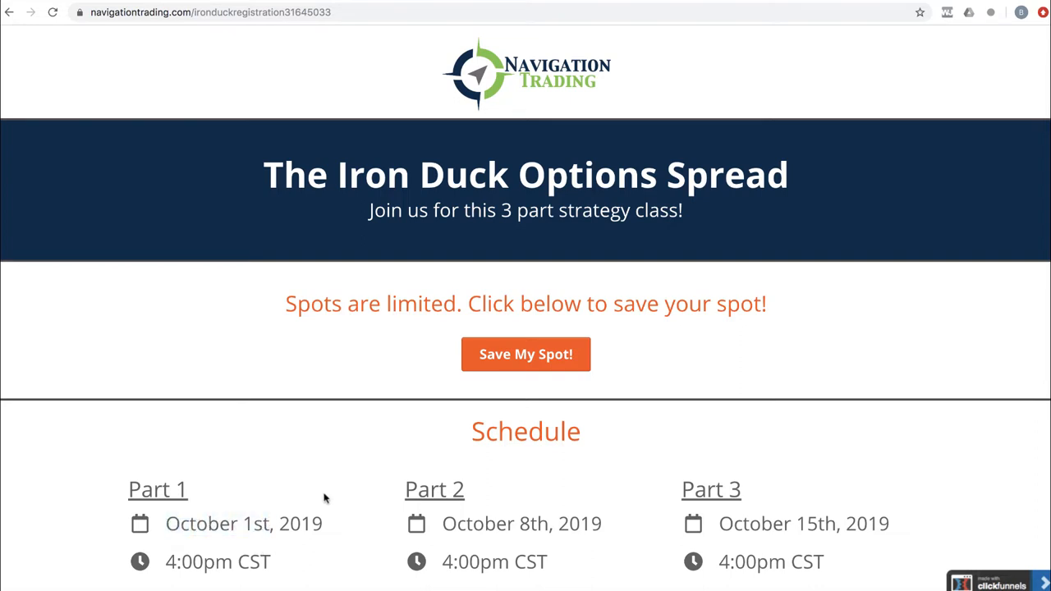
mouse_move(197, 107)
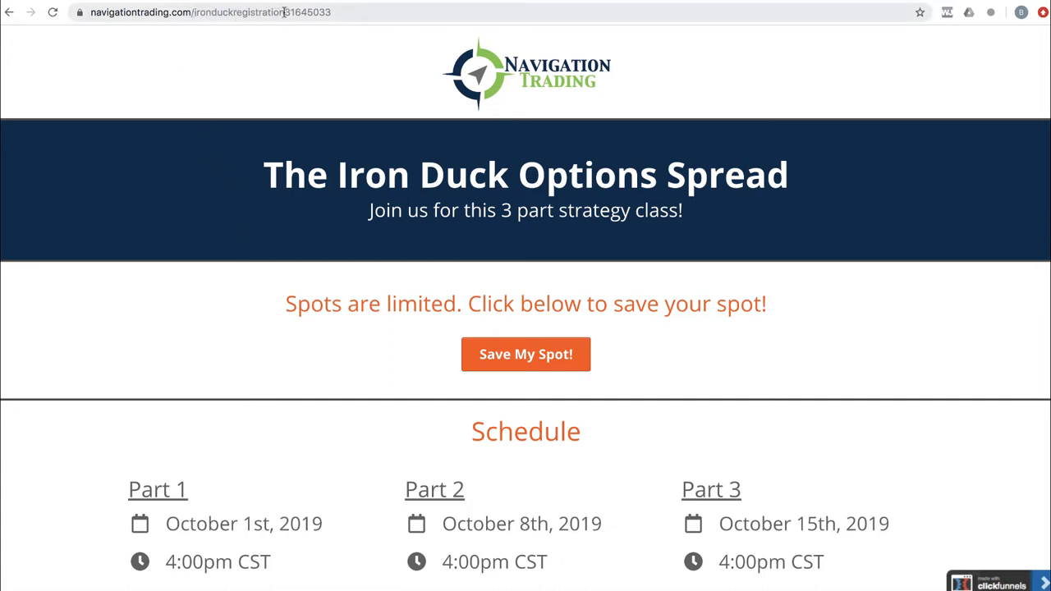
mouse_move(311, 283)
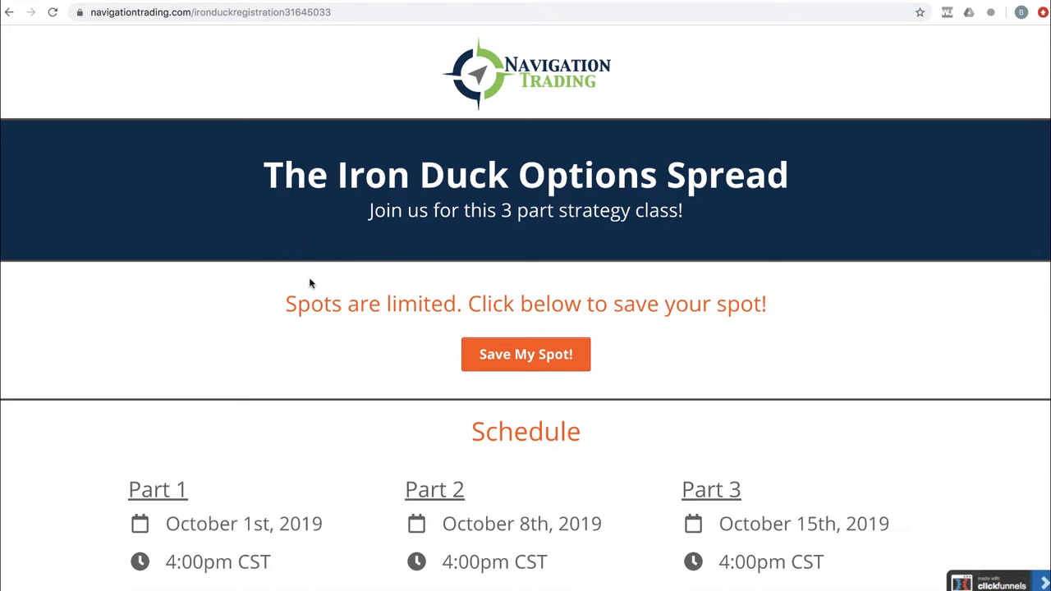
mouse_move(320, 298)
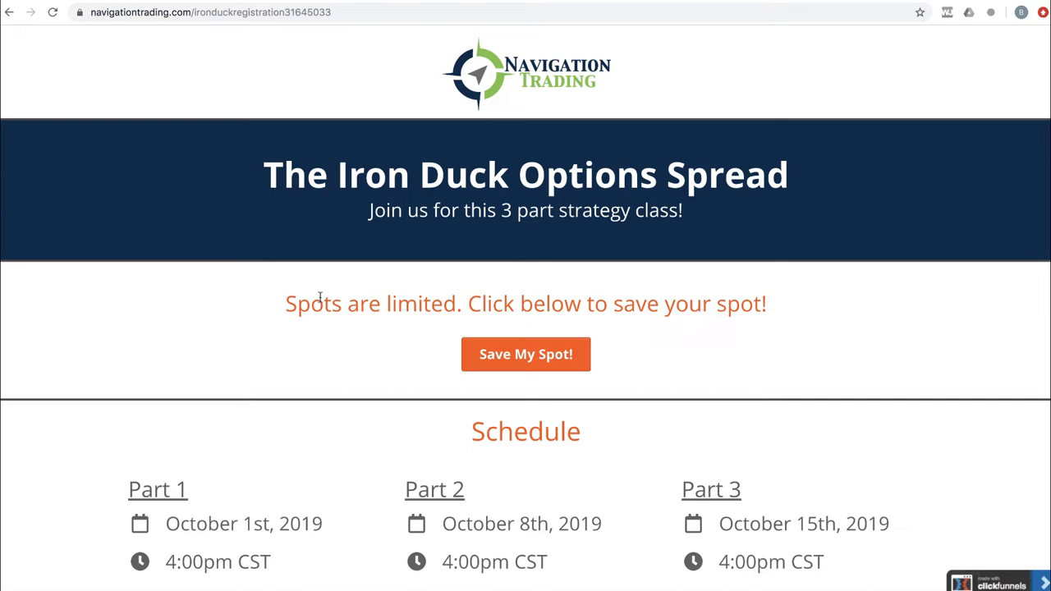
mouse_move(139, 263)
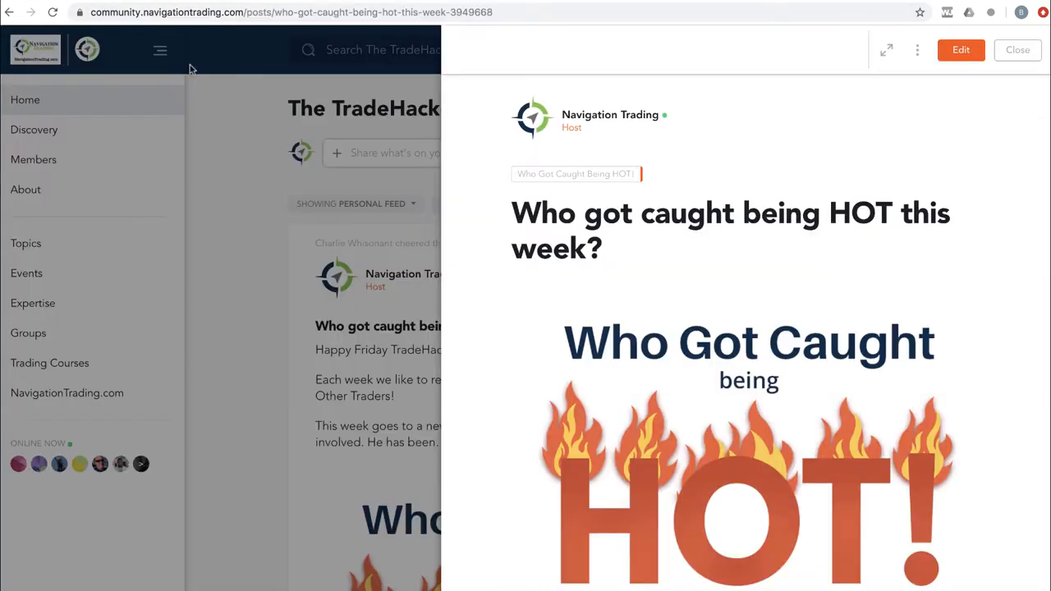
scroll(down, 3)
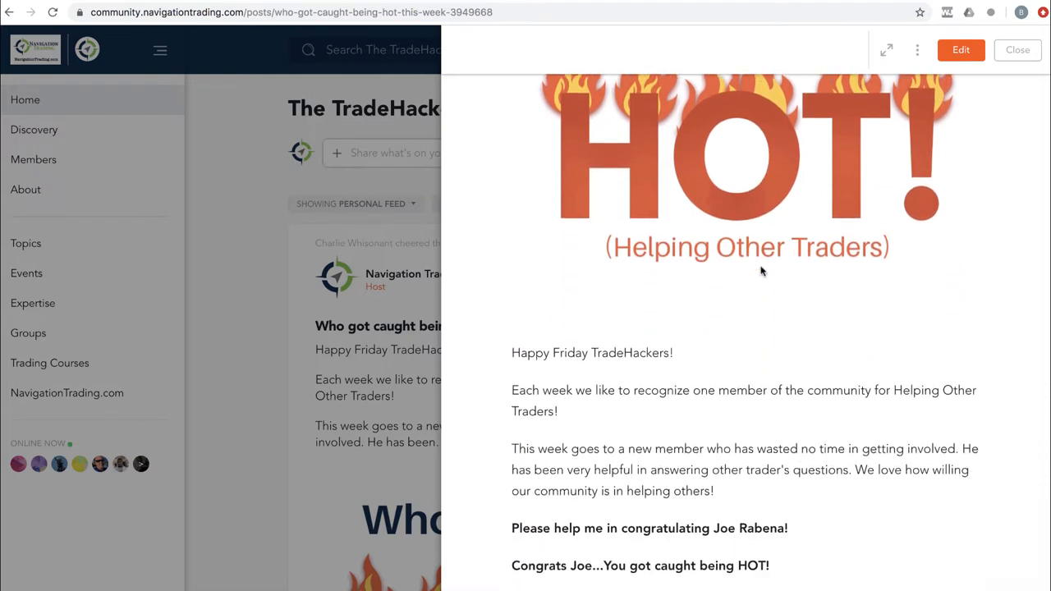
scroll(down, 3)
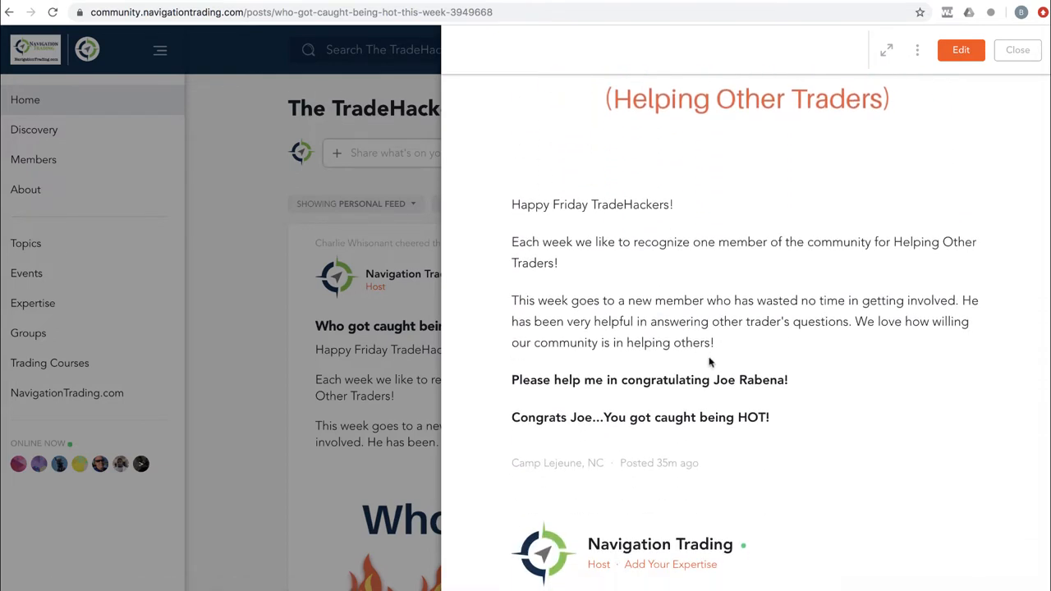
double_click(747, 380)
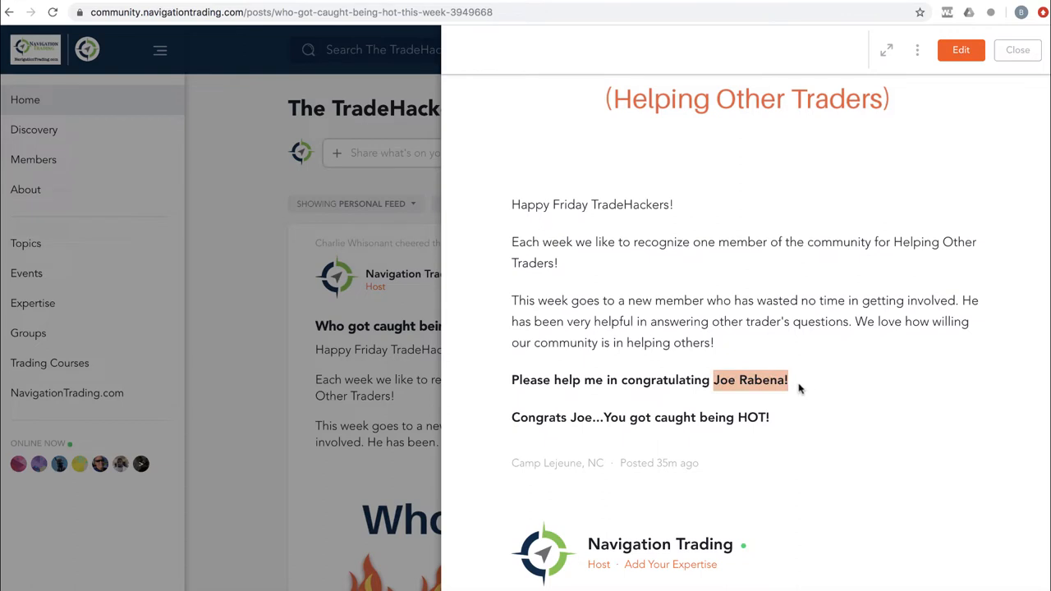
mouse_move(811, 392)
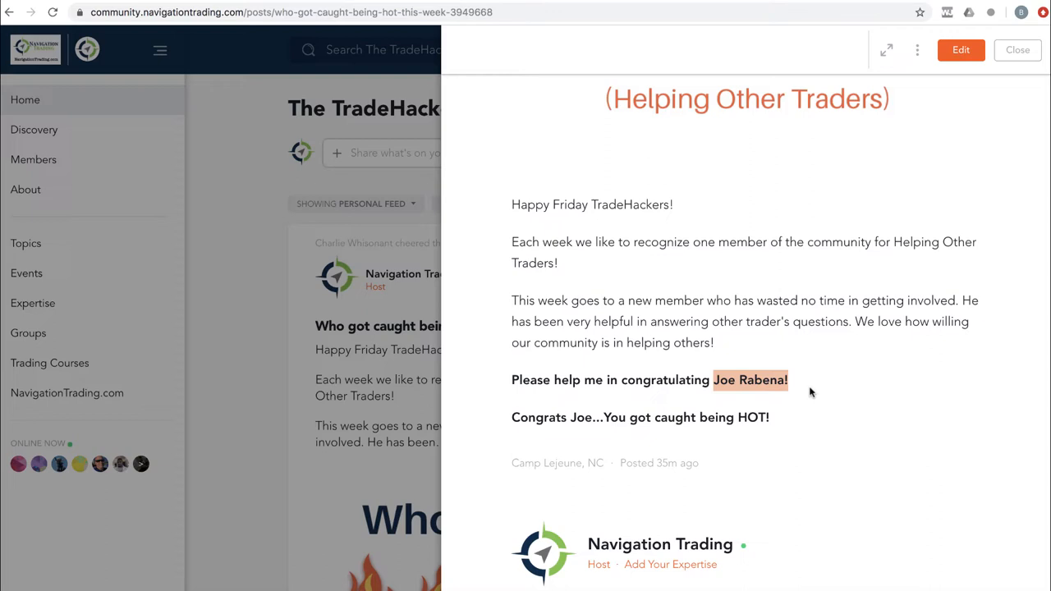
mouse_move(829, 354)
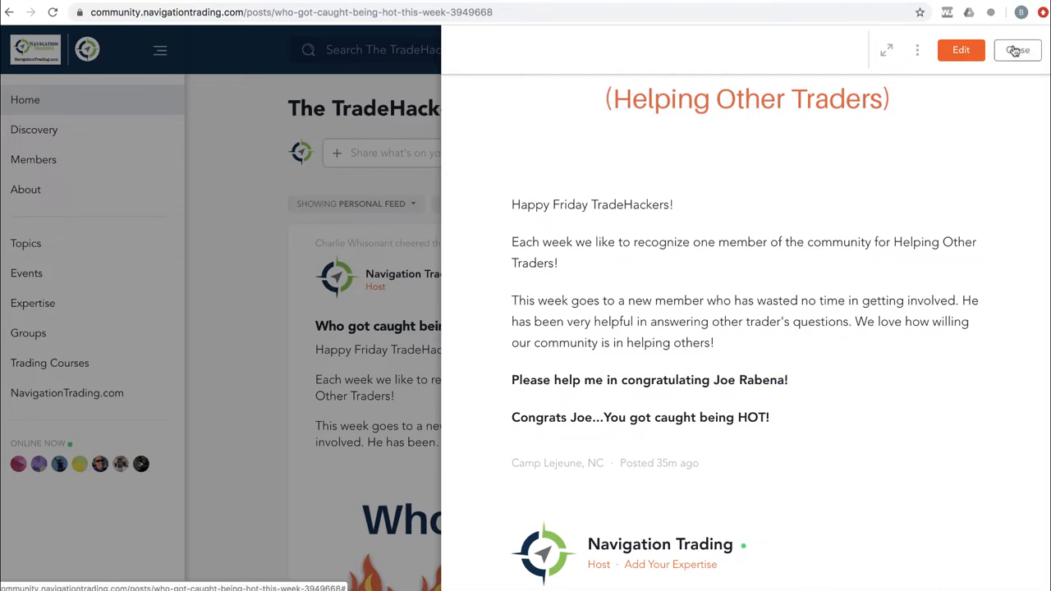
click(1018, 50)
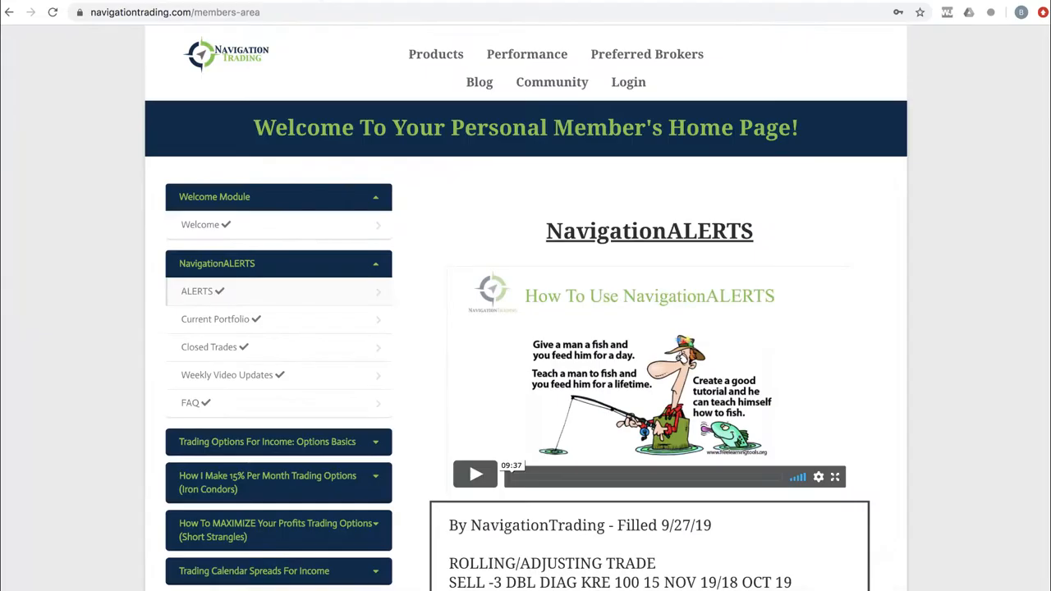
Step: Scroll NavigationALERTS to the 9/23/19 SELL -1 STRANGLE /6B alert and highlight /6B
scroll(down, 3)
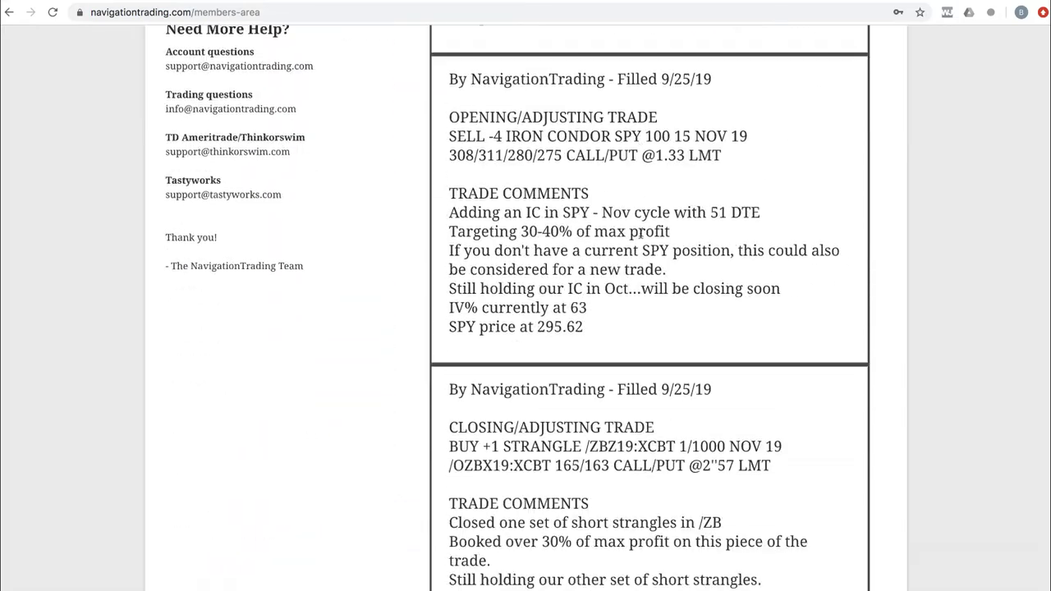
scroll(down, 3)
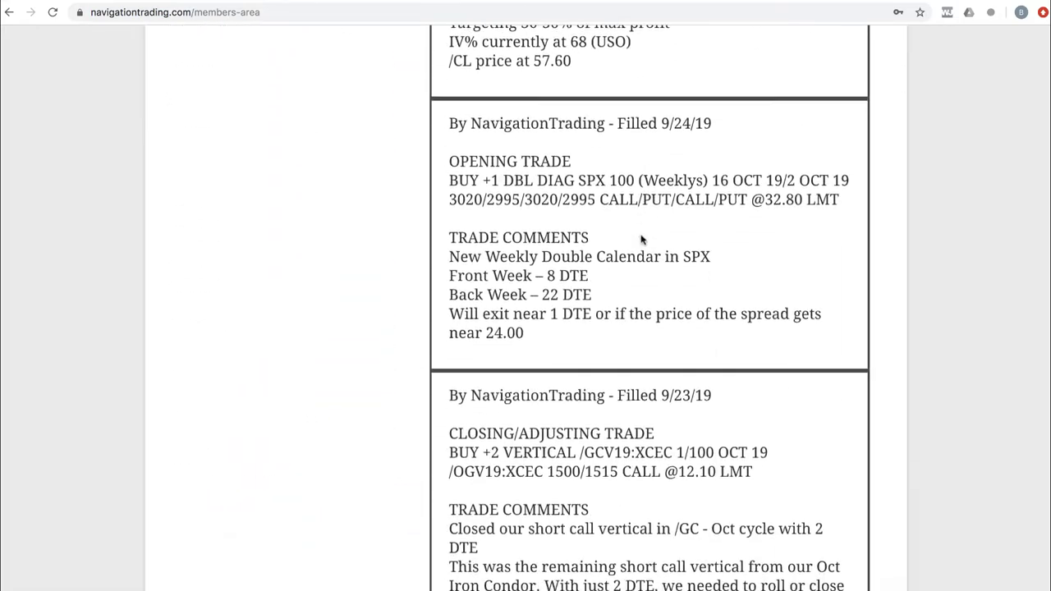
scroll(down, 3)
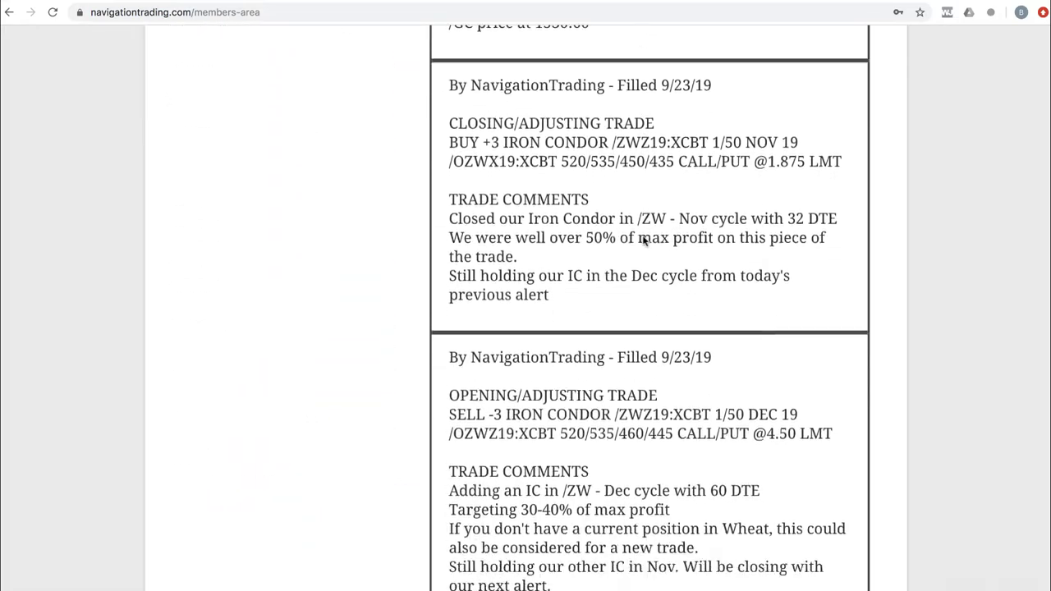
scroll(down, 3)
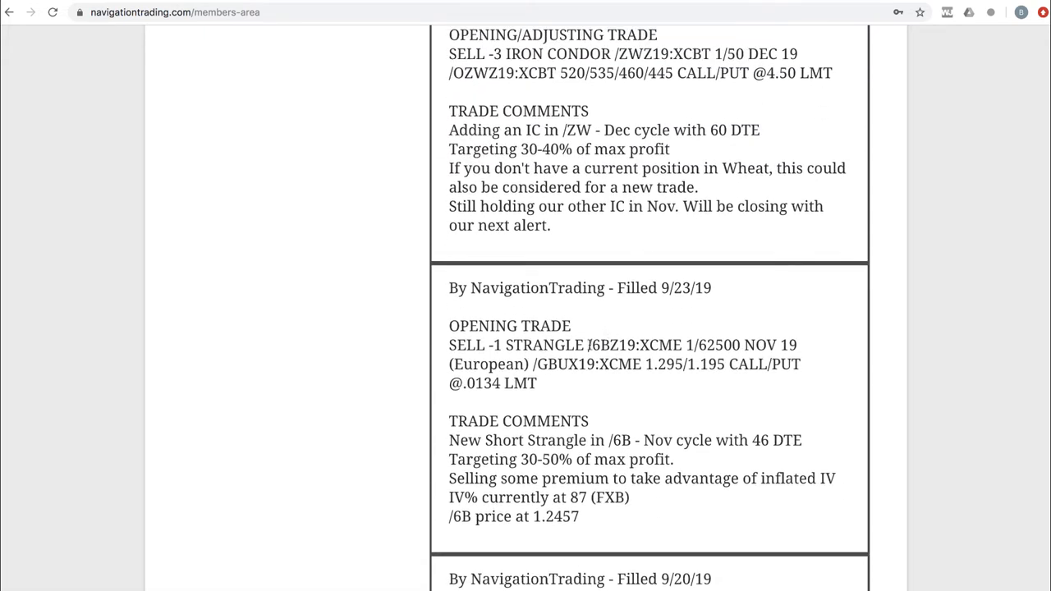
double_click(603, 345)
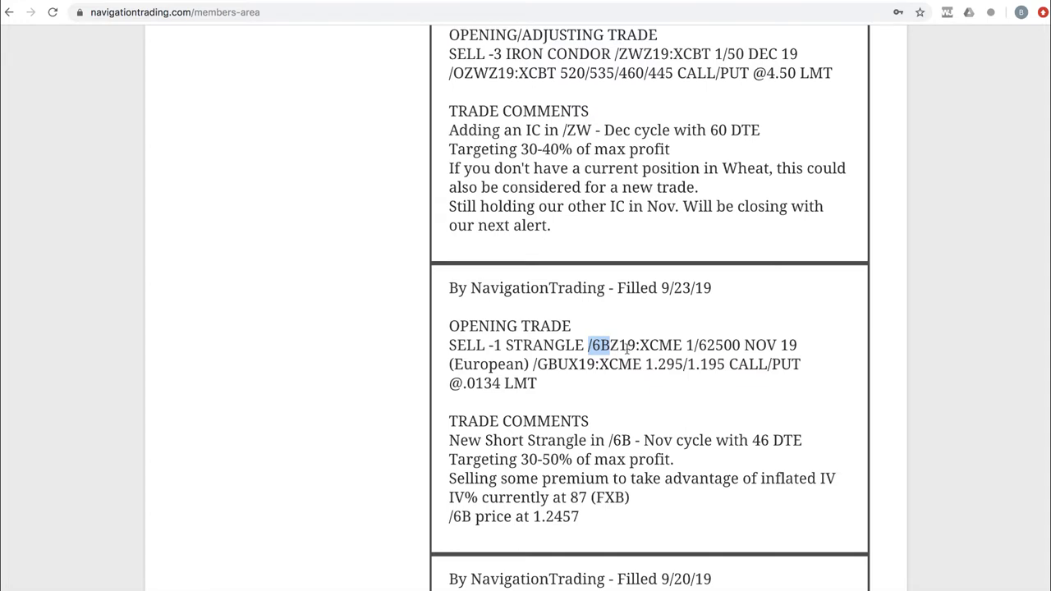
mouse_move(663, 407)
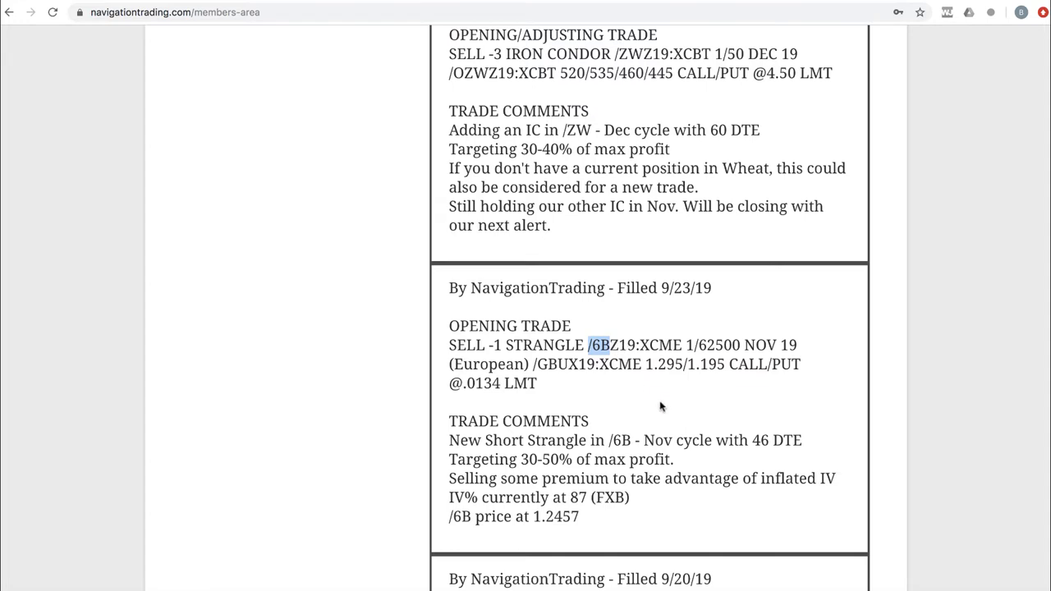
mouse_move(688, 428)
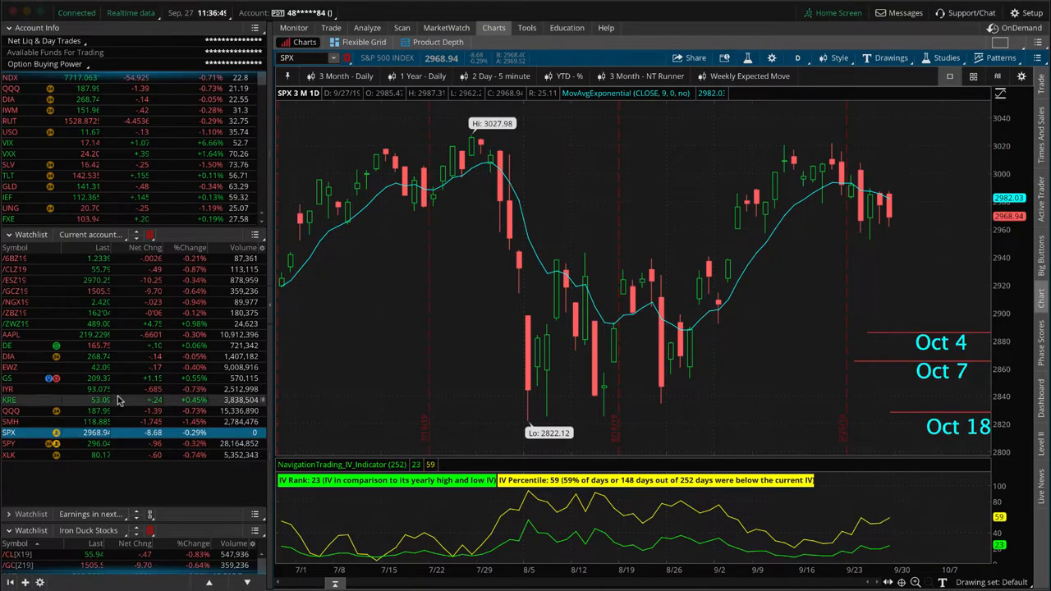
Step: Show the /6BZ19 short strangle's Risk Profile with its put and call legs in Analyze
click(15, 259)
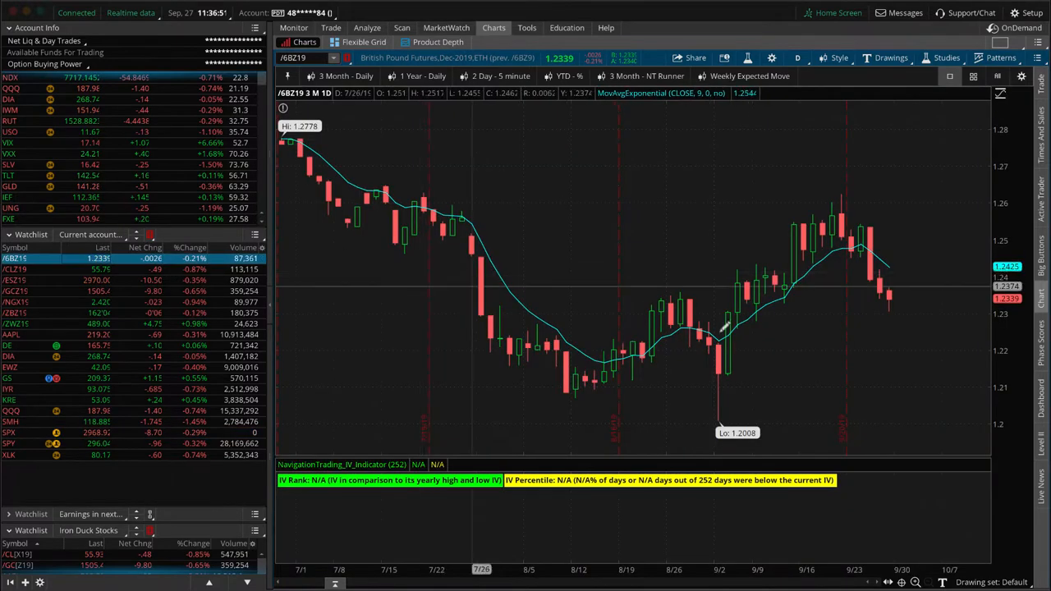
mouse_move(896, 279)
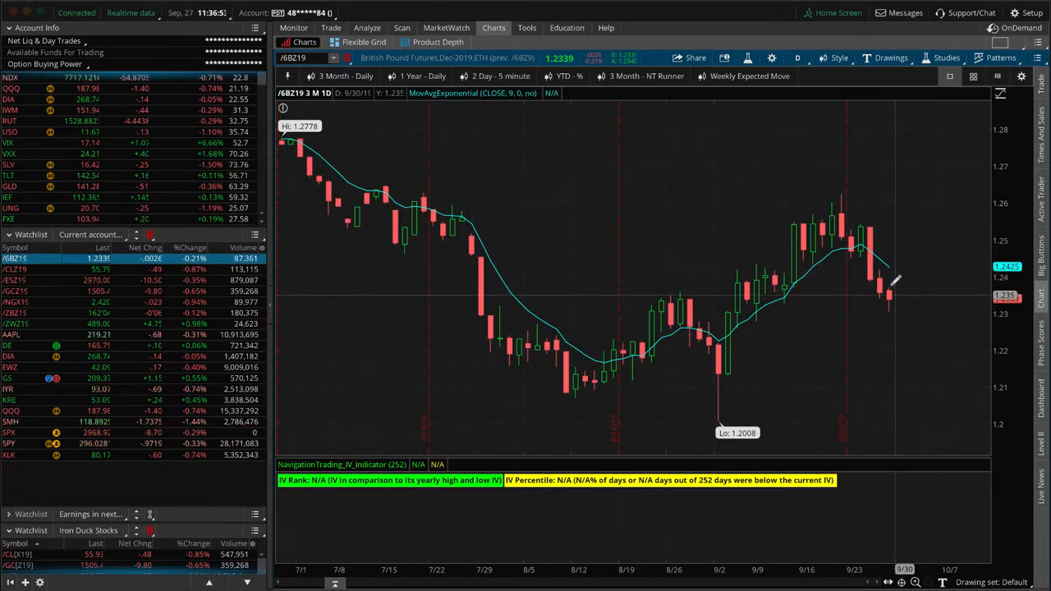
click(367, 27)
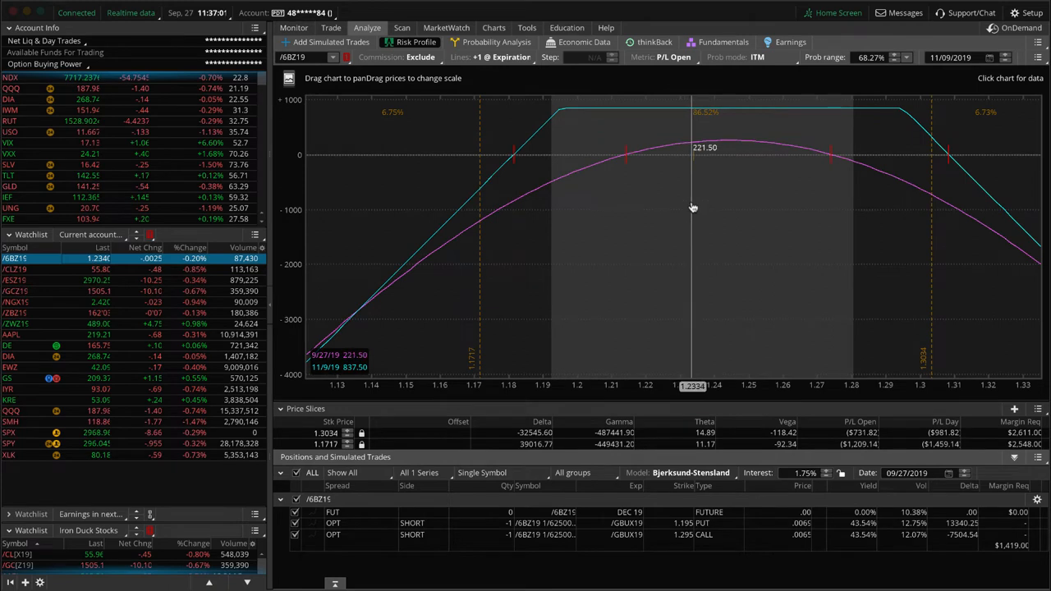
mouse_move(699, 194)
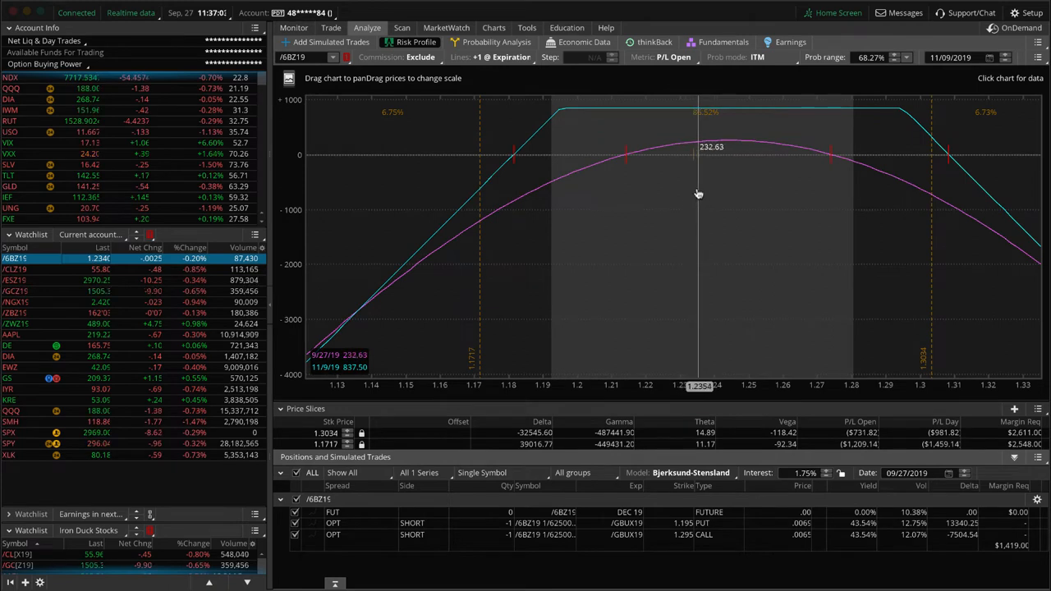
mouse_move(696, 195)
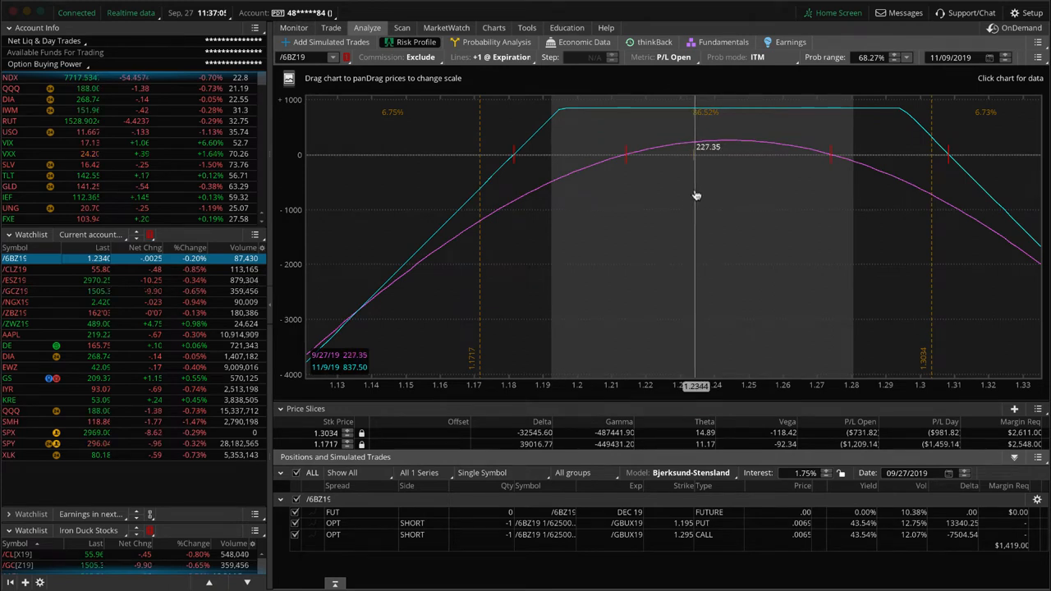
mouse_move(699, 176)
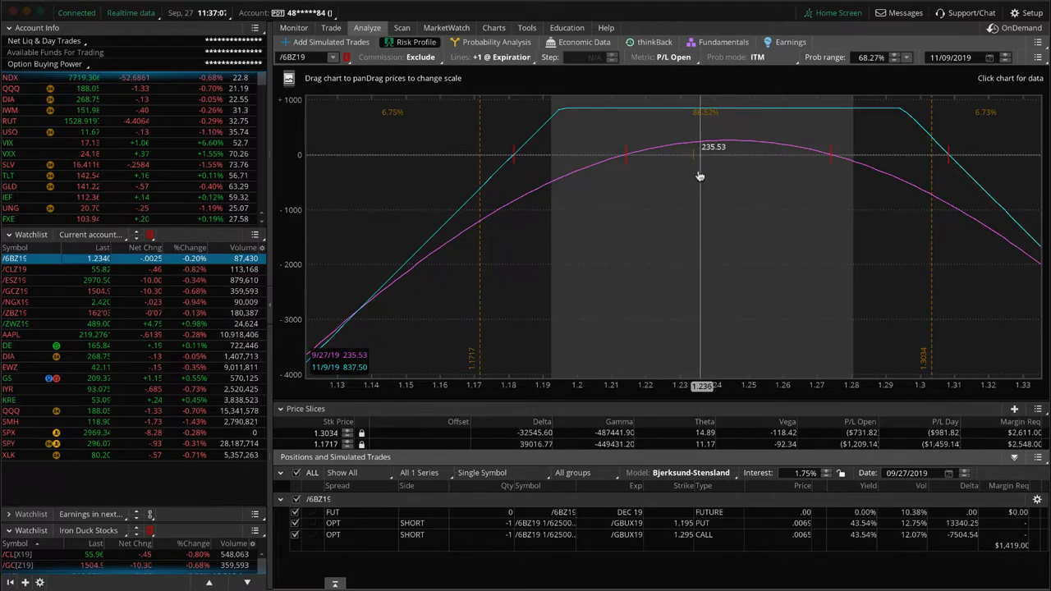
mouse_move(695, 182)
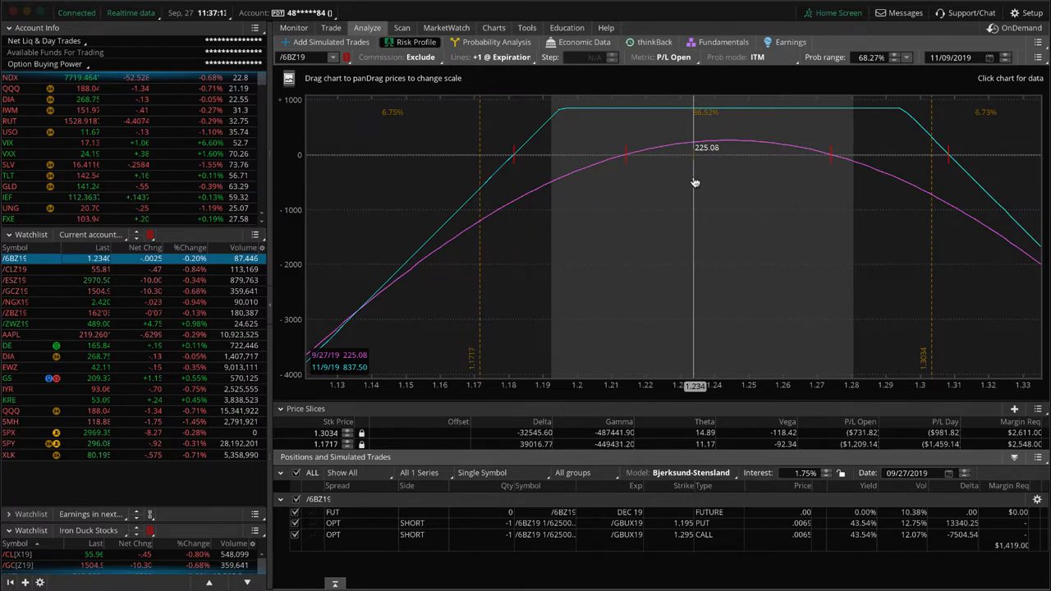
mouse_move(711, 159)
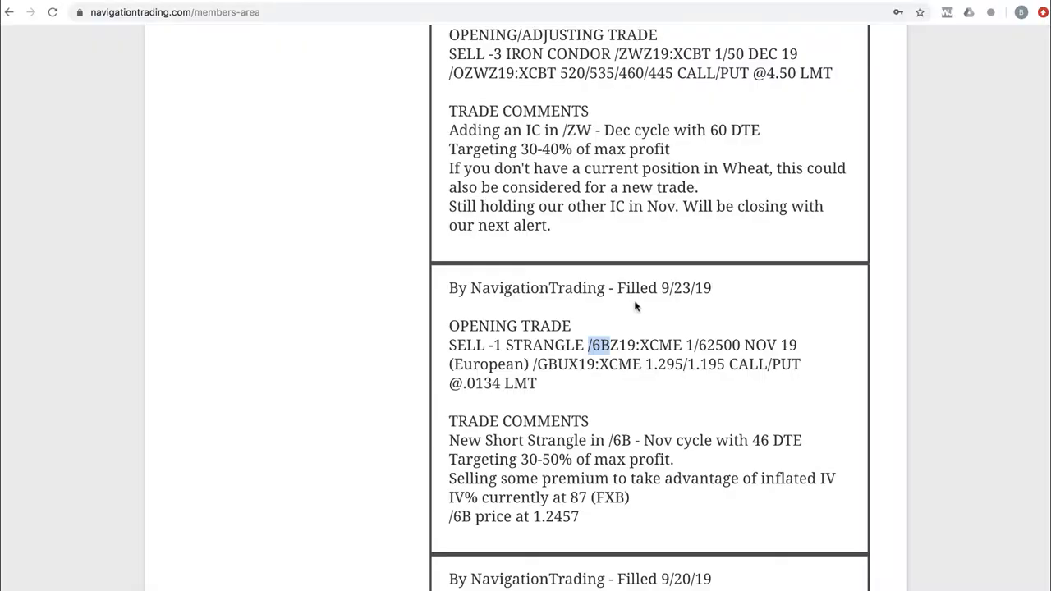
Step: Scroll up to the 9/23/19 /ZW November closing and December opening iron condor alerts
scroll(up, 3)
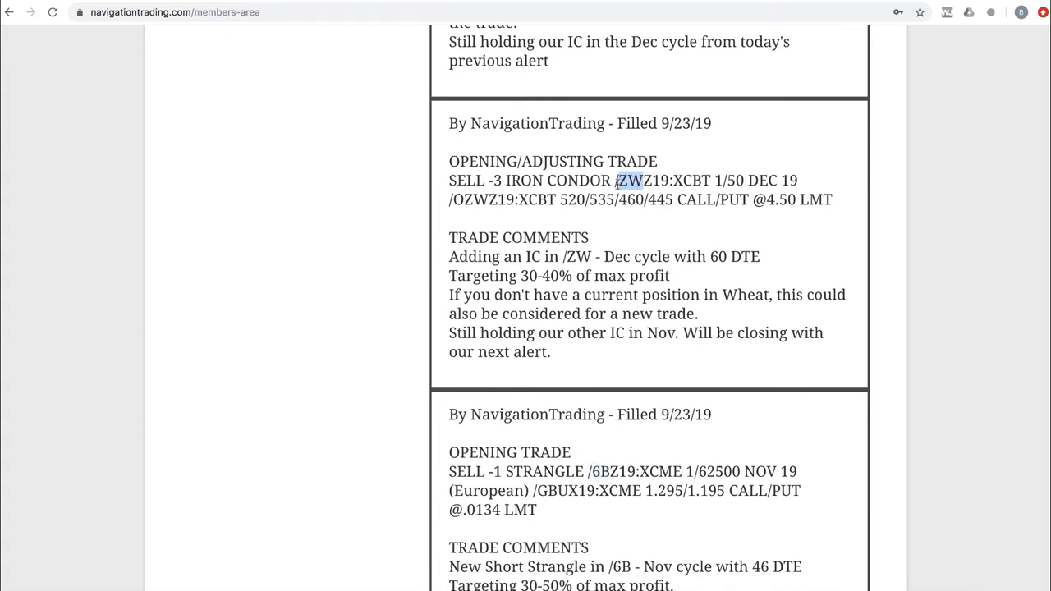
mouse_move(644, 280)
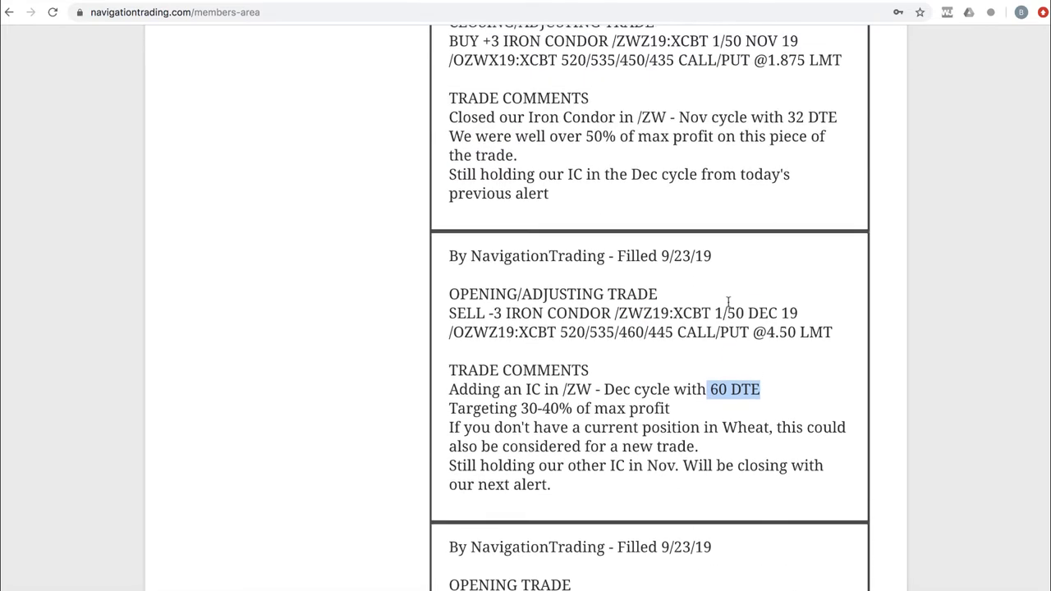
scroll(up, 3)
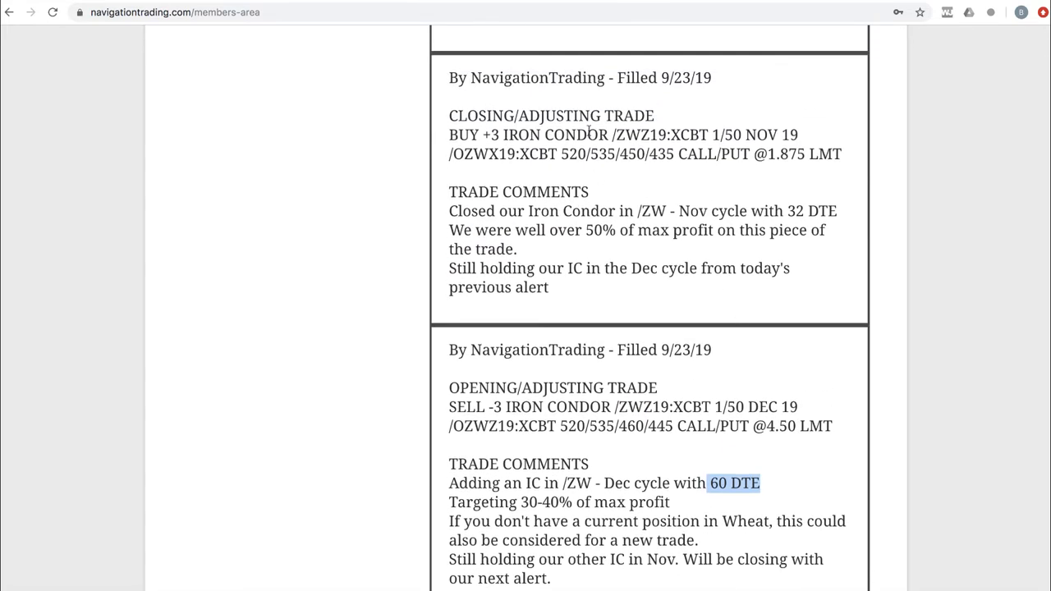
mouse_move(640, 160)
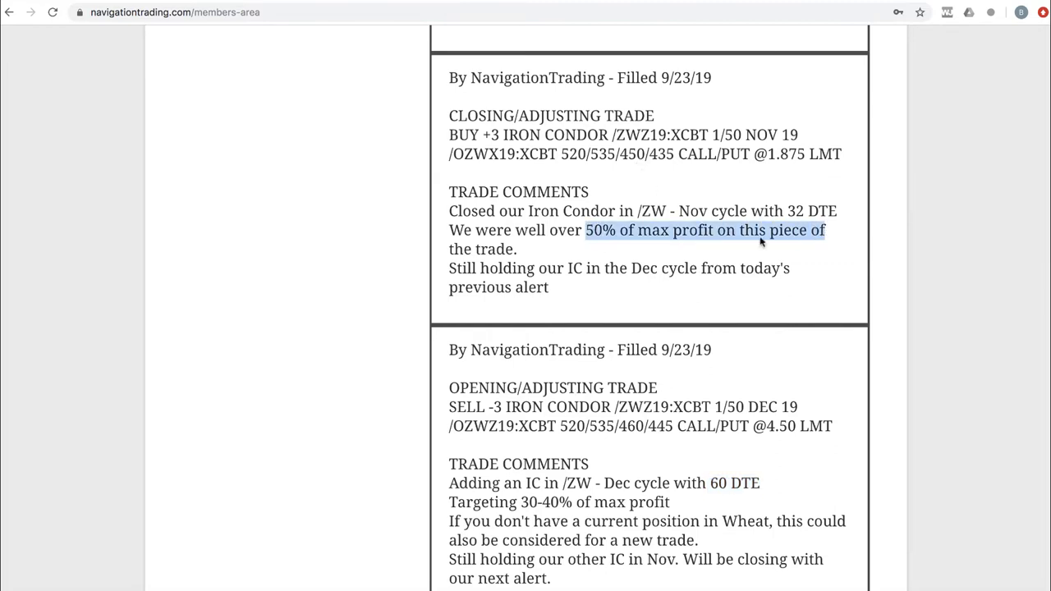
click(671, 261)
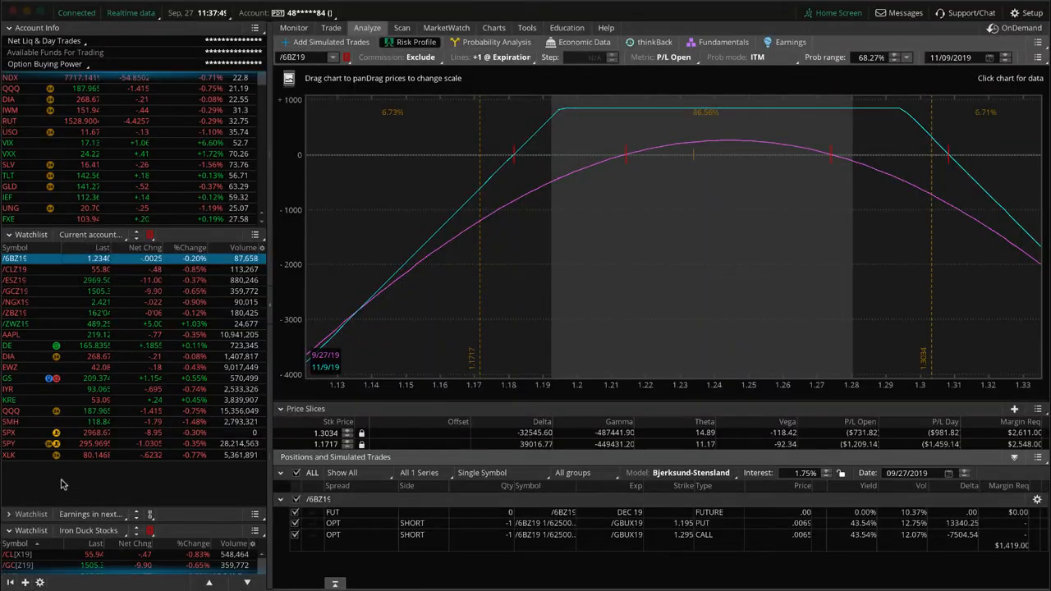
Step: Select /ZWZ19 to show the wheat iron condor with its four December legs
click(17, 324)
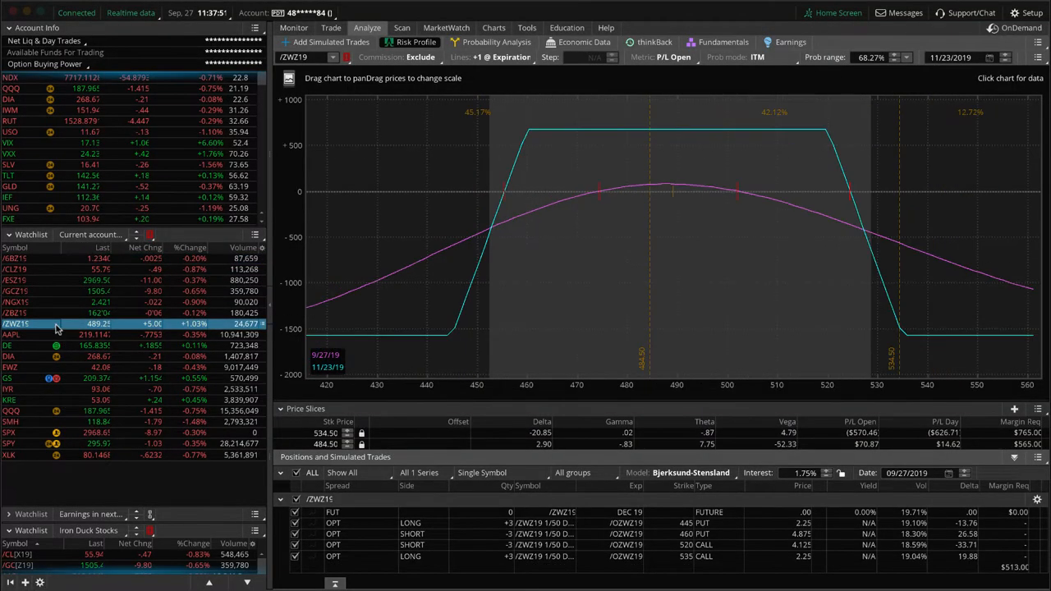
mouse_move(669, 301)
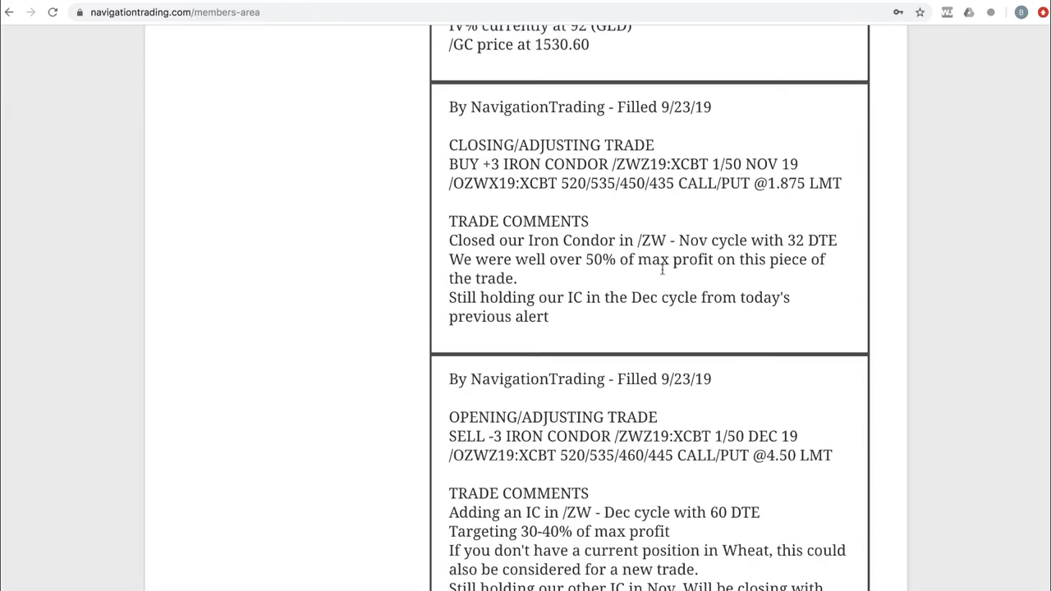
Step: Scroll to the 9/23/19 /GC October call vertical closing alert and highlight '2 DTE'
scroll(up, 3)
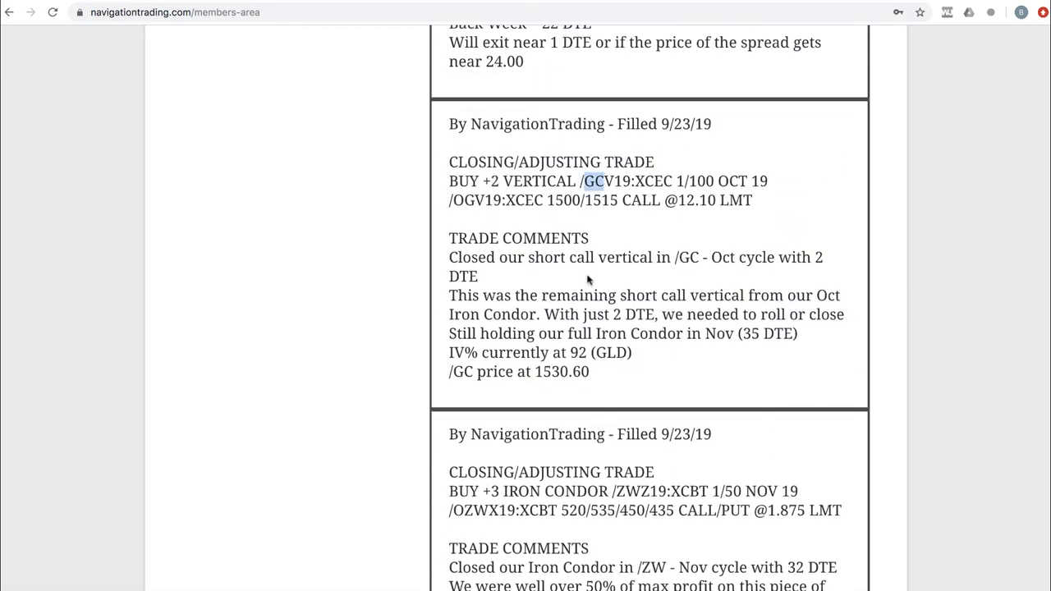
drag(532, 258, 708, 257)
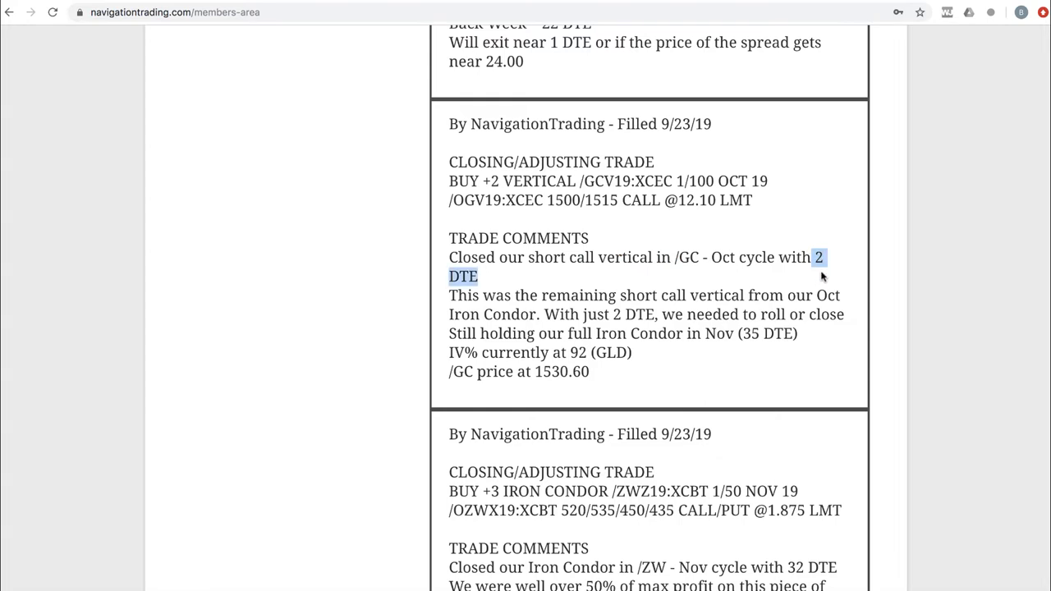
mouse_move(587, 300)
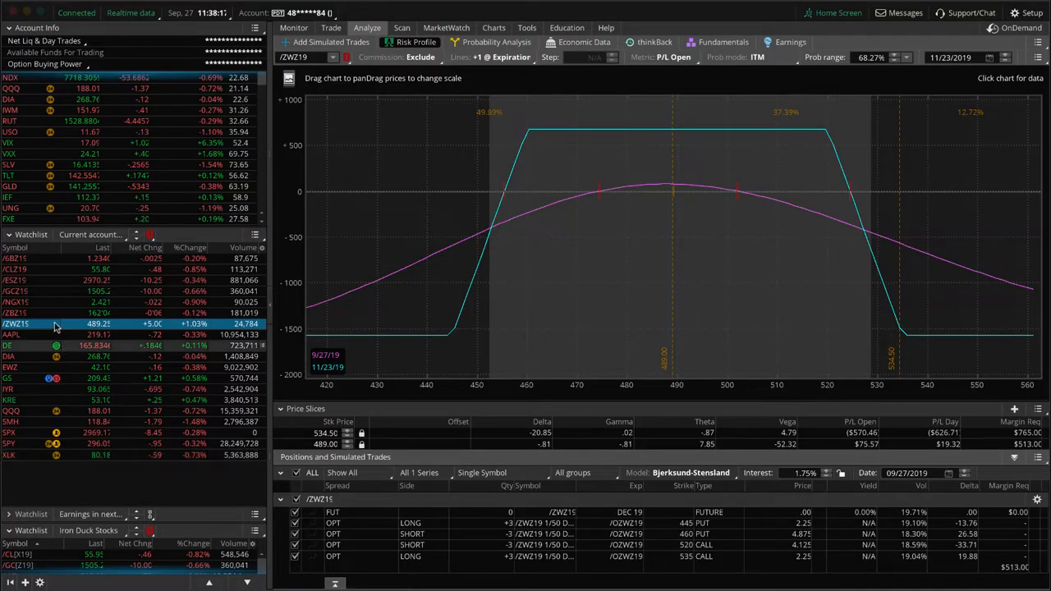
Step: Select /GCZ19 to display the gold iron condor's risk profile and four option legs
click(41, 291)
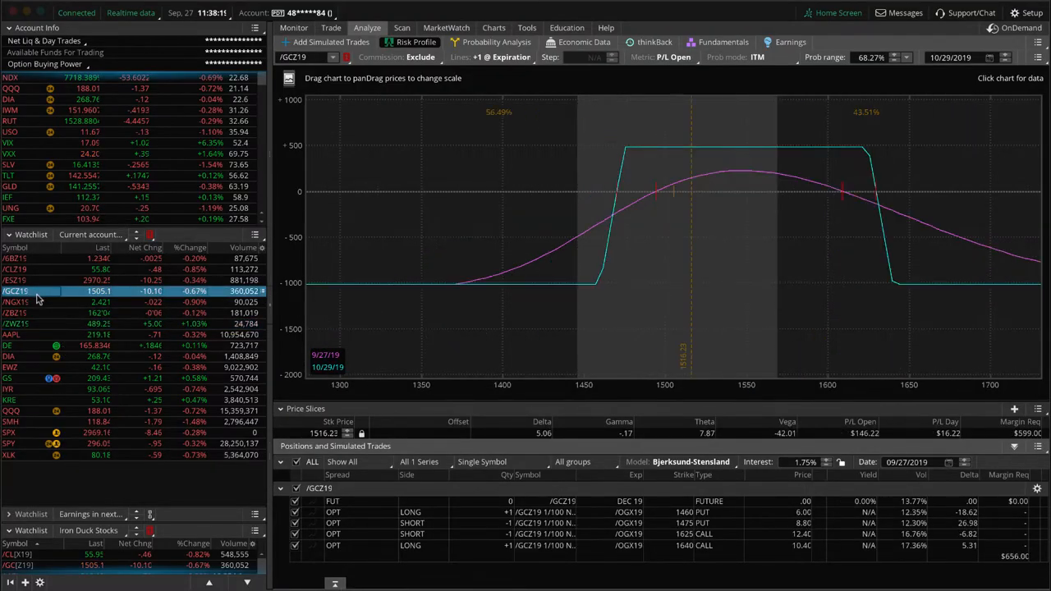
mouse_move(674, 210)
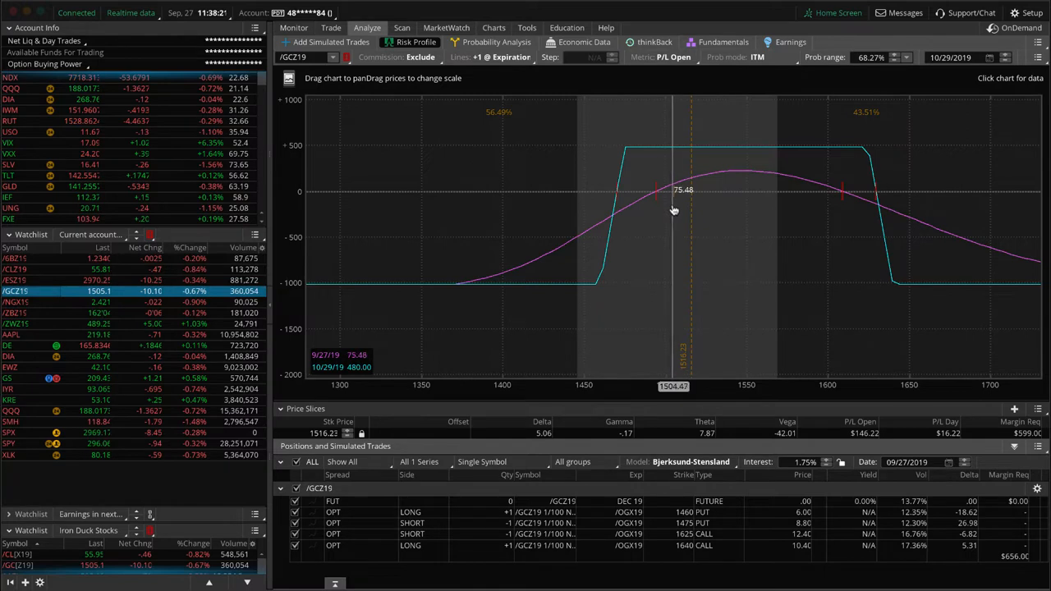
mouse_move(709, 205)
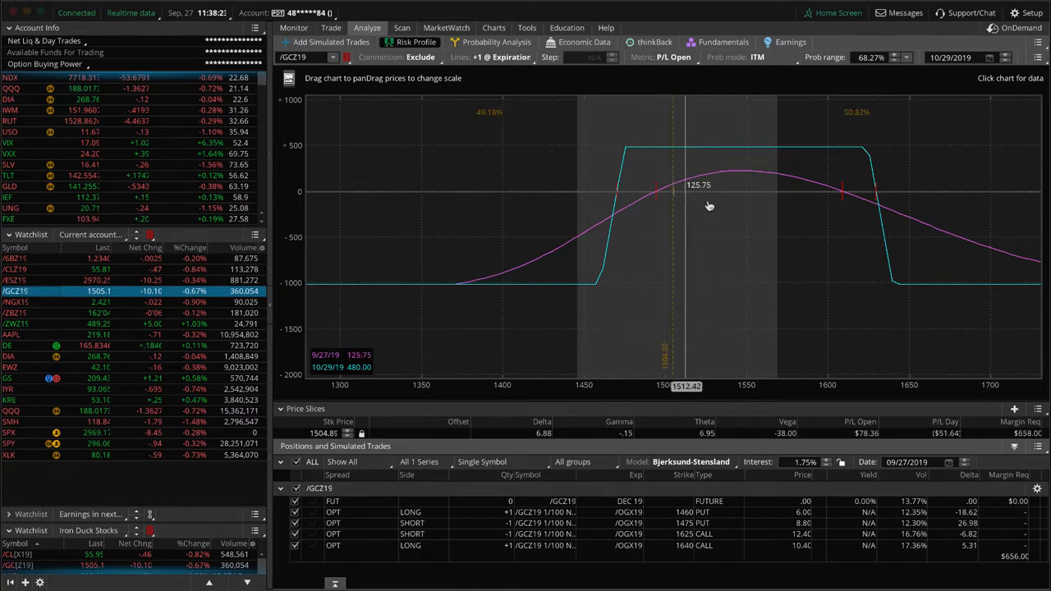
mouse_move(734, 204)
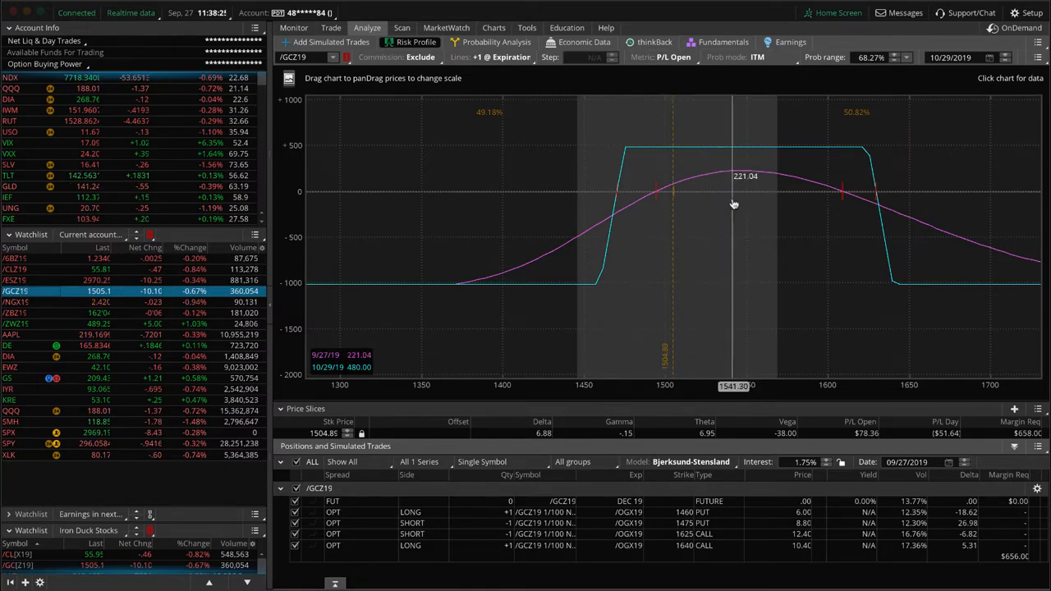
mouse_move(689, 222)
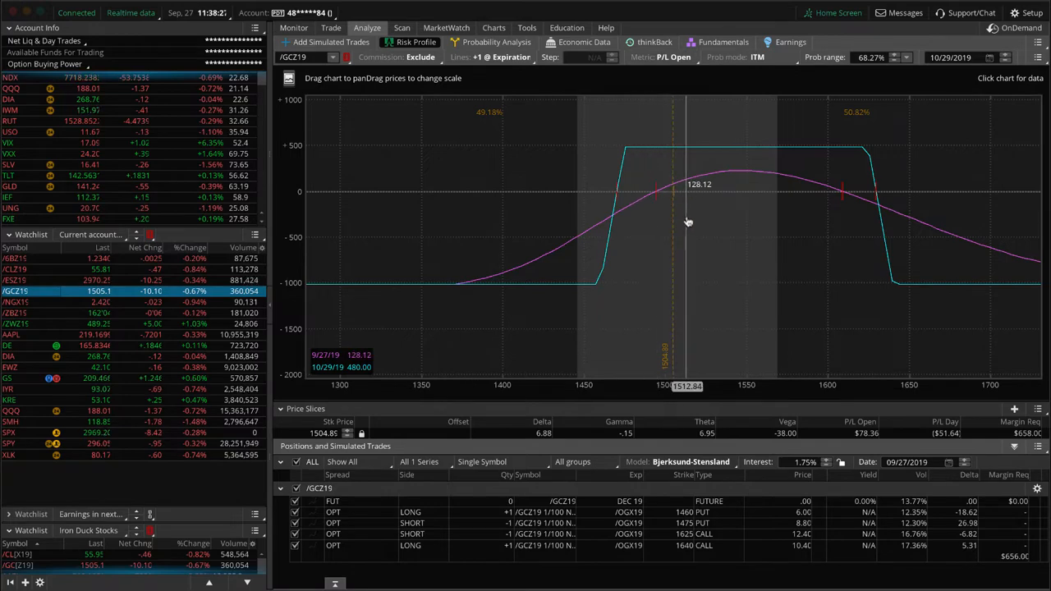
mouse_move(509, 143)
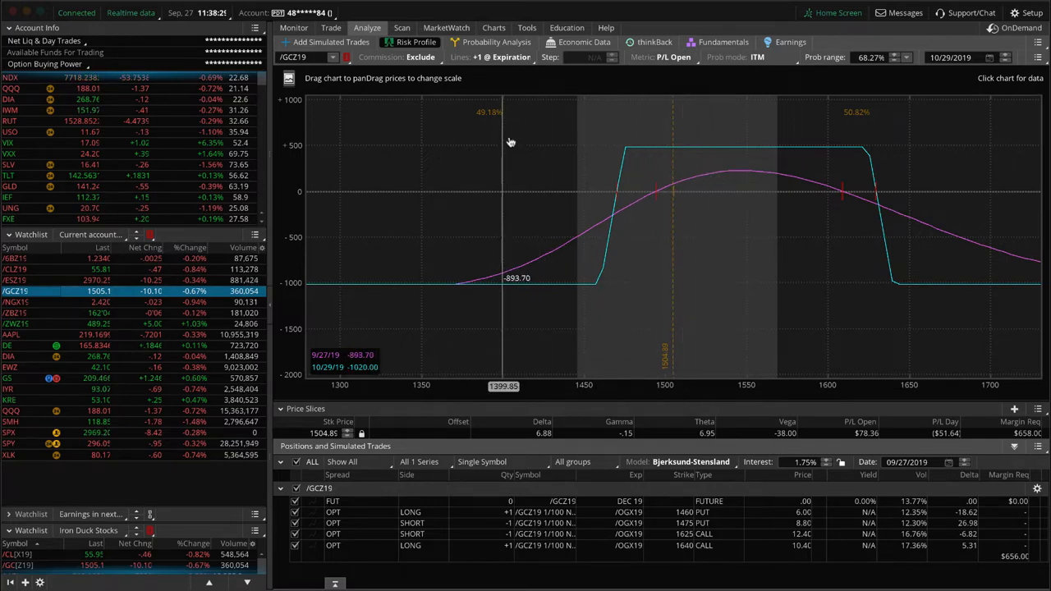
mouse_move(715, 213)
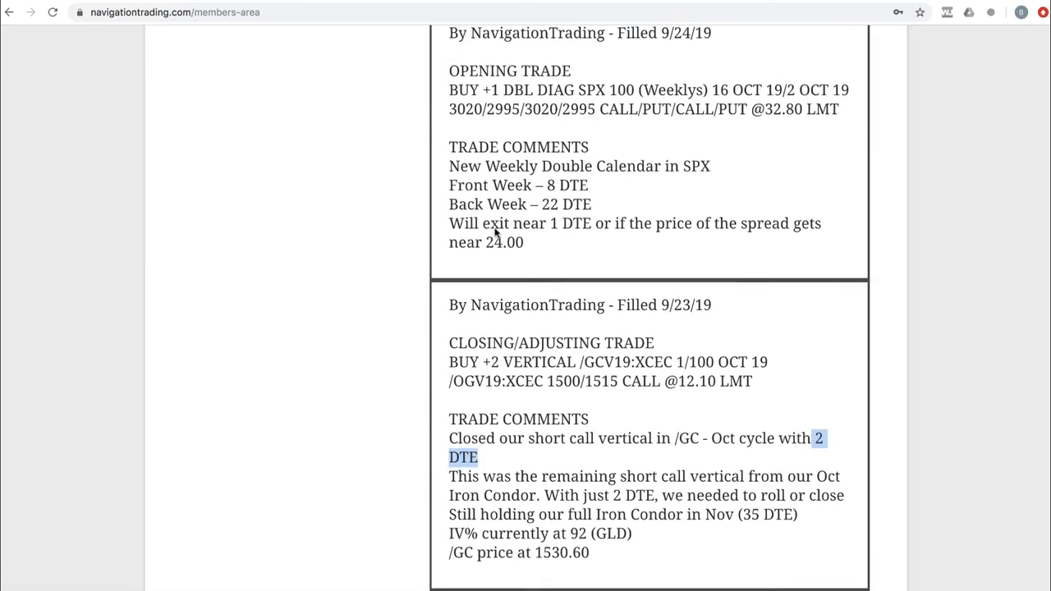
Step: Scroll up to the 9/24/19 SPX double calendar alert and highlight '22 DTE'
scroll(up, 3)
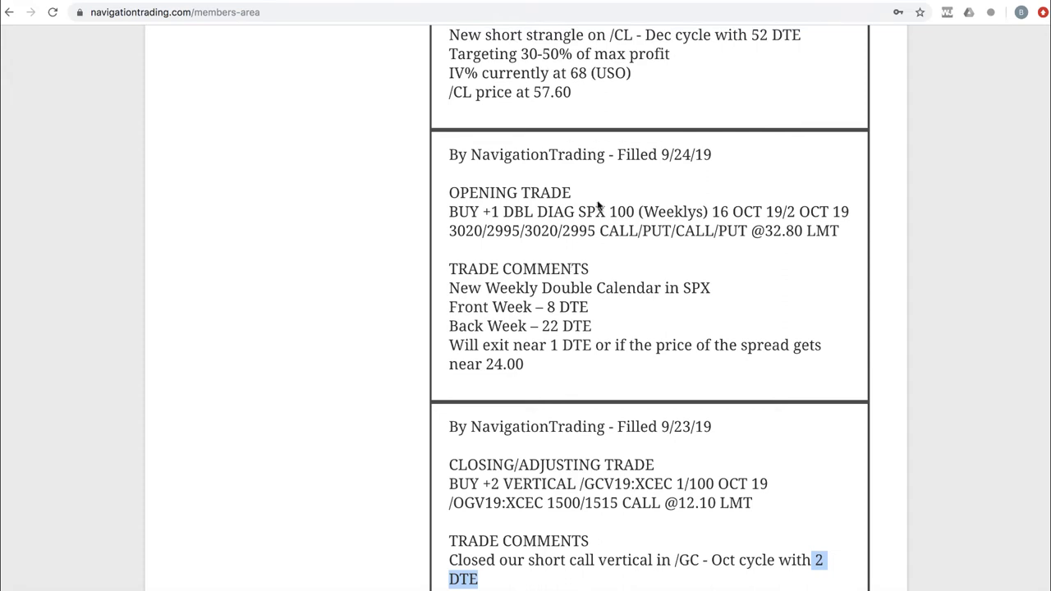
double_click(591, 211)
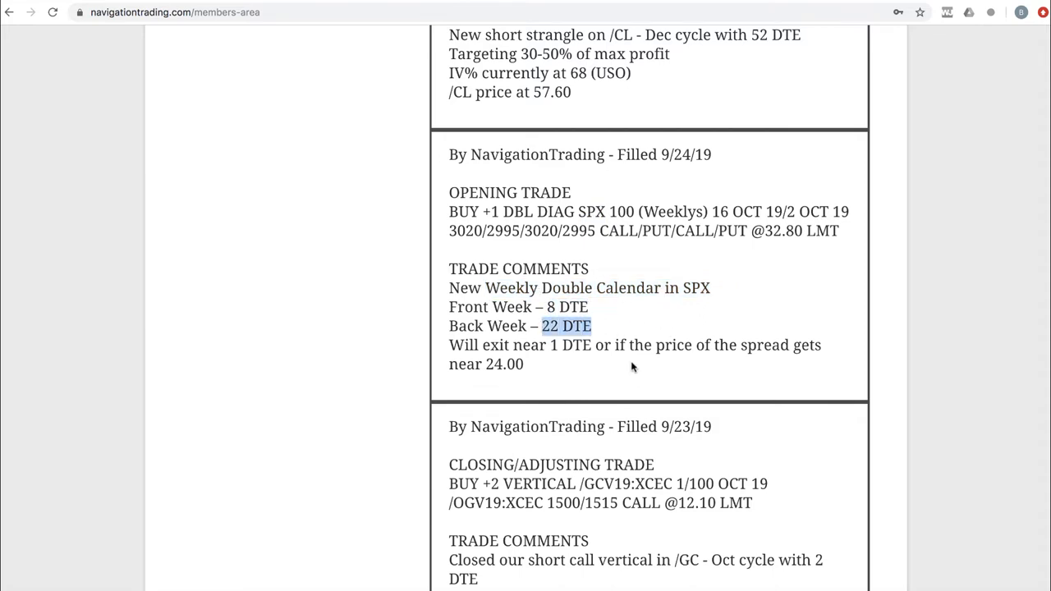
mouse_move(487, 419)
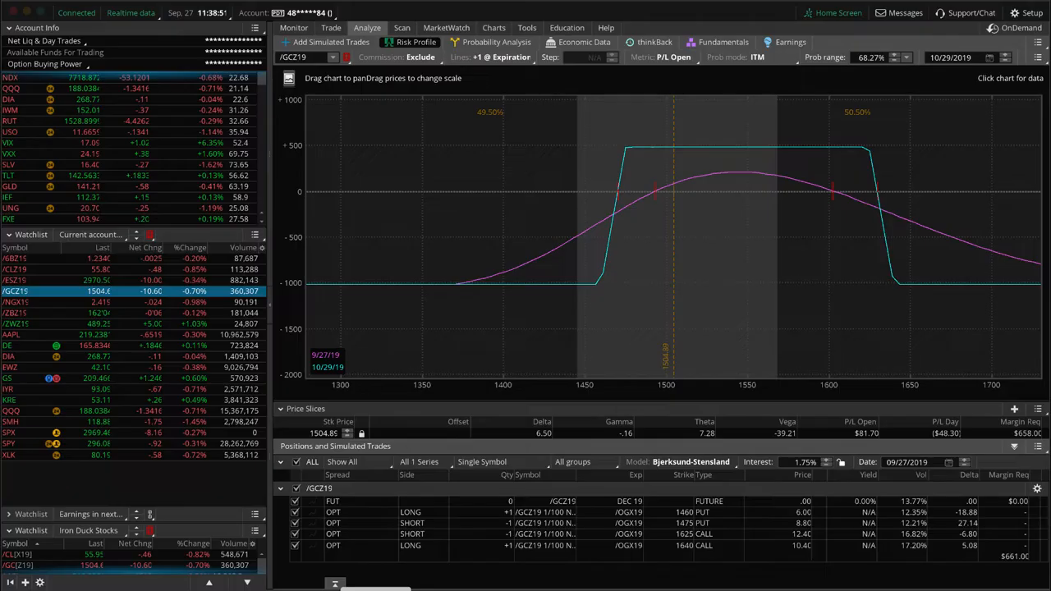
mouse_move(47, 302)
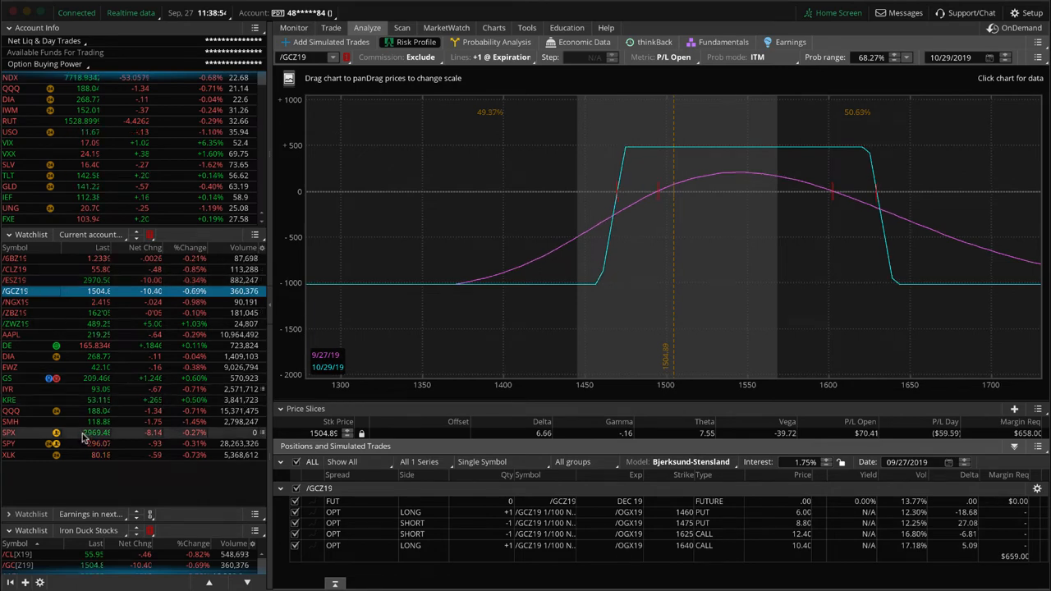
Step: Review the SPX four-leg risk profile, its option chain and positions, then return to Analyze
click(11, 433)
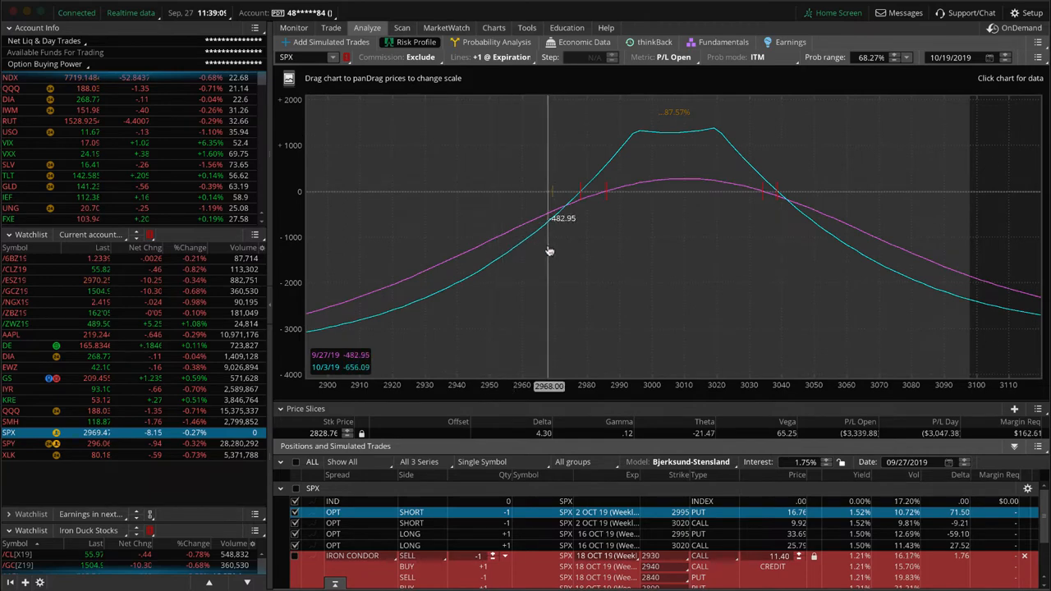
mouse_move(655, 227)
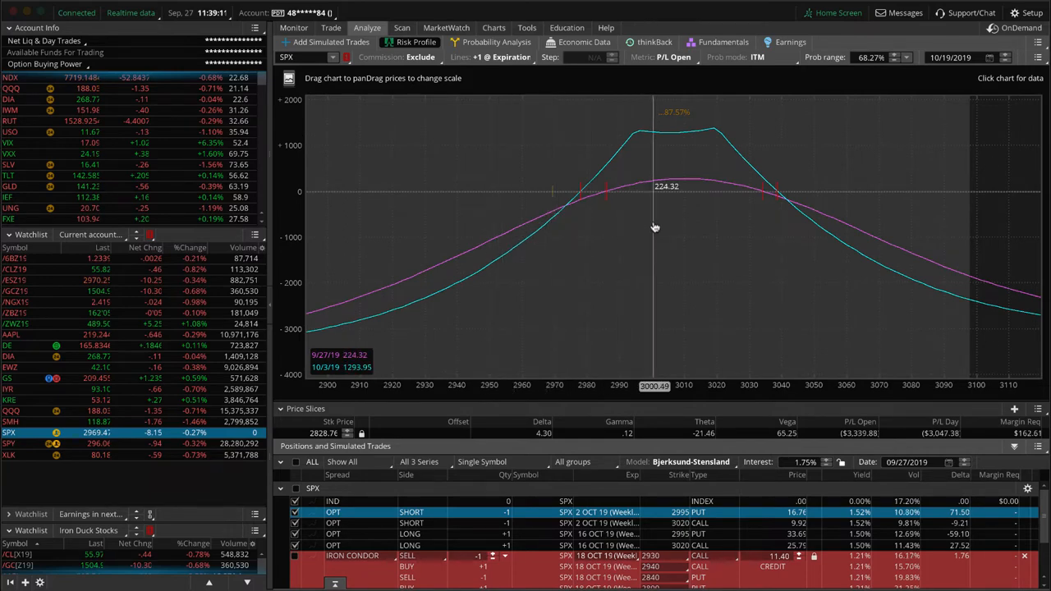
mouse_move(569, 269)
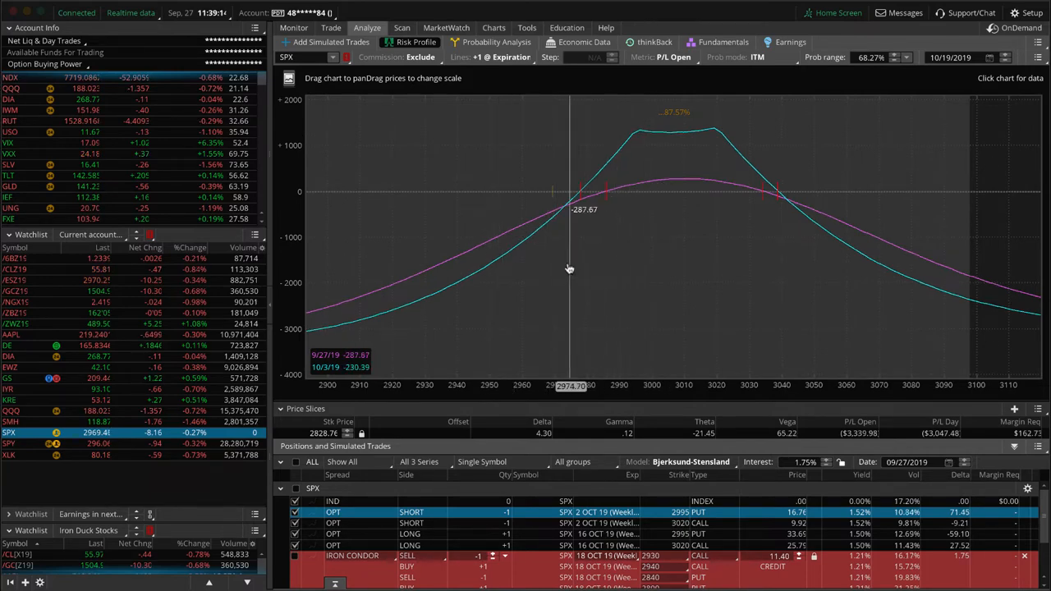
mouse_move(554, 277)
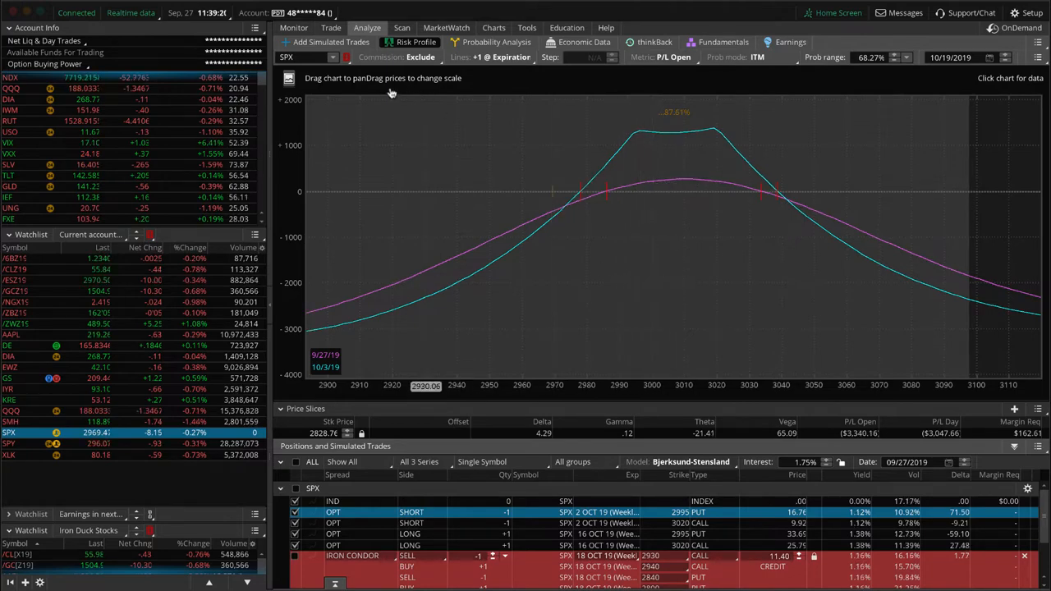
click(331, 27)
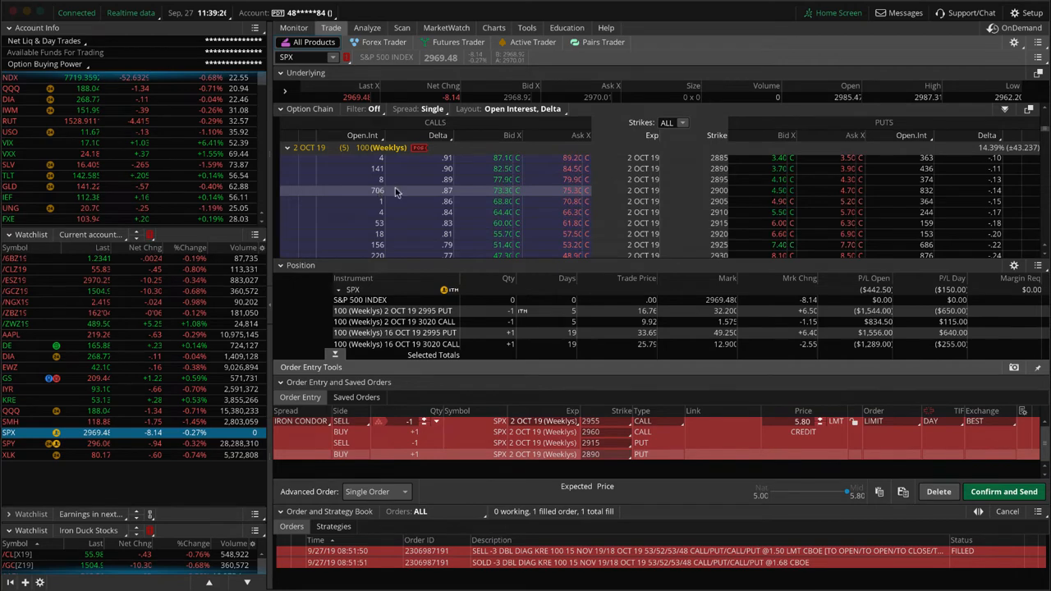
click(367, 28)
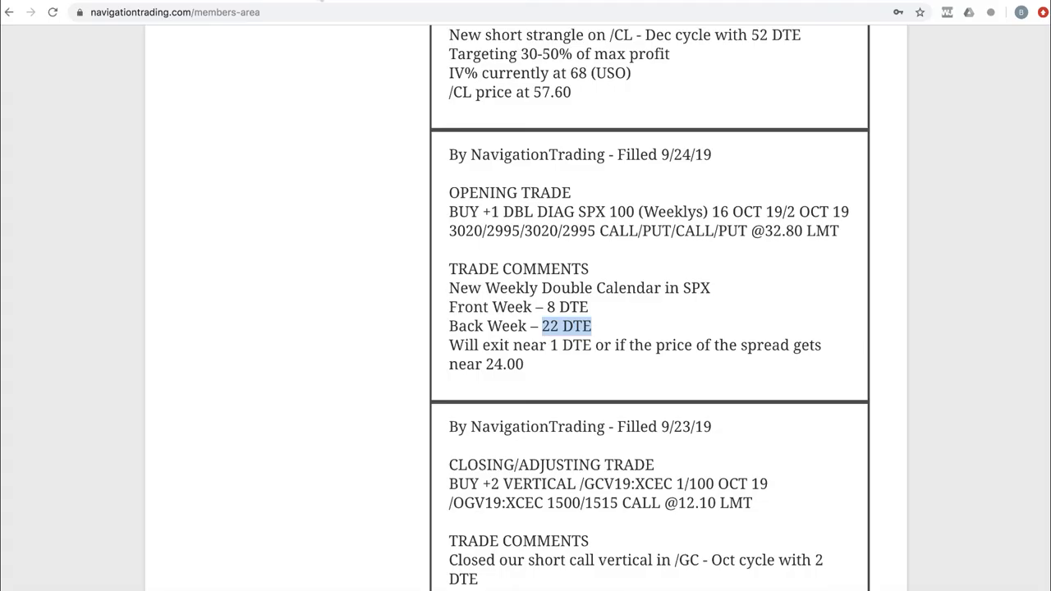
Step: Scroll the alert feed up to the 9/24/19 SELL -1 STRANGLE /CLZ19 post
scroll(up, 3)
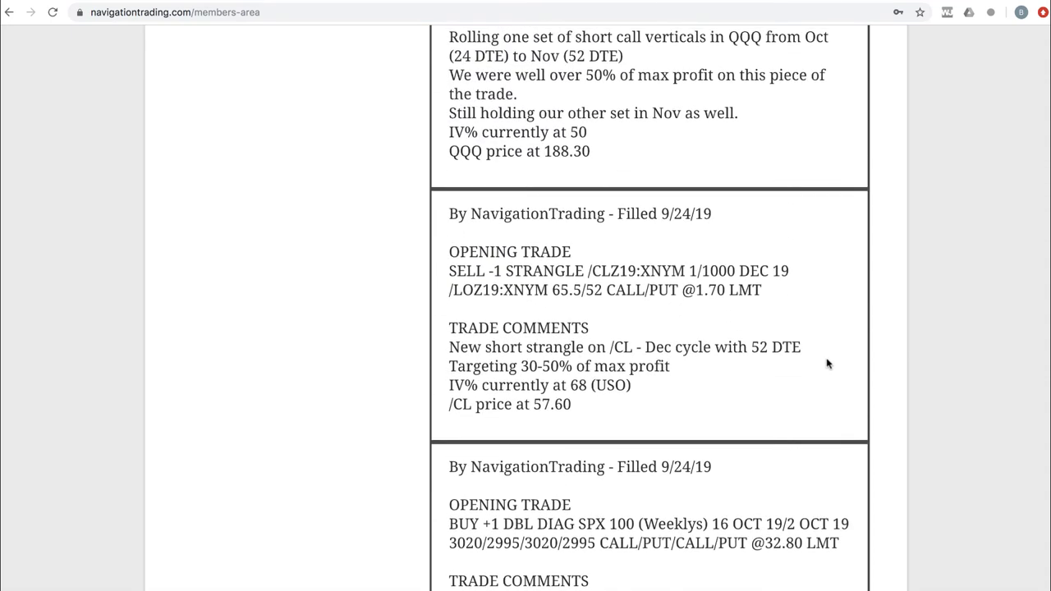
mouse_move(617, 366)
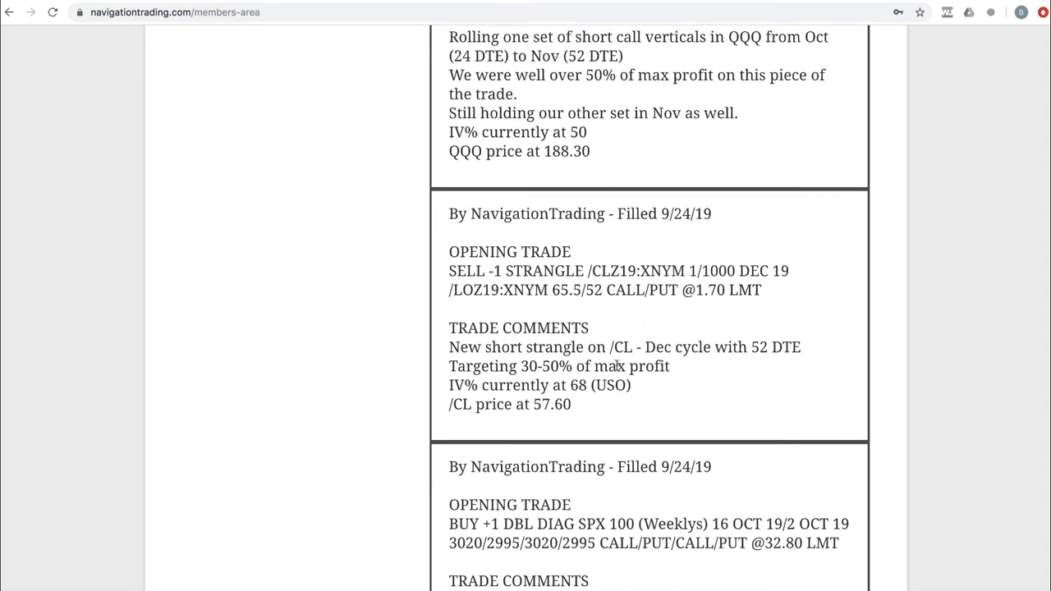
mouse_move(636, 382)
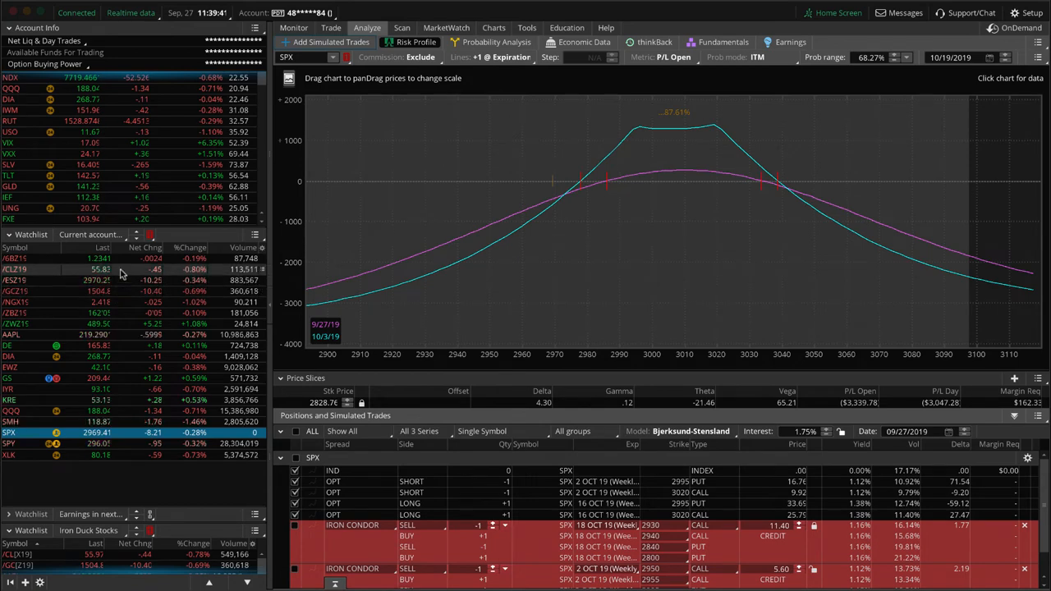
Step: Load the /CLZ19 crude oil short strangle risk profile with its 52 put and 65.5 call
click(14, 269)
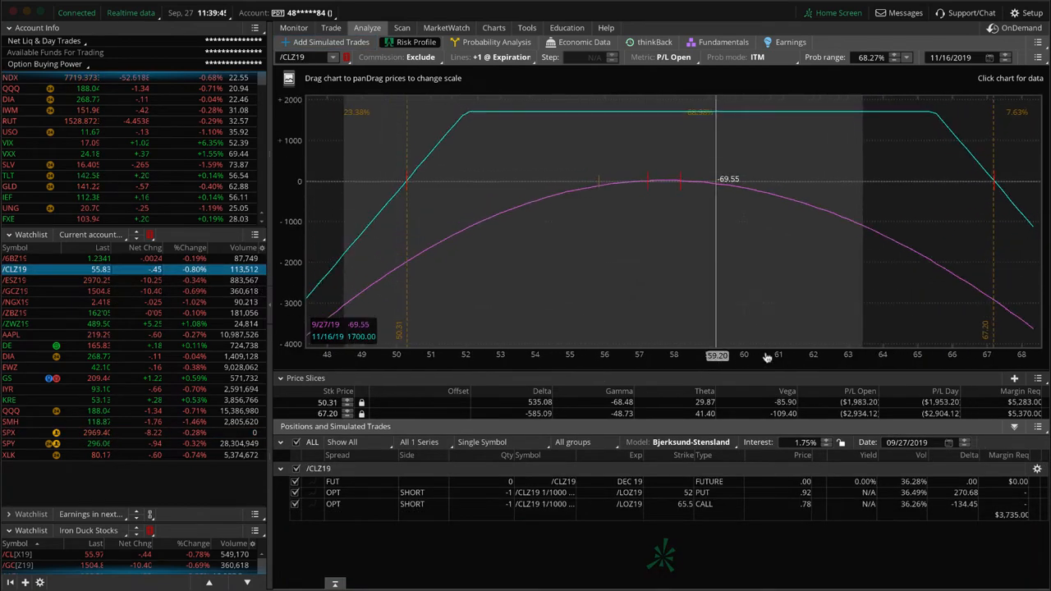
mouse_move(644, 290)
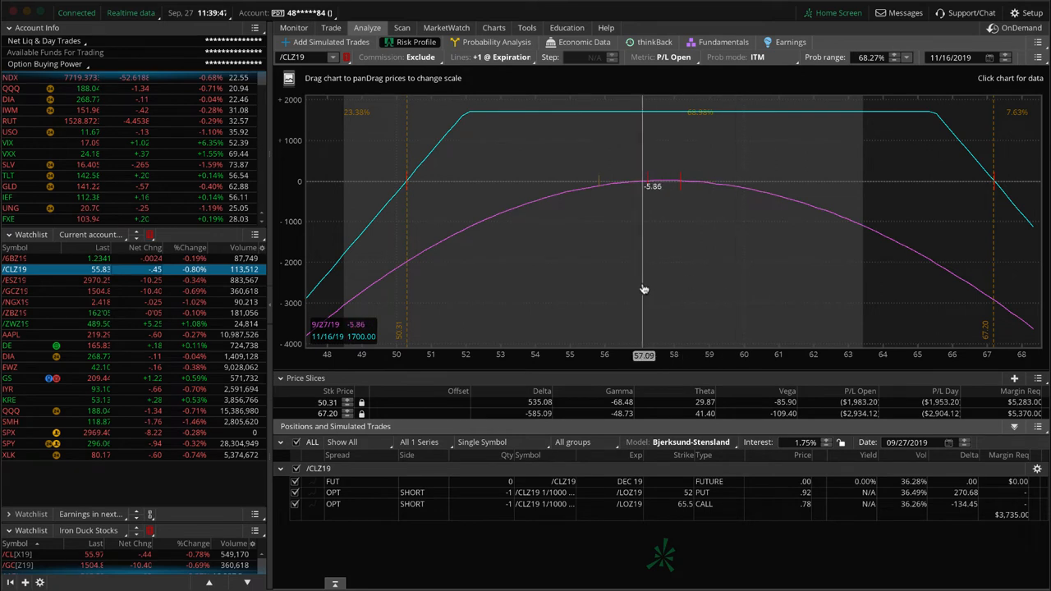
mouse_move(602, 265)
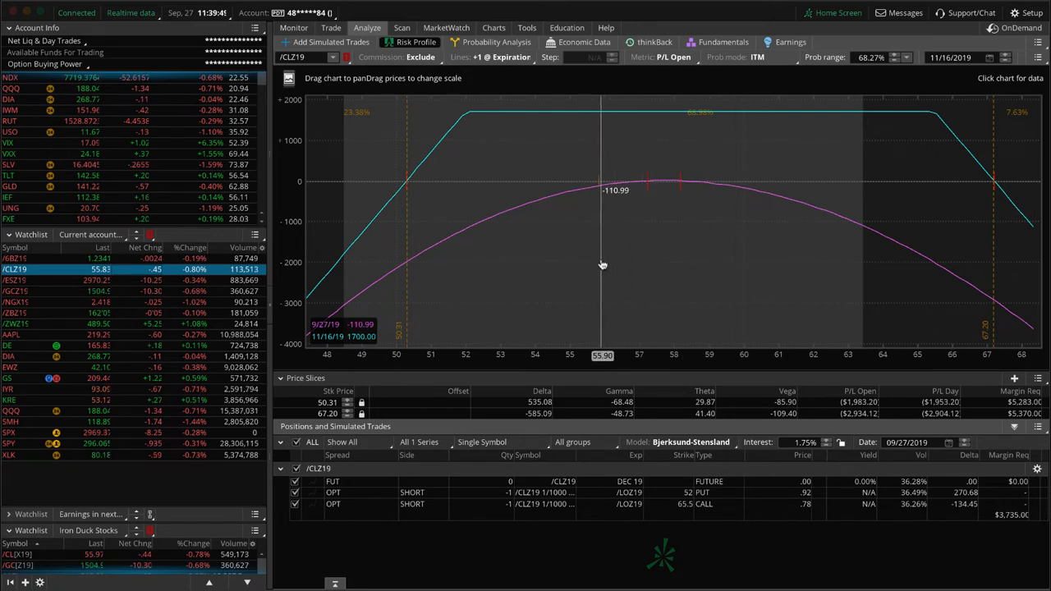
mouse_move(603, 253)
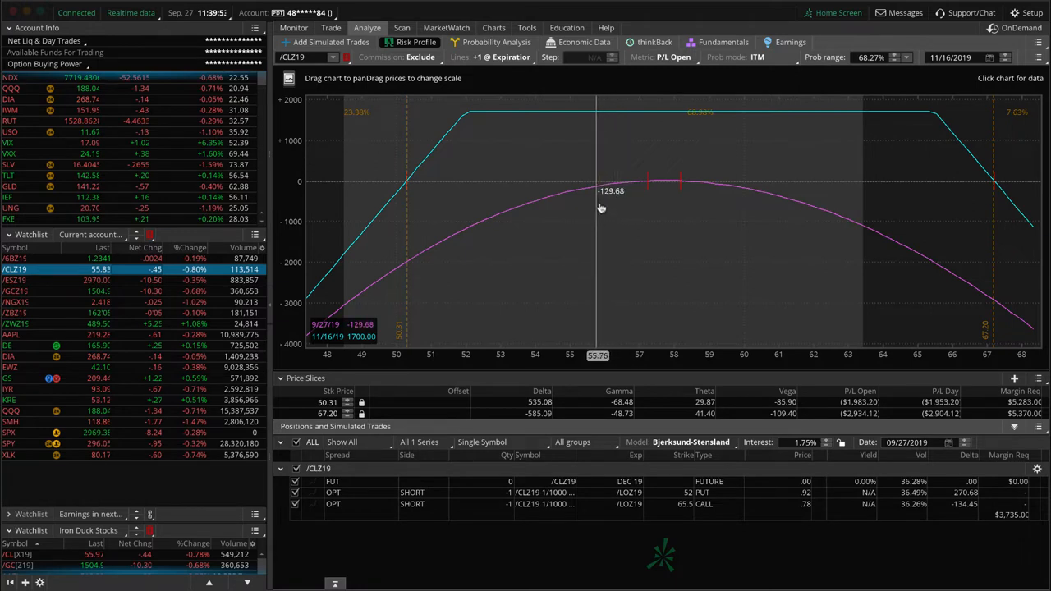
mouse_move(548, 197)
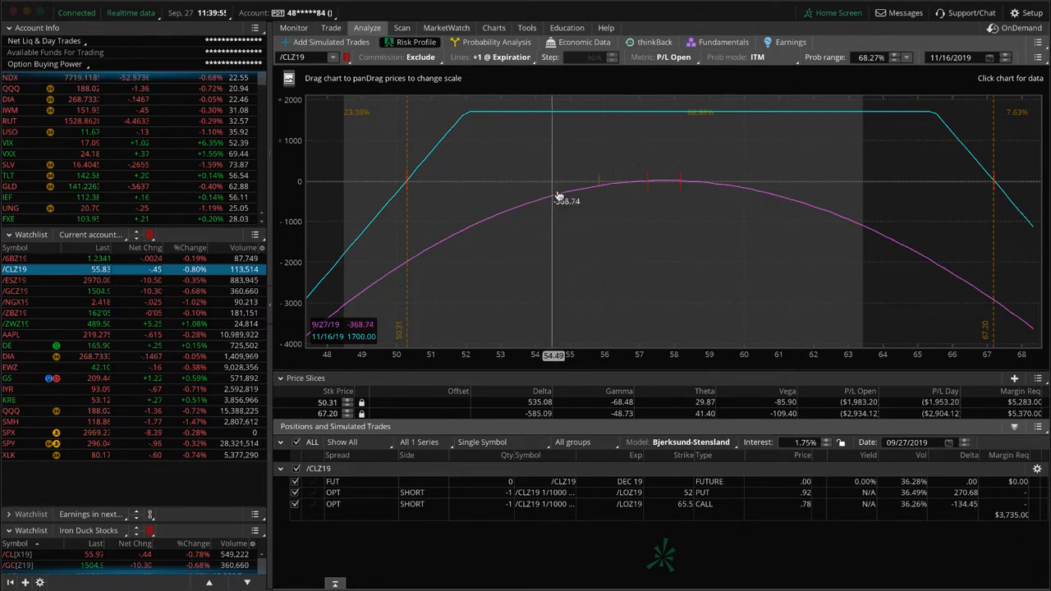
mouse_move(610, 239)
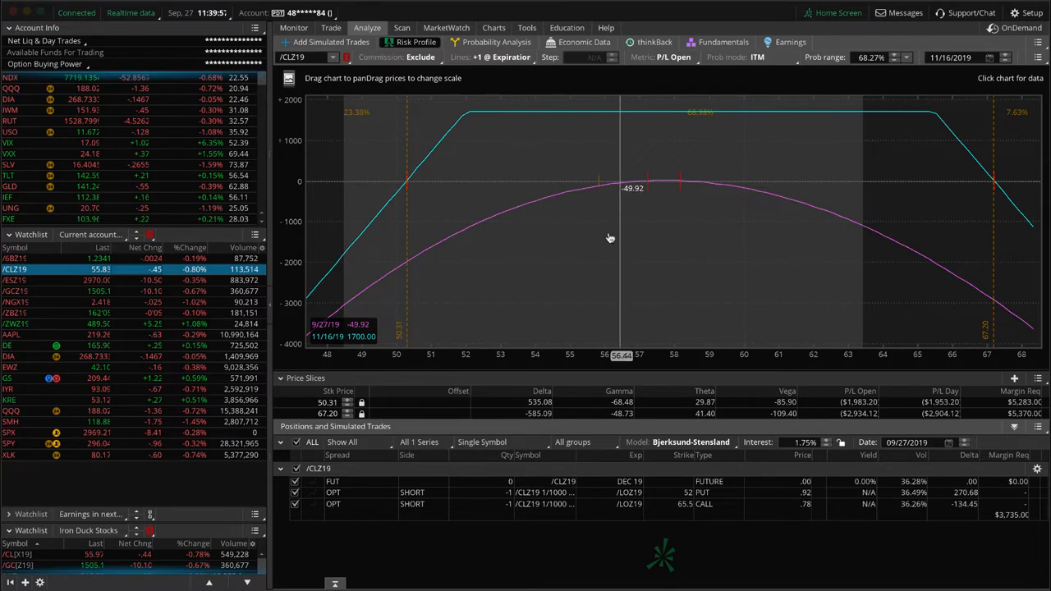
mouse_move(608, 136)
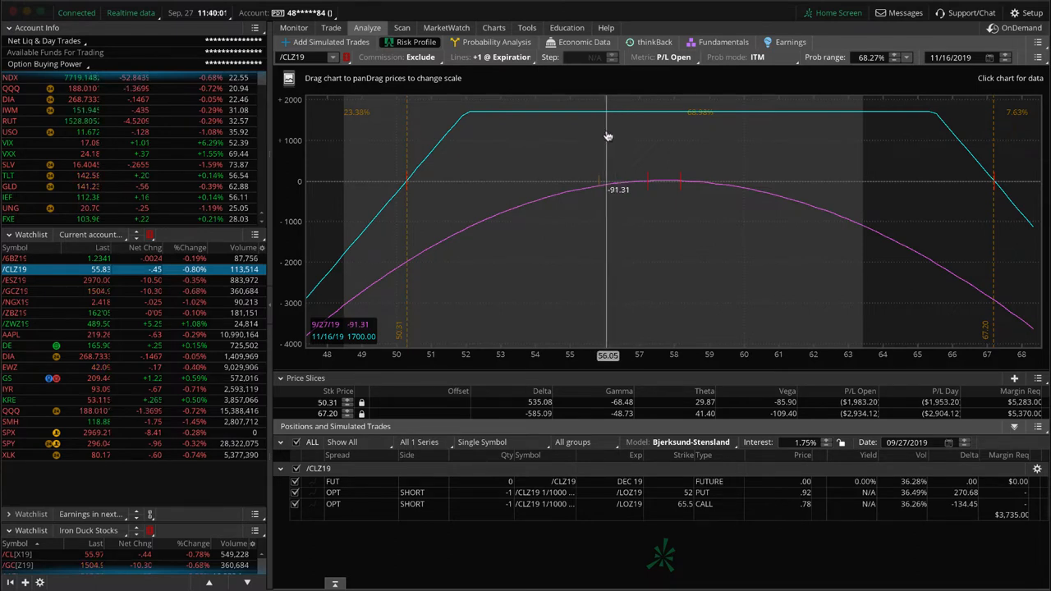
mouse_move(628, 138)
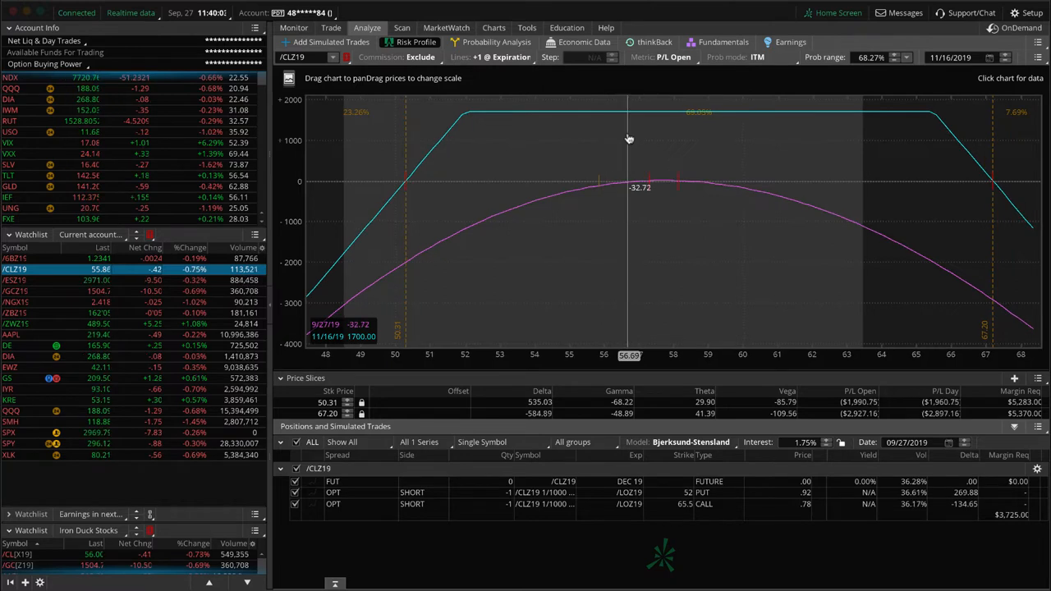
mouse_move(655, 156)
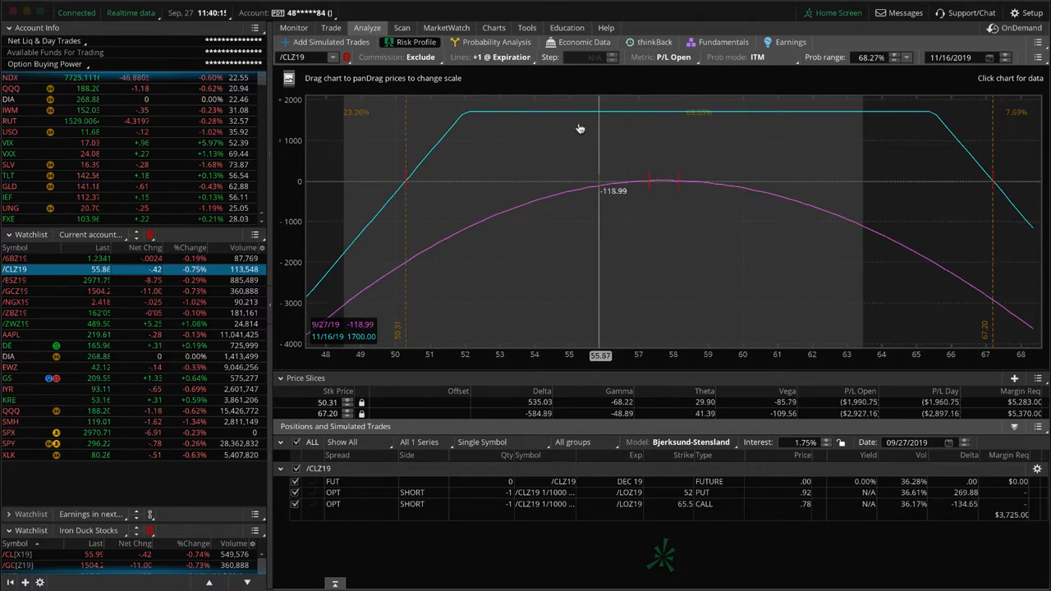
mouse_move(680, 135)
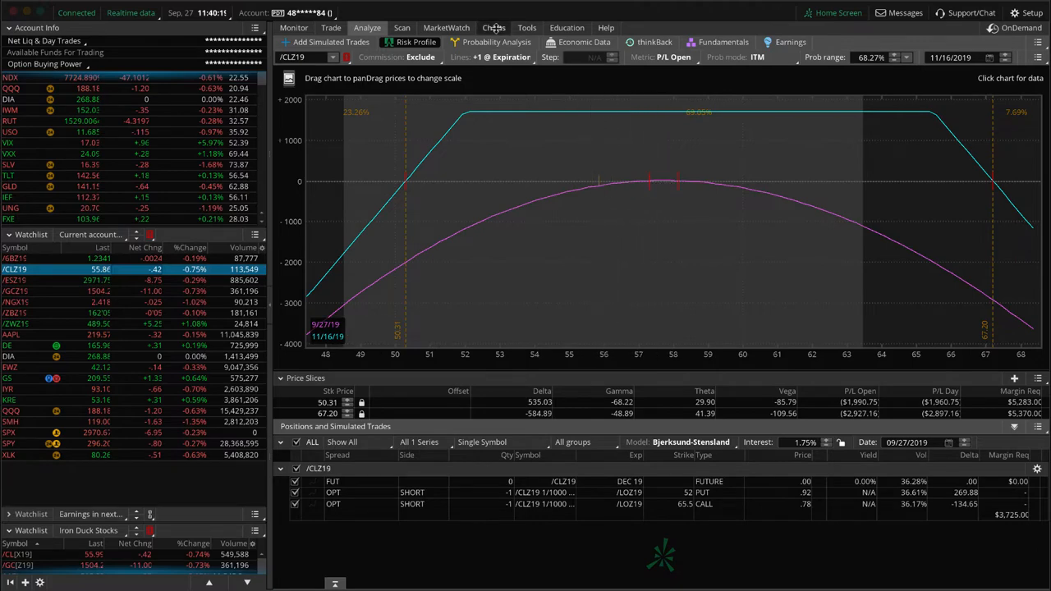
Step: Open the /CLZ19 3 M 1D chart with its exponential moving average
click(494, 27)
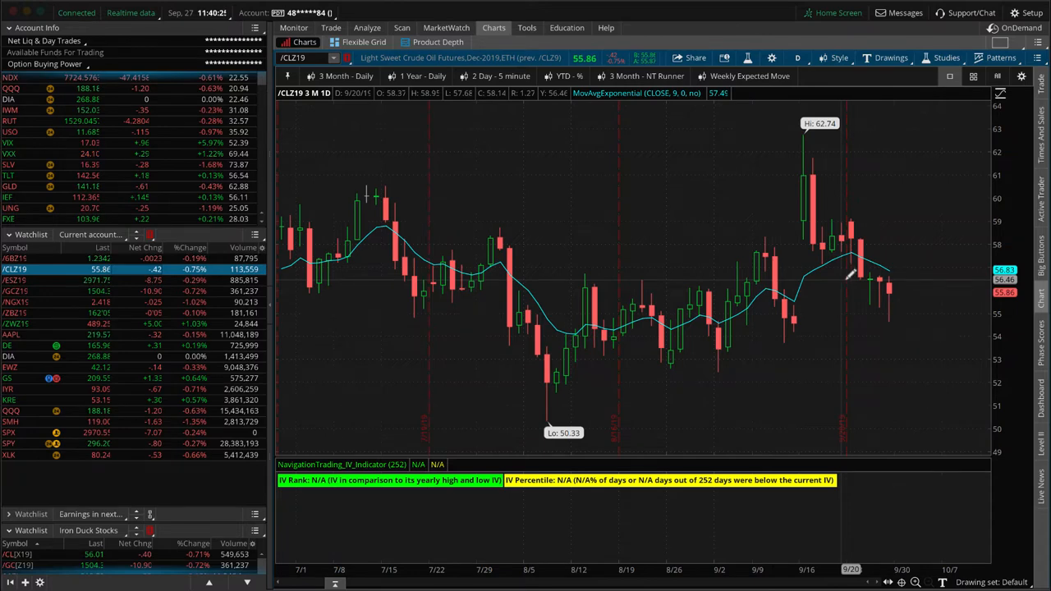
mouse_move(821, 206)
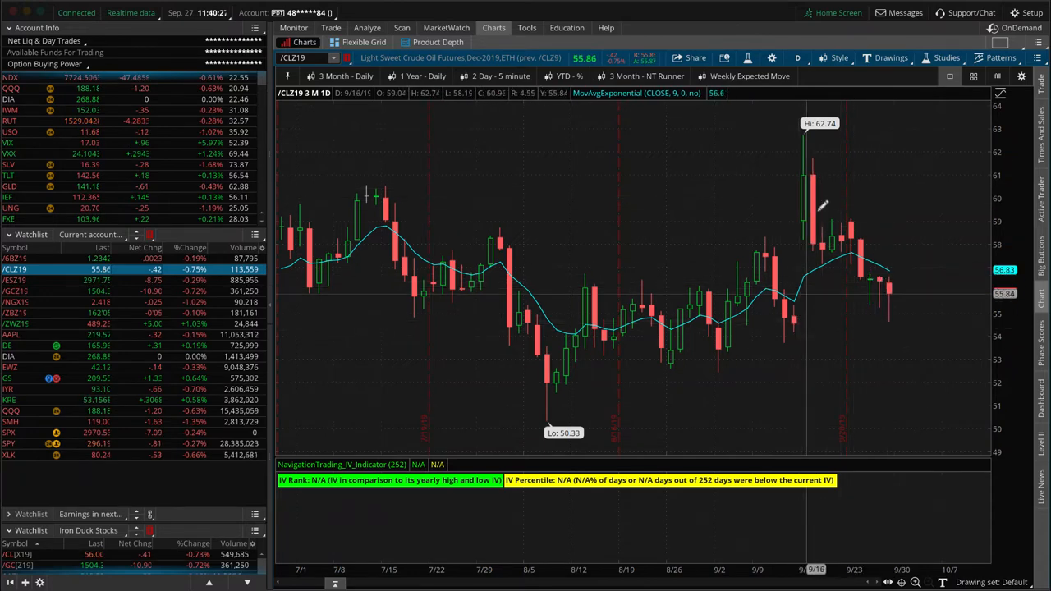
mouse_move(809, 193)
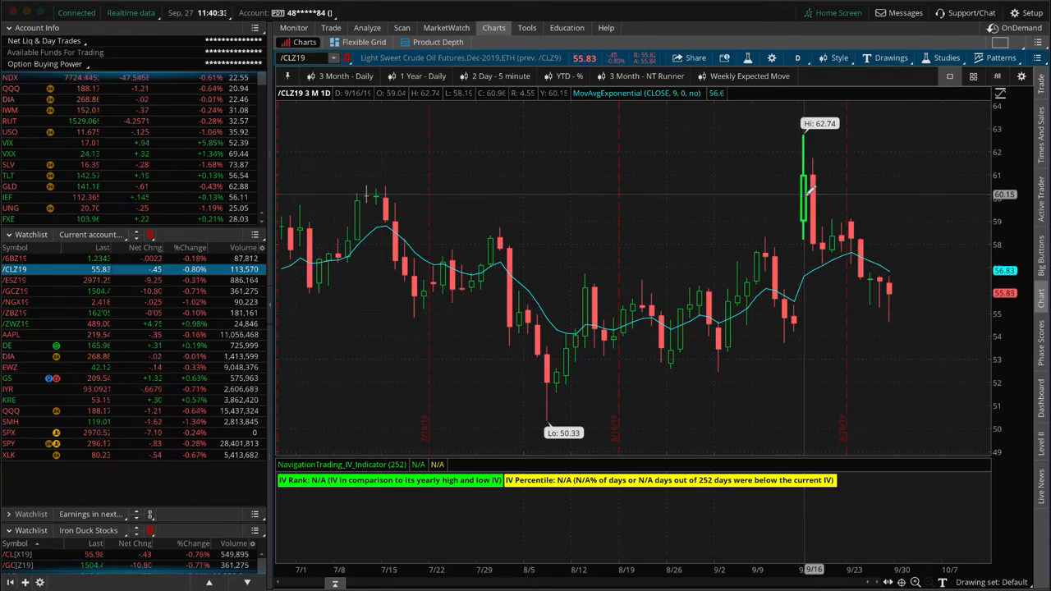
mouse_move(826, 218)
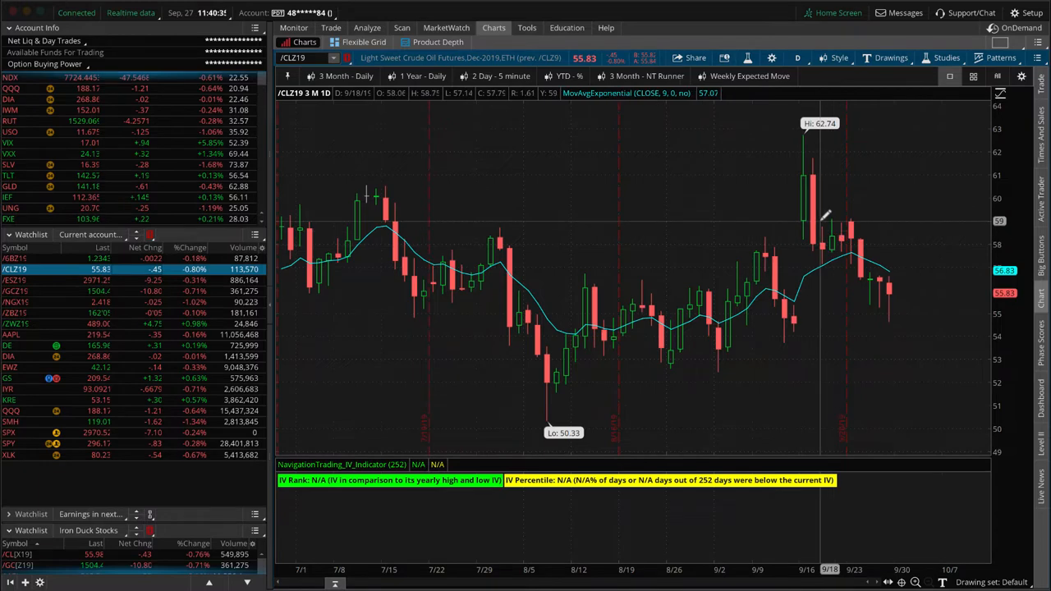
mouse_move(832, 194)
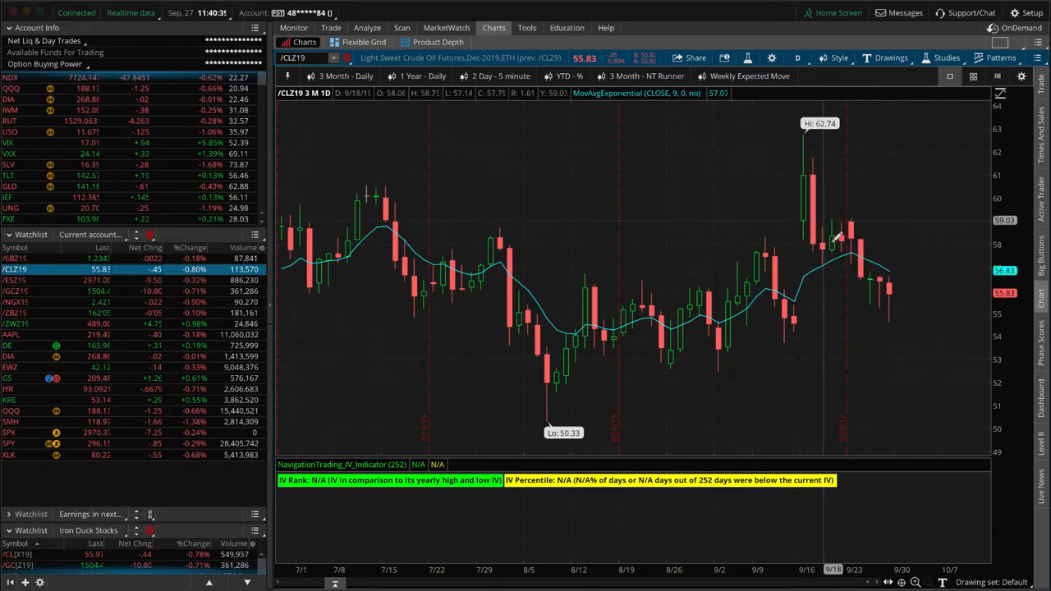
mouse_move(891, 160)
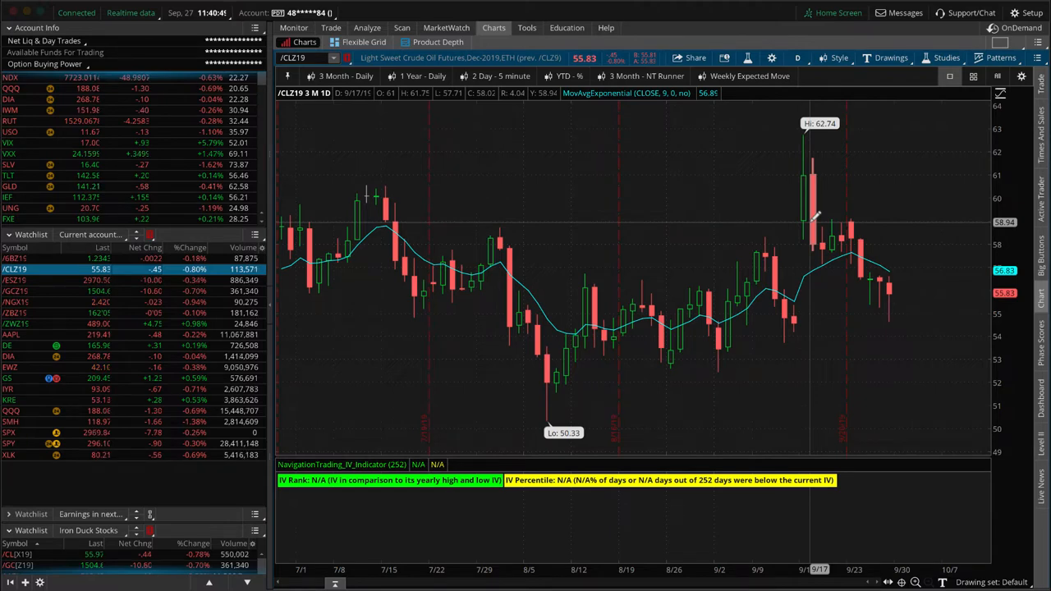
mouse_move(875, 310)
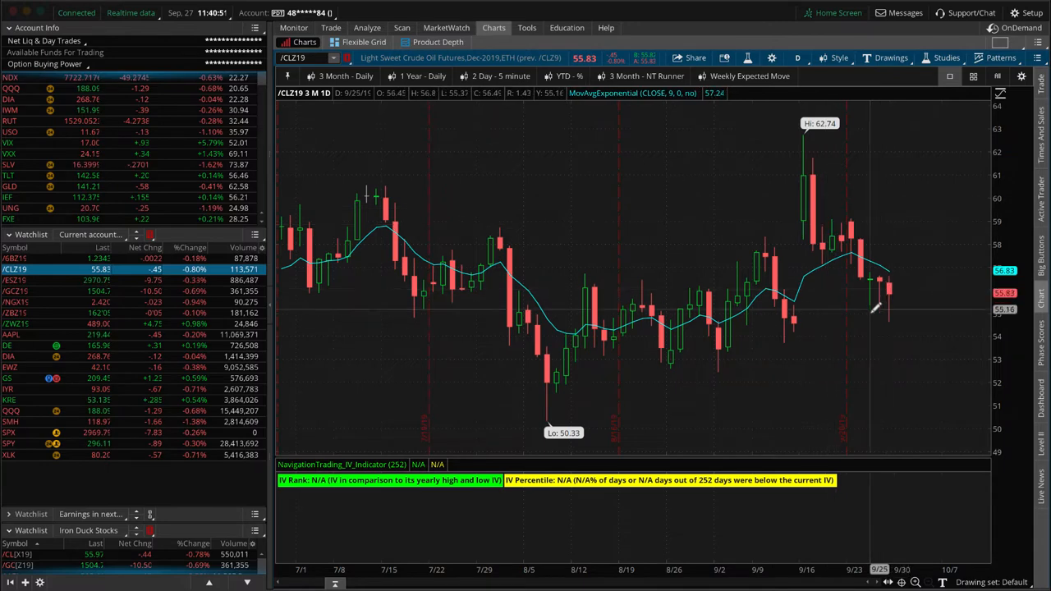
mouse_move(883, 311)
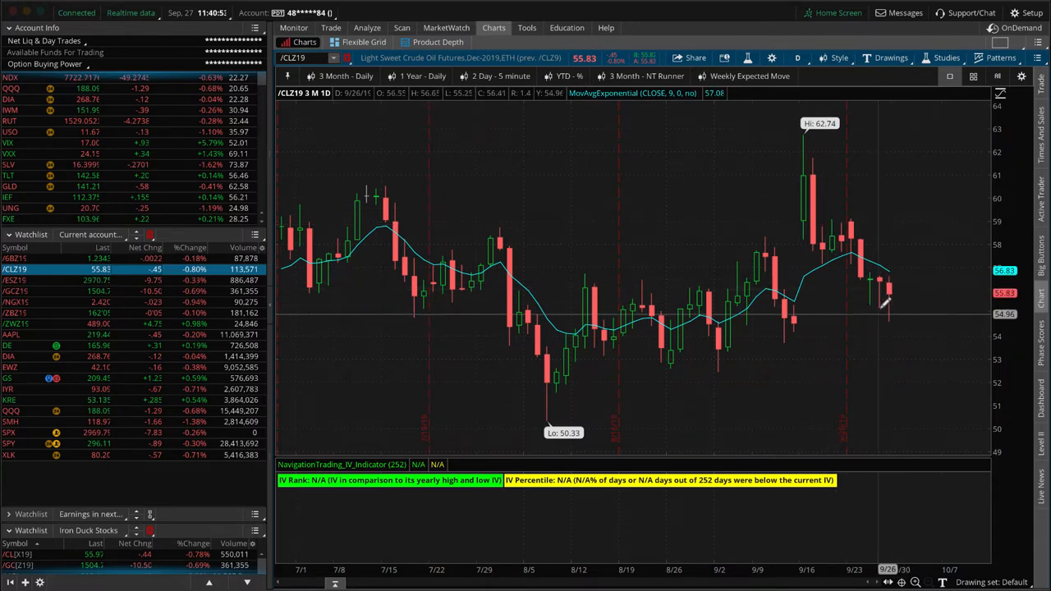
mouse_move(891, 292)
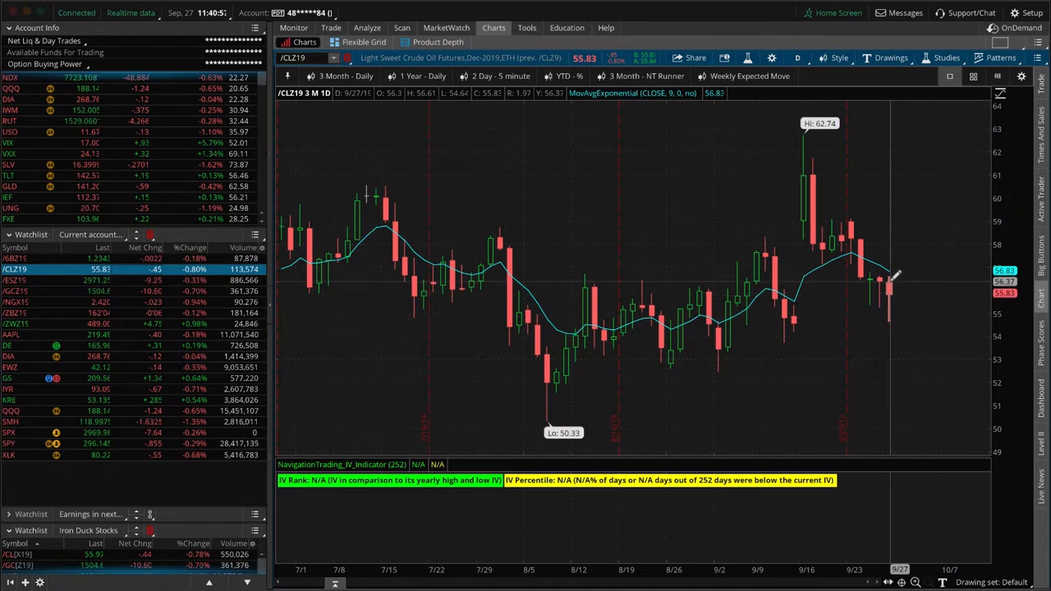
mouse_move(575, 152)
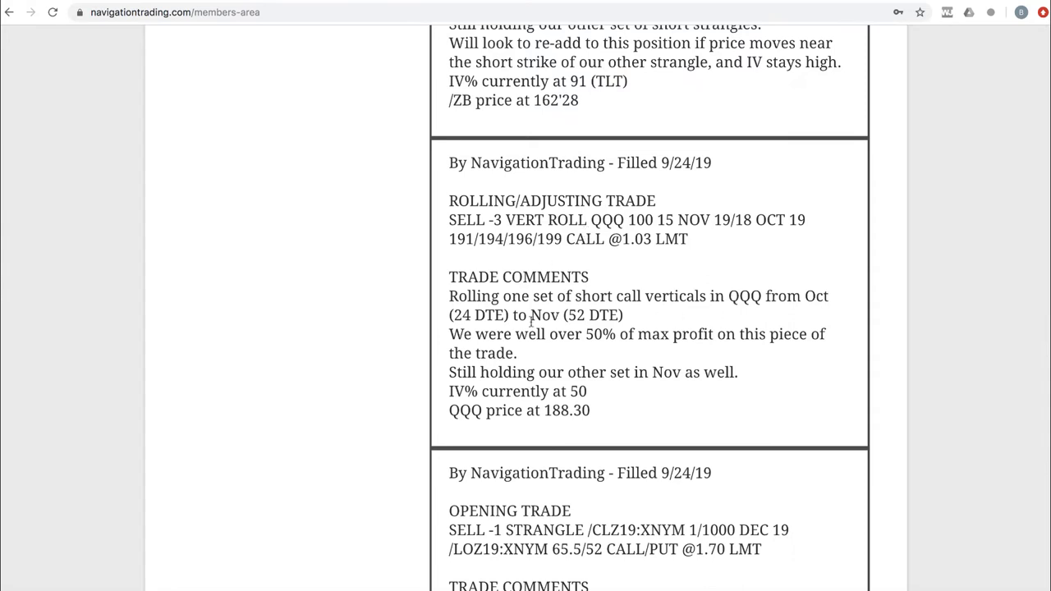
Step: Highlight 'well over 50% of max profit on this piece' in the 9/24/19 QQQ VERT ROLL alert
double_click(479, 316)
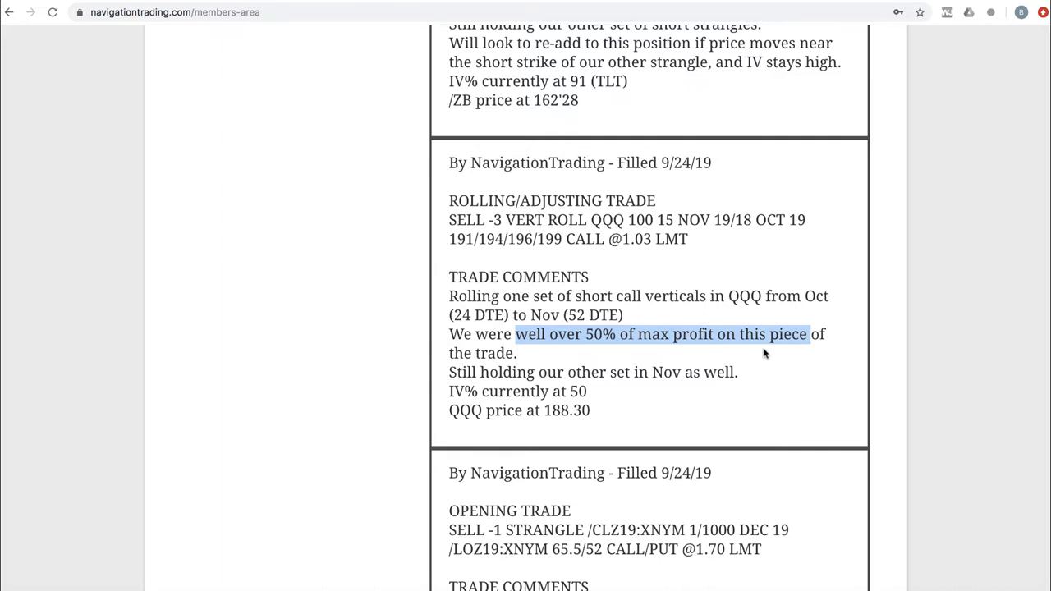
mouse_move(620, 360)
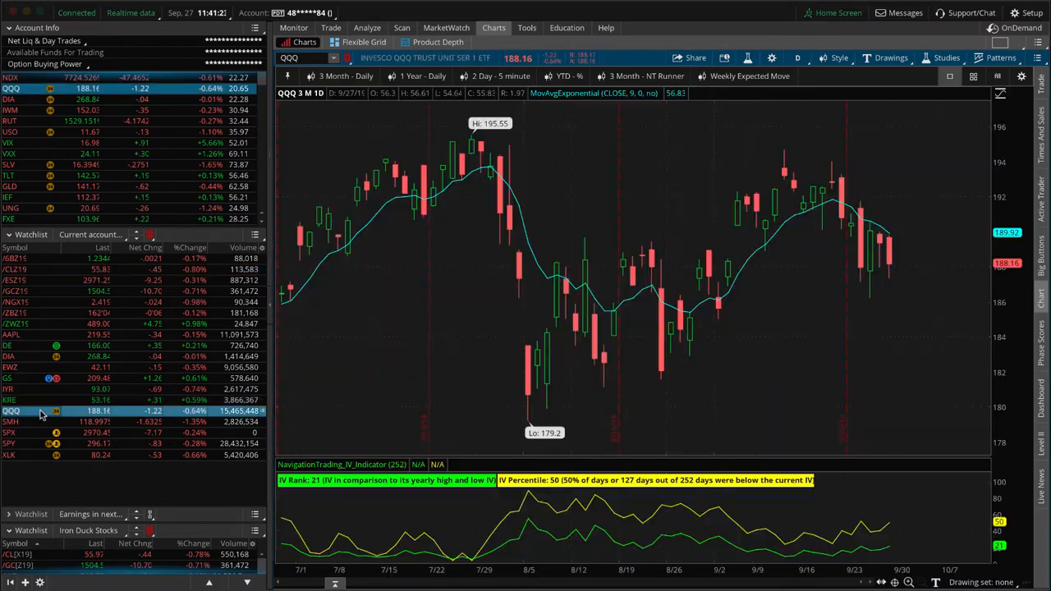
Step: Load QQQ from the Current account watchlist in thinkorswim
click(367, 27)
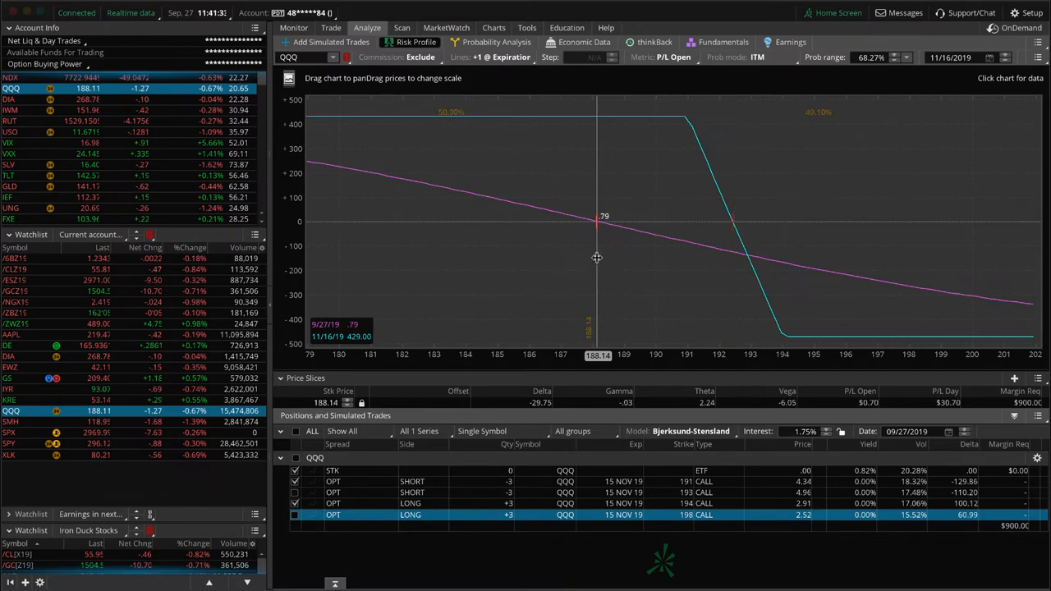
Step: Add the +3 15 NOV 19 198 CALL leg to the QQQ risk profile
click(295, 515)
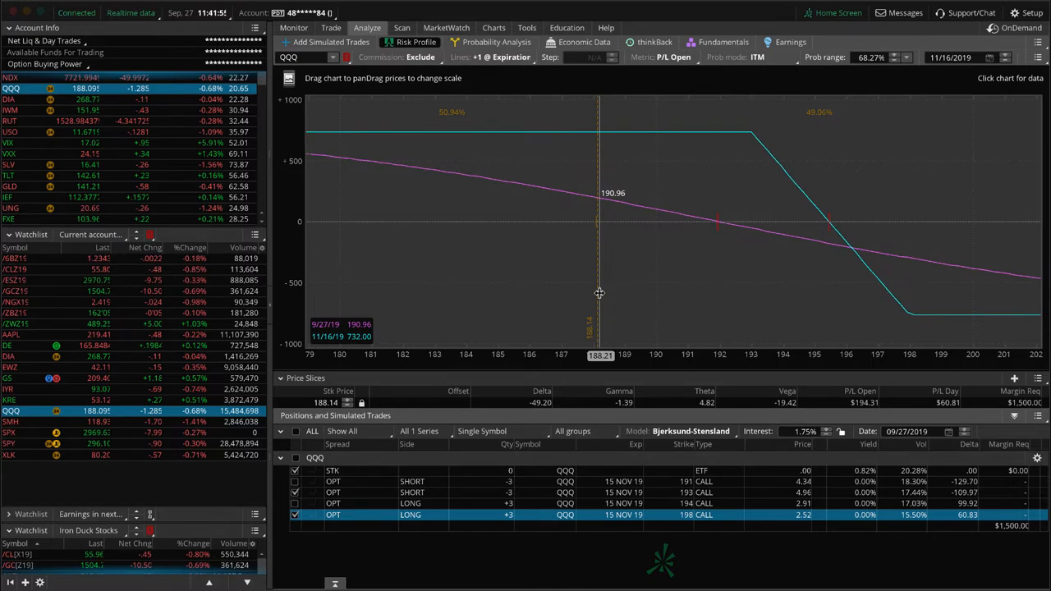
mouse_move(593, 269)
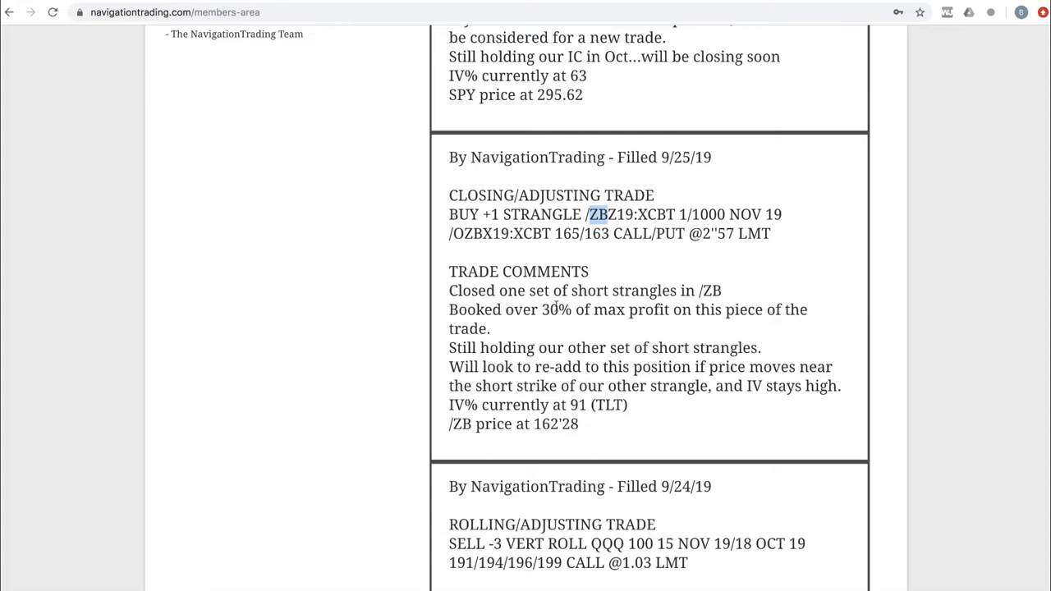
Step: Highlight the 9/25/19 /ZB strangle's 30% of max profit comment, then clear the highlight
drag(542, 309, 801, 309)
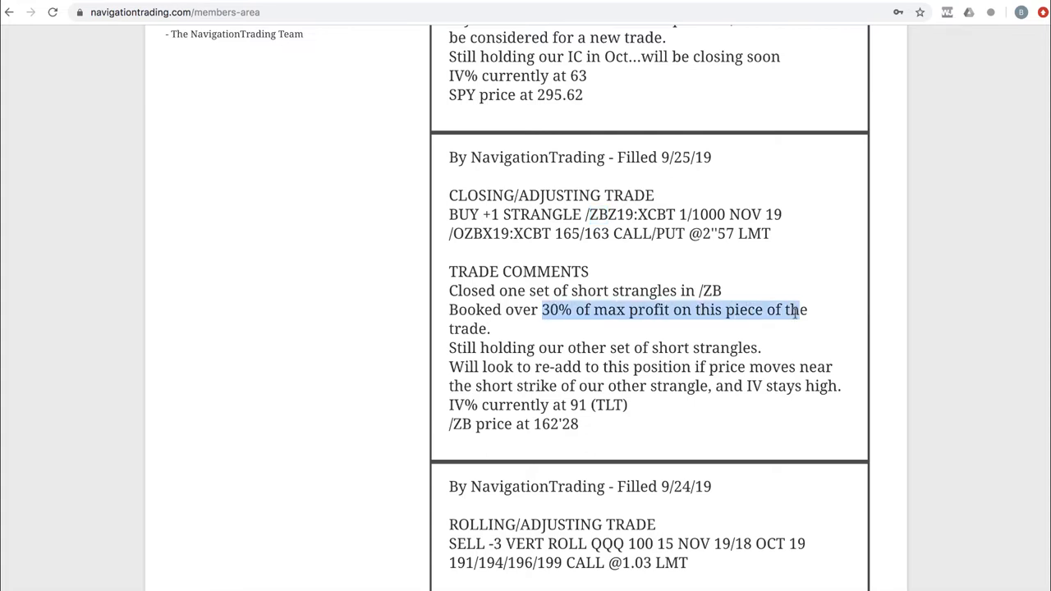
scroll(up, 3)
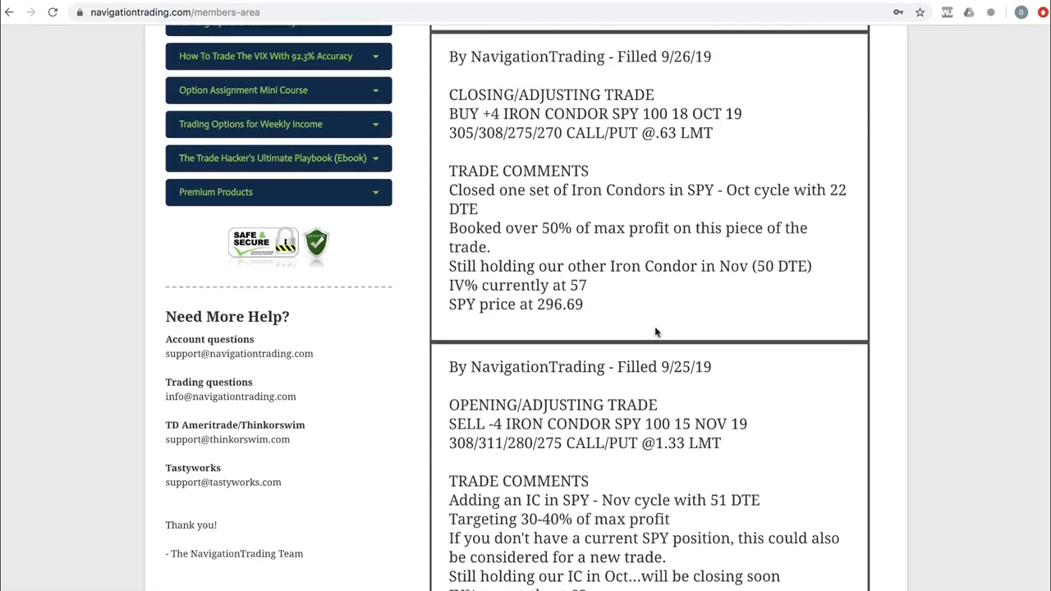
scroll(down, 3)
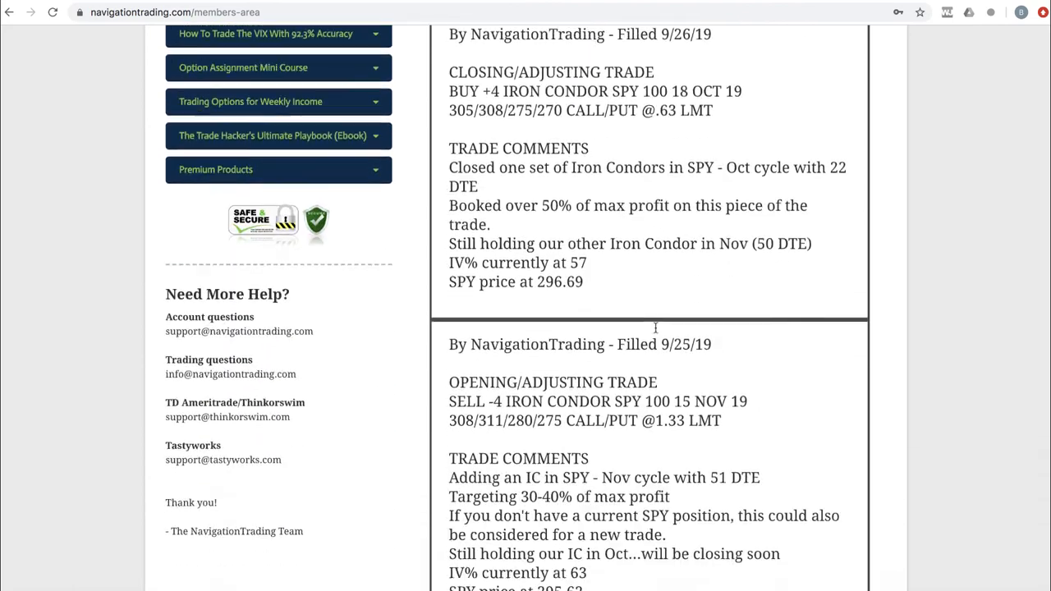
scroll(down, 3)
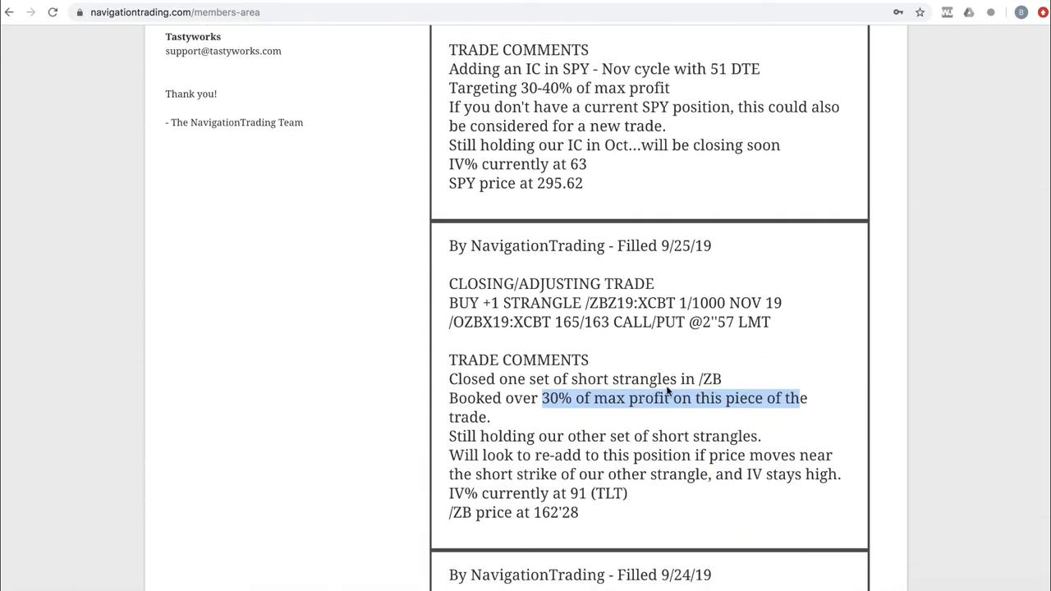
click(673, 419)
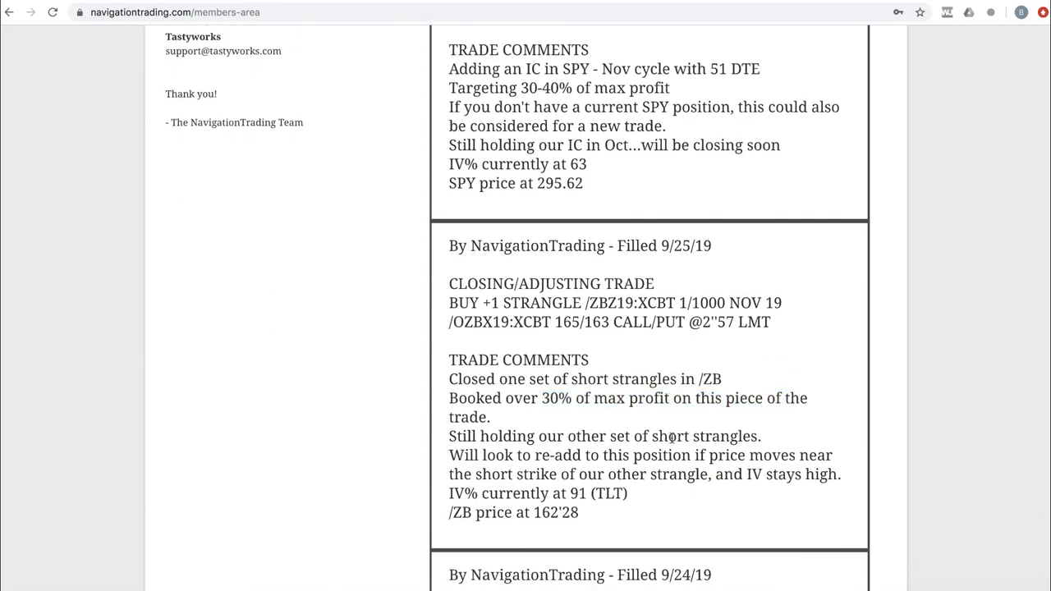
scroll(down, 3)
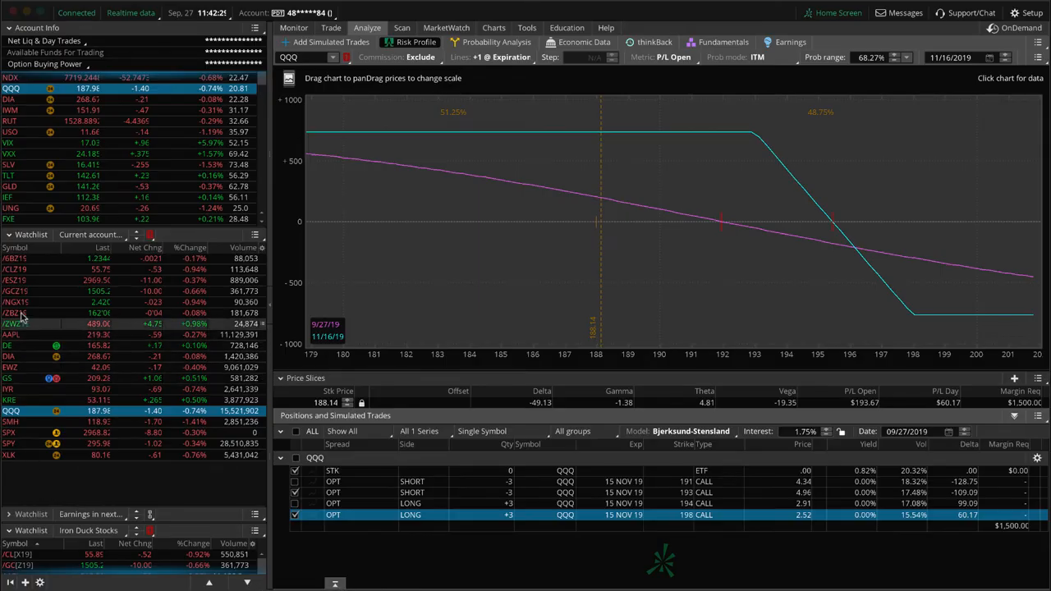
Step: Load the /ZBZ19 bond short strangle risk profile with its 155 put and 164 call
click(16, 313)
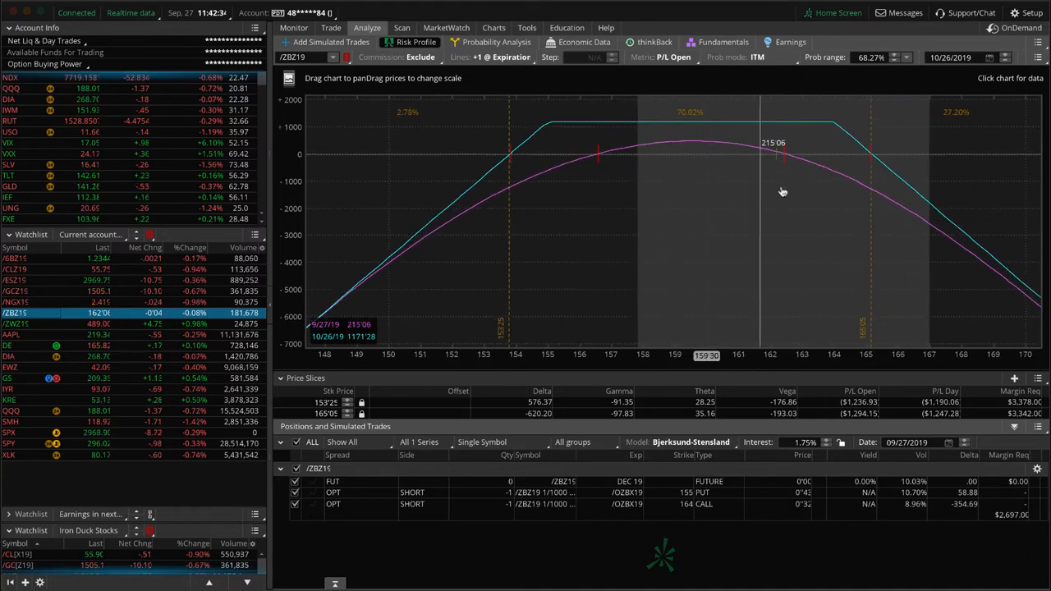
mouse_move(698, 183)
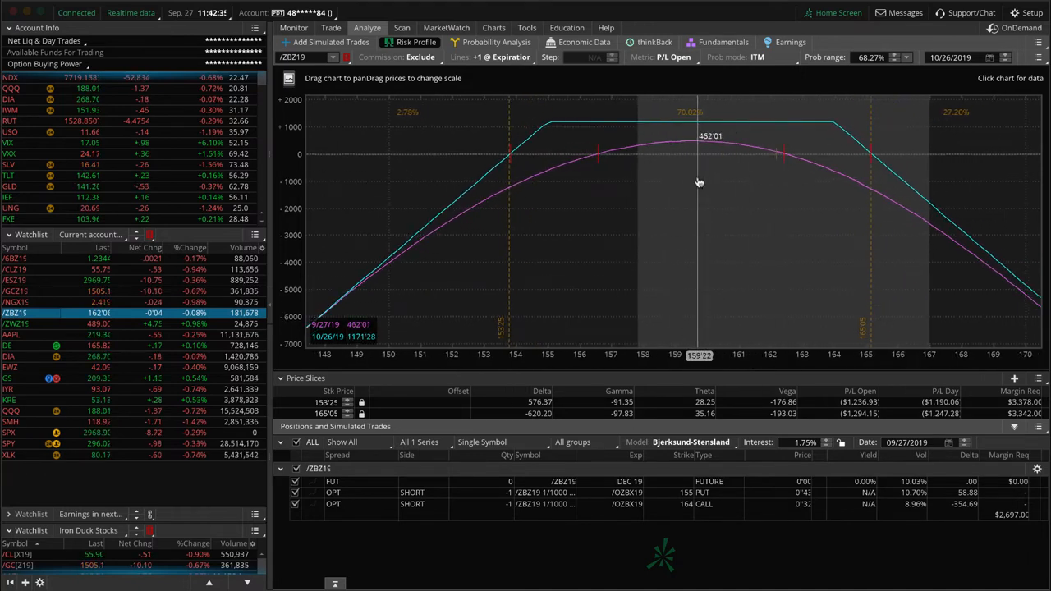
mouse_move(807, 182)
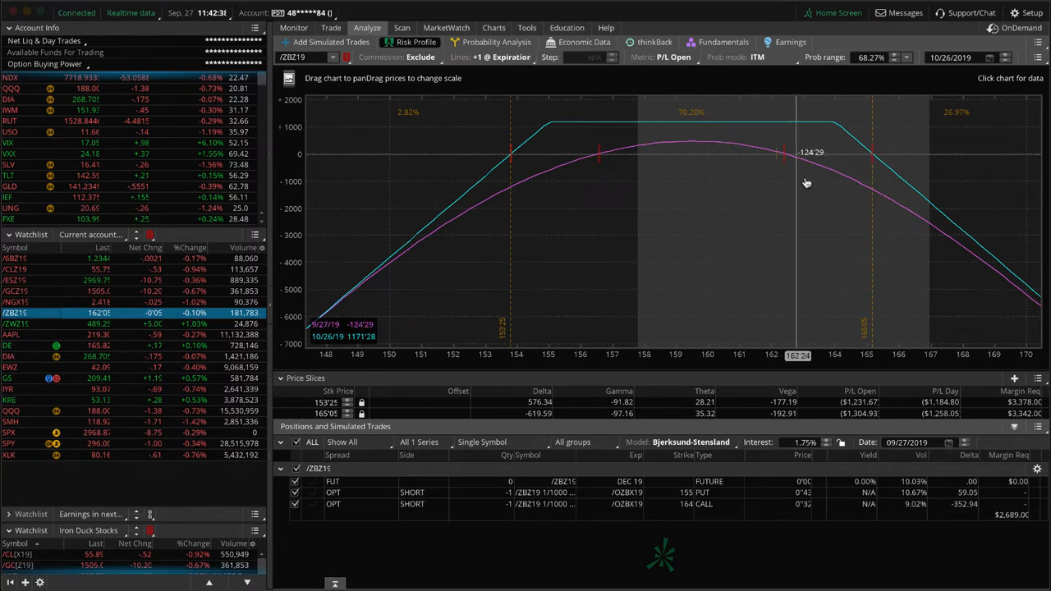
mouse_move(846, 152)
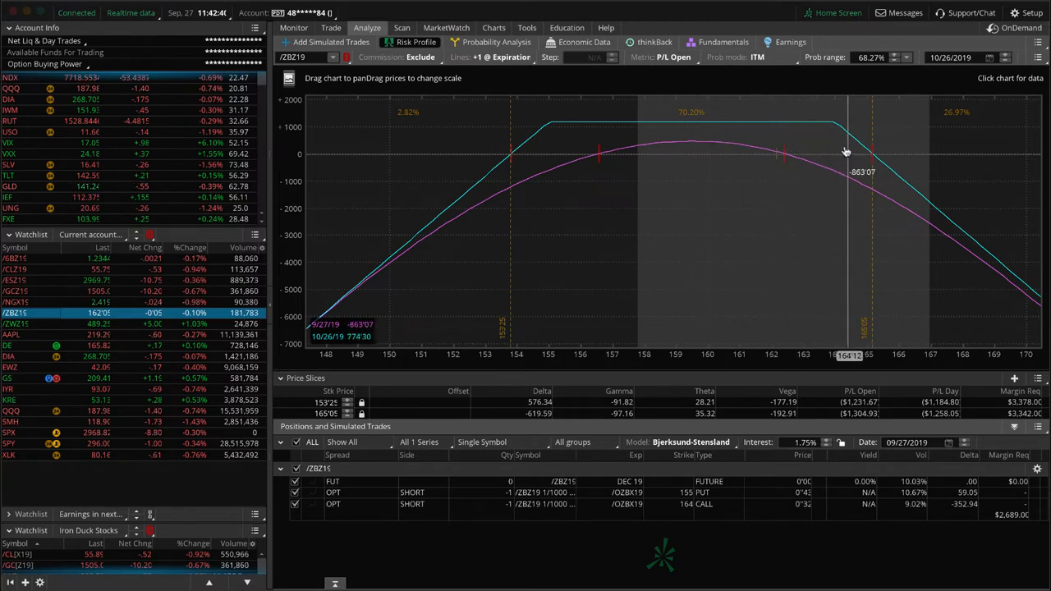
mouse_move(801, 117)
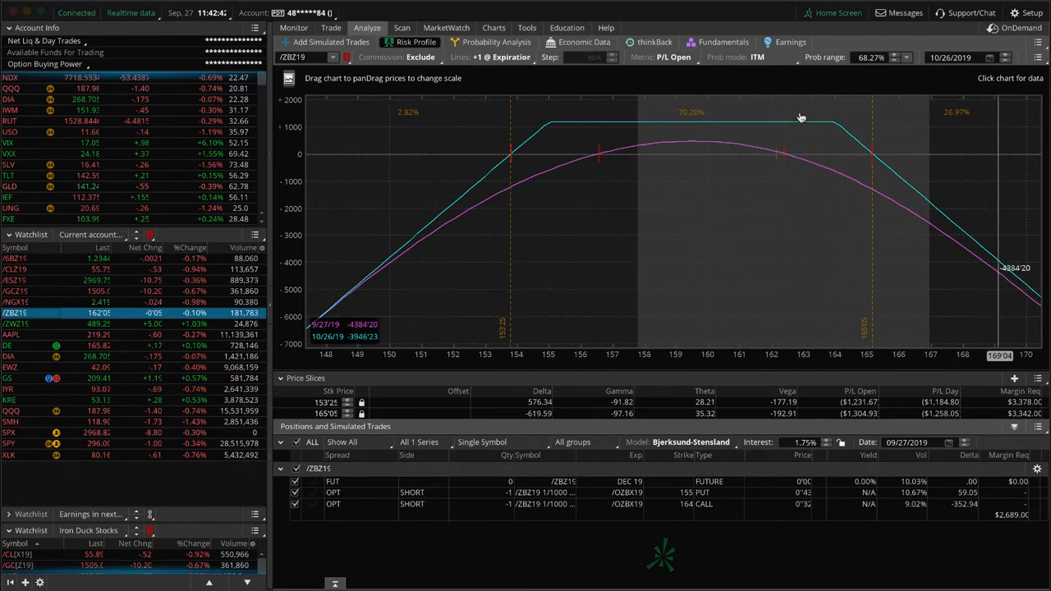
mouse_move(943, 179)
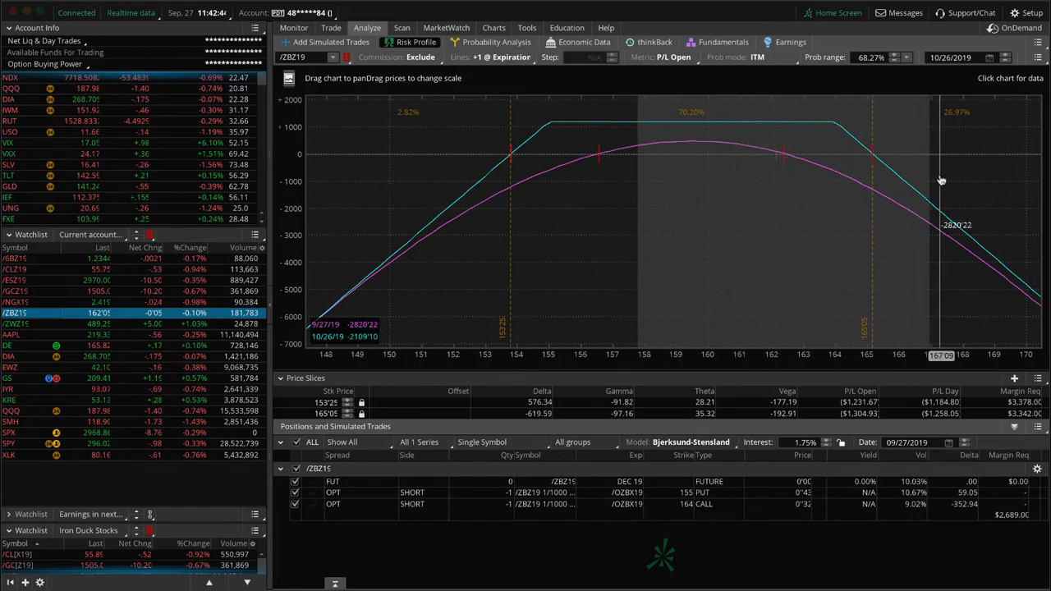
mouse_move(327, 158)
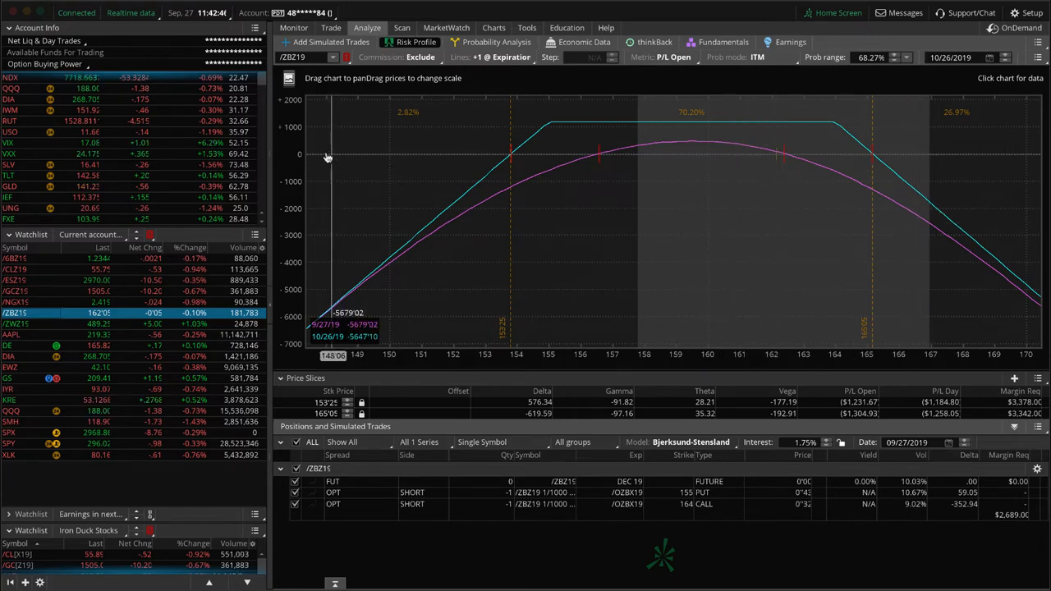
click(331, 27)
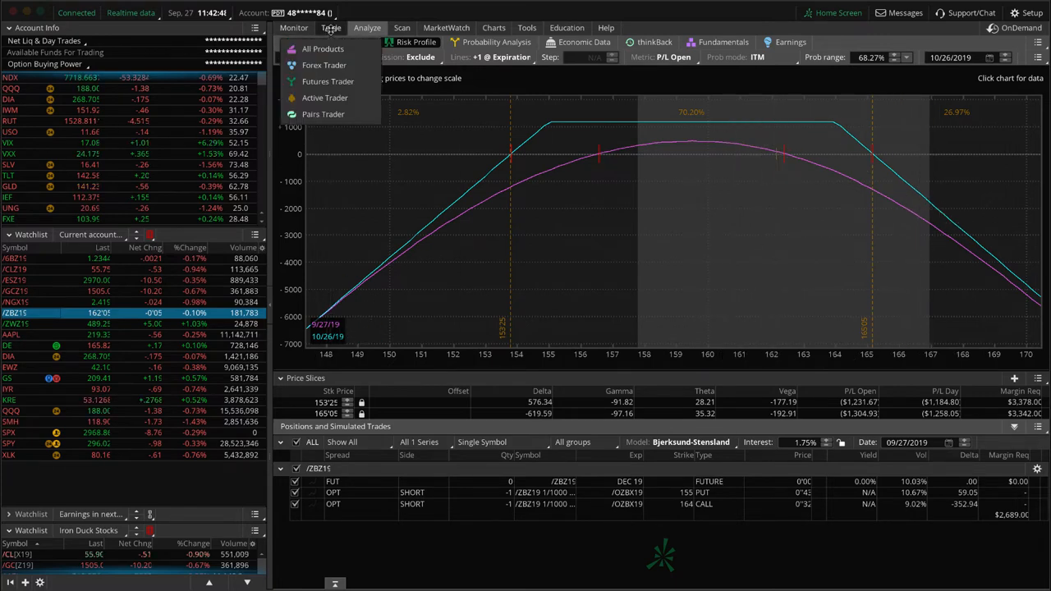
Step: Review the /ZBZ19 position and option chain in Trade, then return to Analyze
click(331, 28)
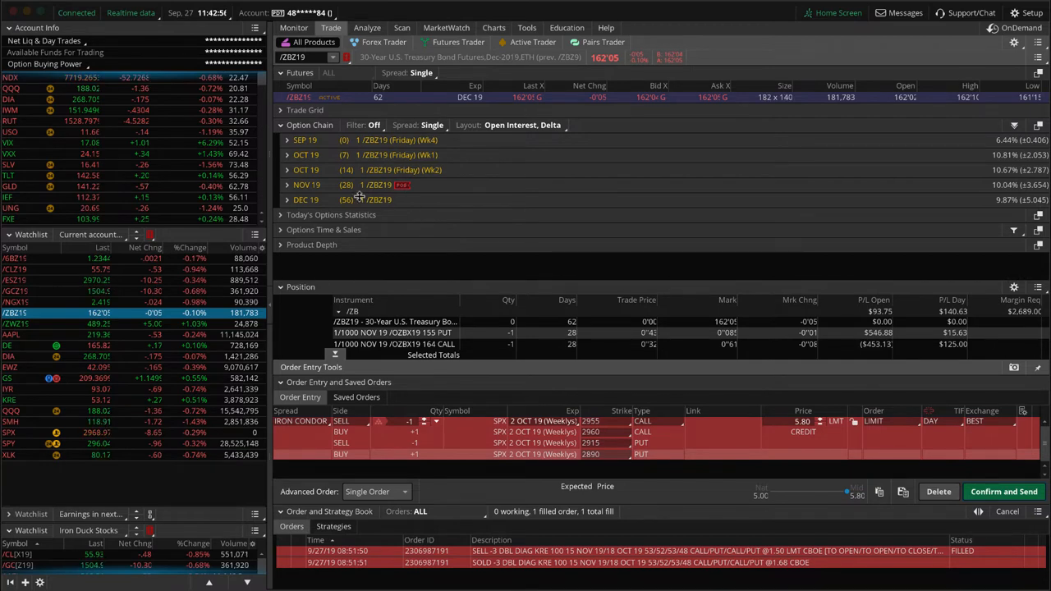
mouse_move(382, 202)
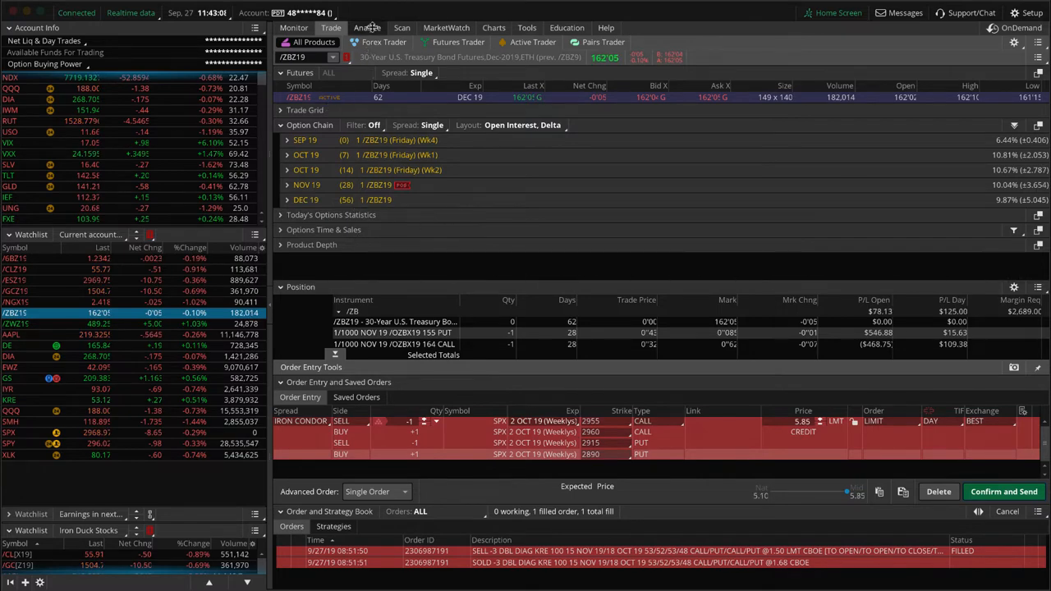
click(367, 27)
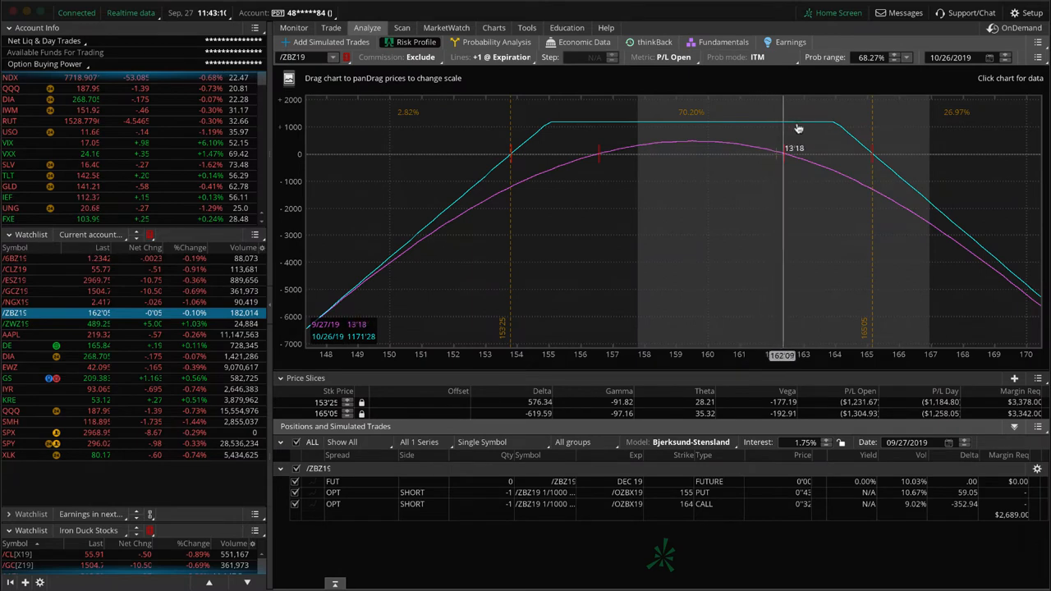
mouse_move(779, 167)
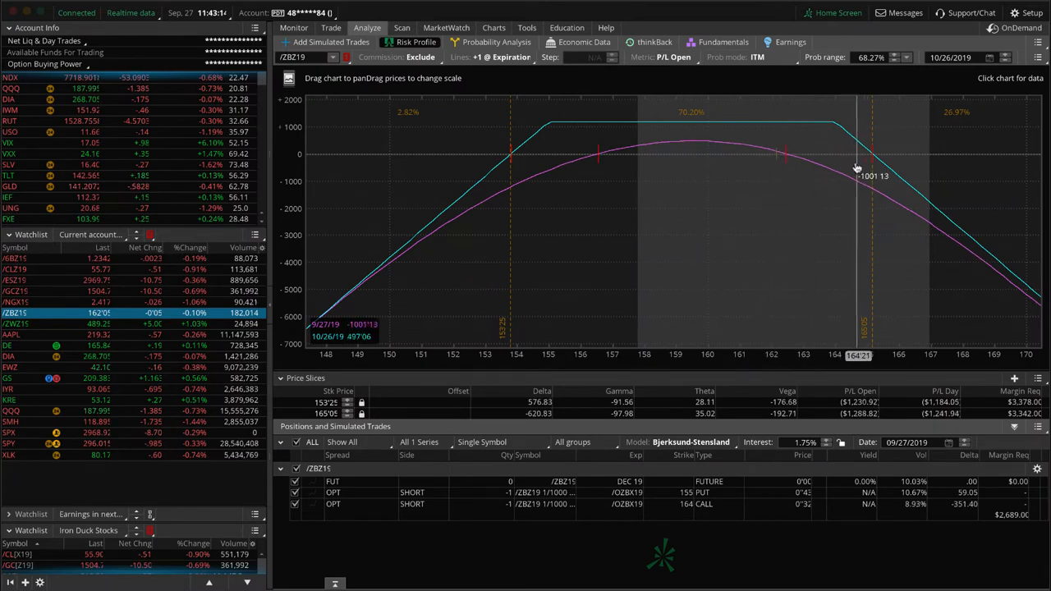
mouse_move(846, 170)
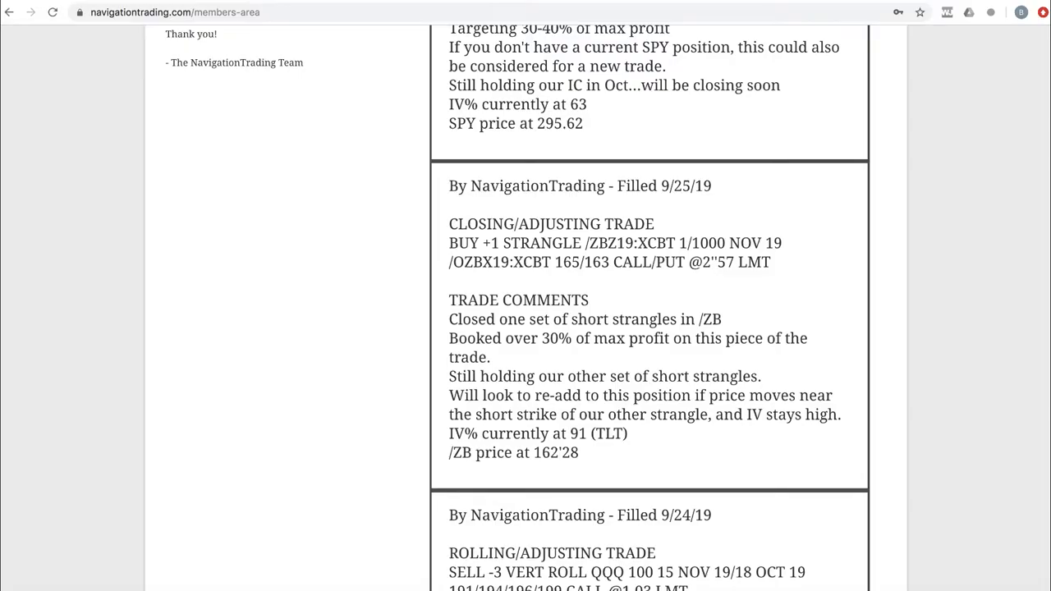
Step: Scroll up to the 9/25/19 SPY November iron condor alert
scroll(up, 3)
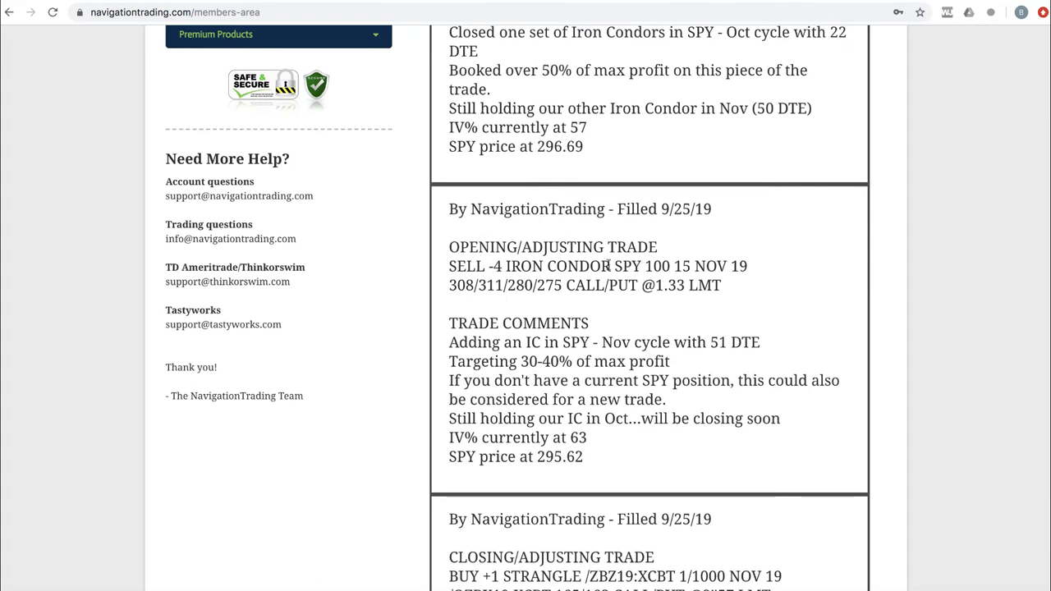
scroll(up, 3)
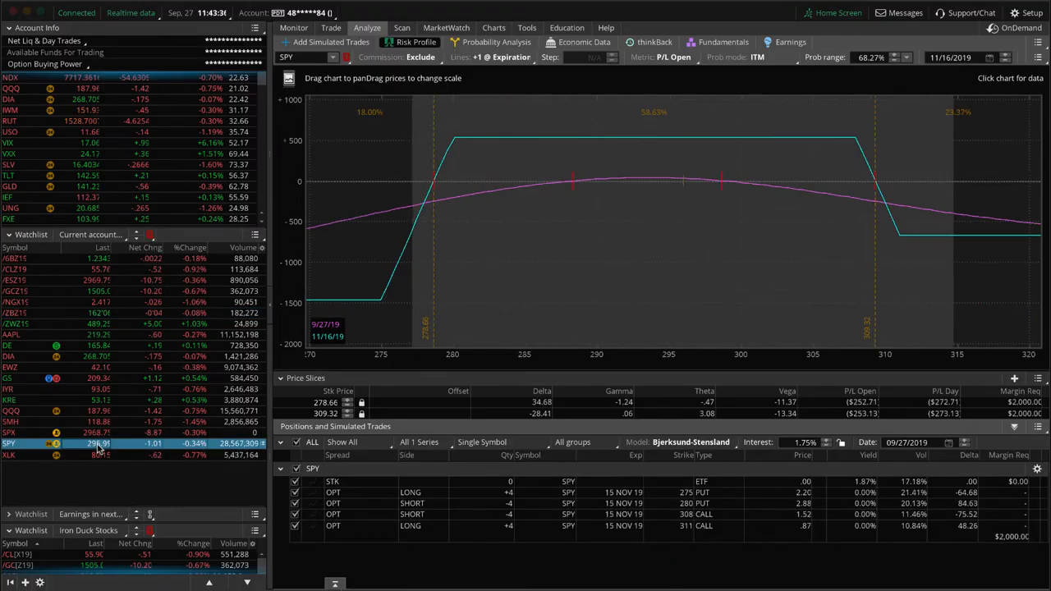
mouse_move(721, 238)
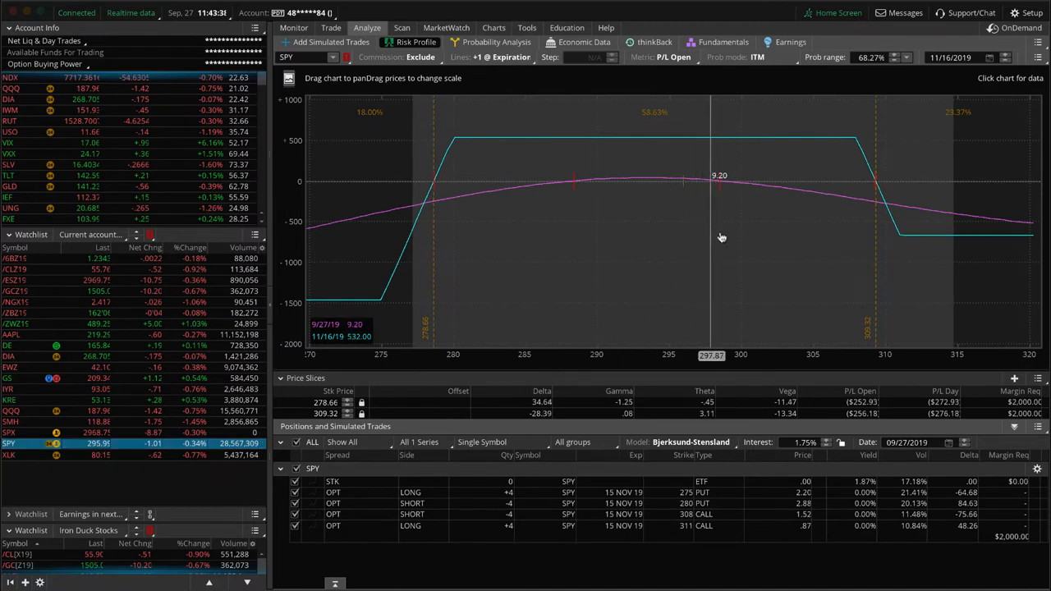
mouse_move(684, 198)
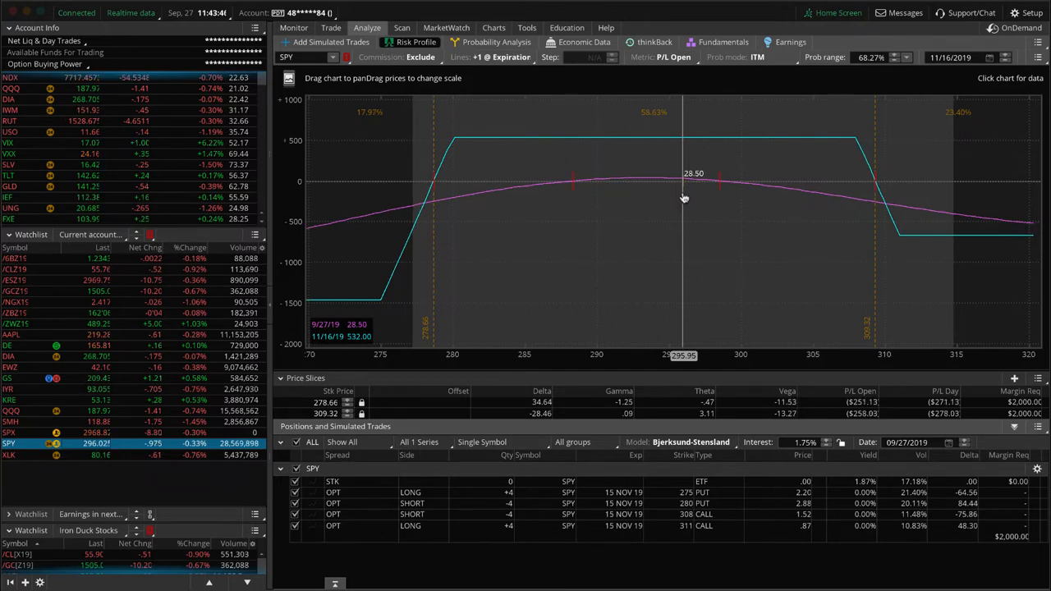
mouse_move(394, 207)
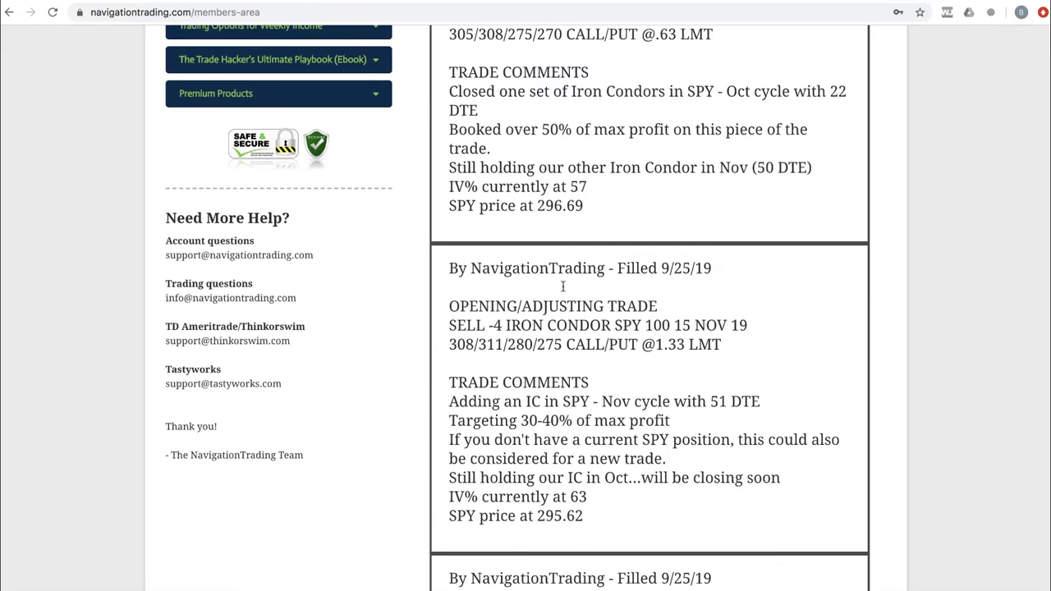
Step: Read the 9/27/19 KRE double diagonal rolling alert and comments, then return to thinkorswim
scroll(up, 3)
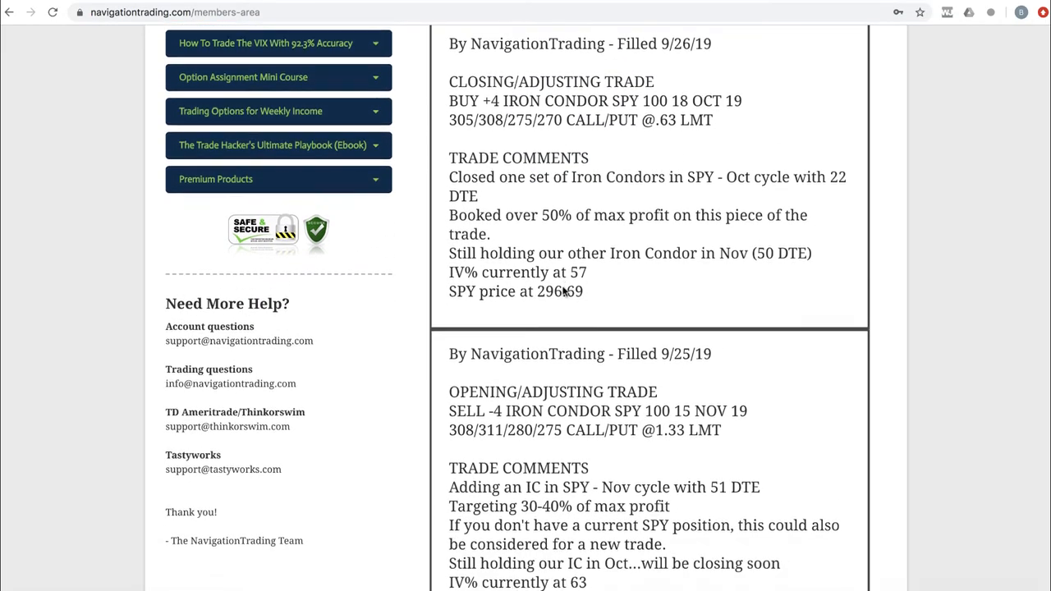
scroll(up, 3)
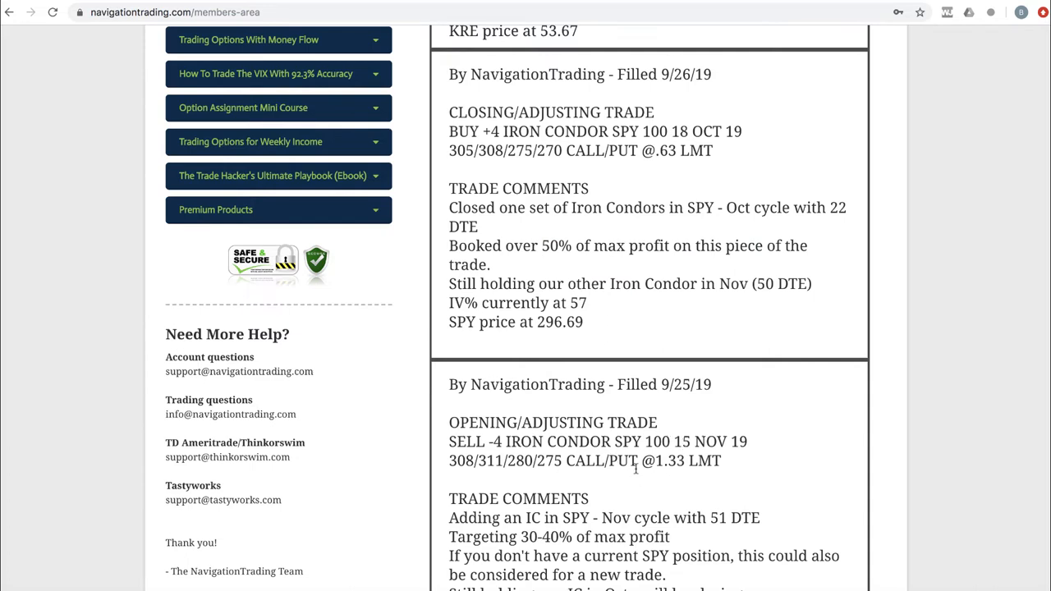
scroll(up, 3)
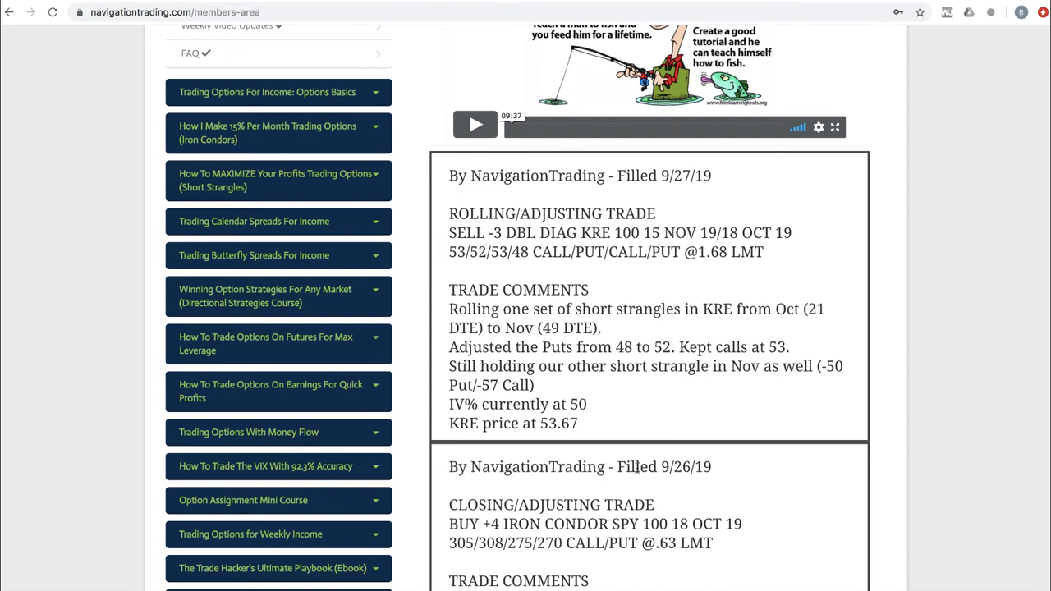
mouse_move(634, 422)
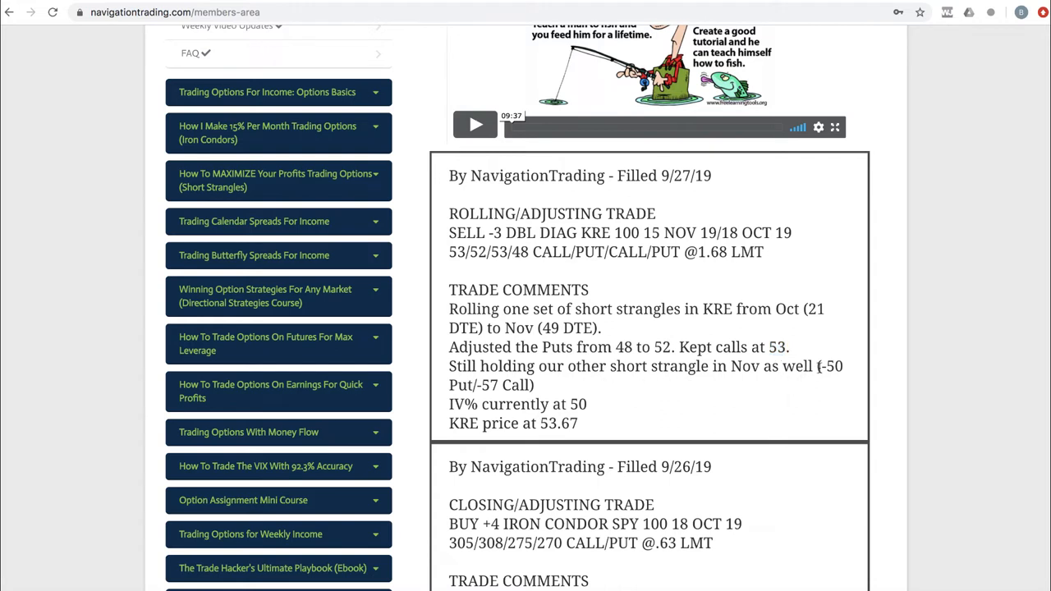
double_click(505, 385)
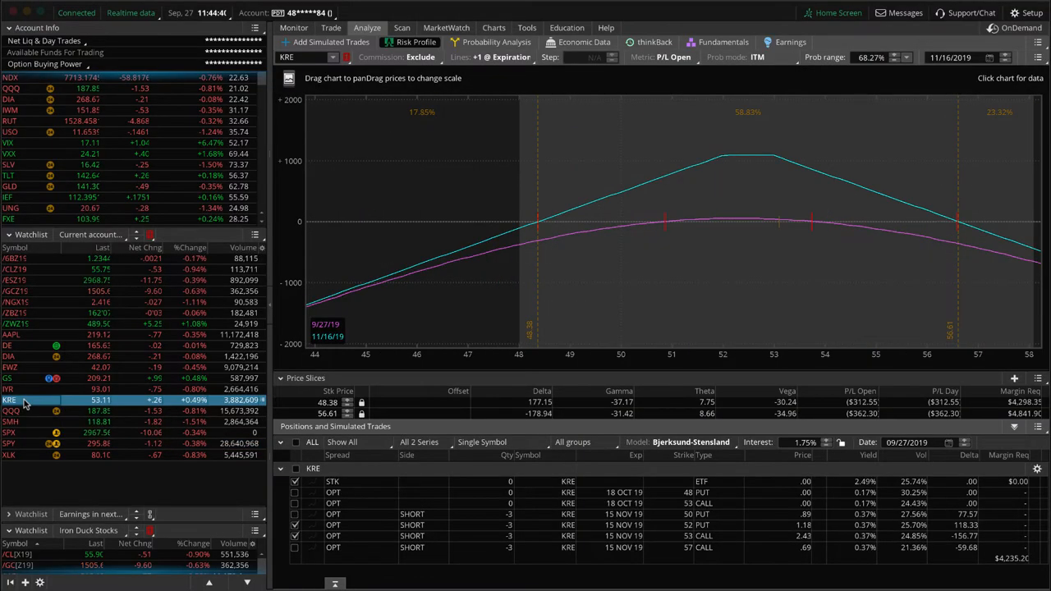
mouse_move(522, 314)
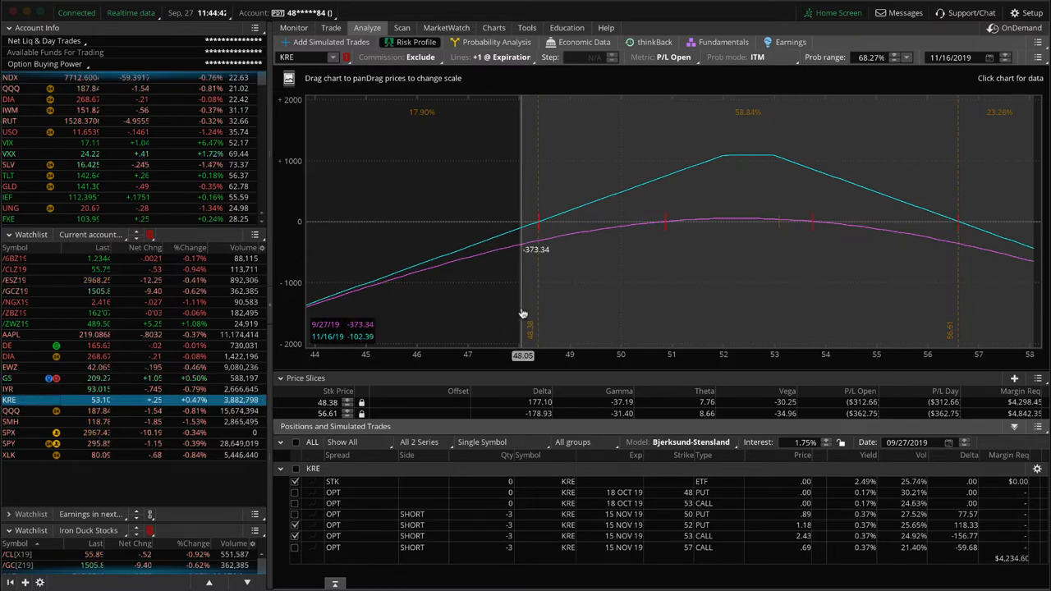
mouse_move(640, 305)
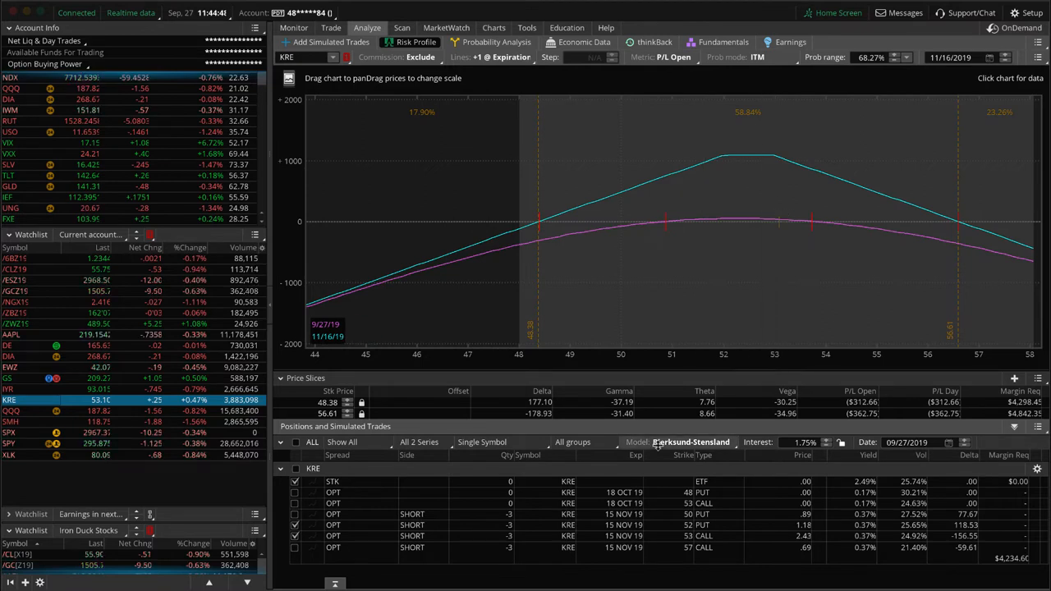
mouse_move(779, 284)
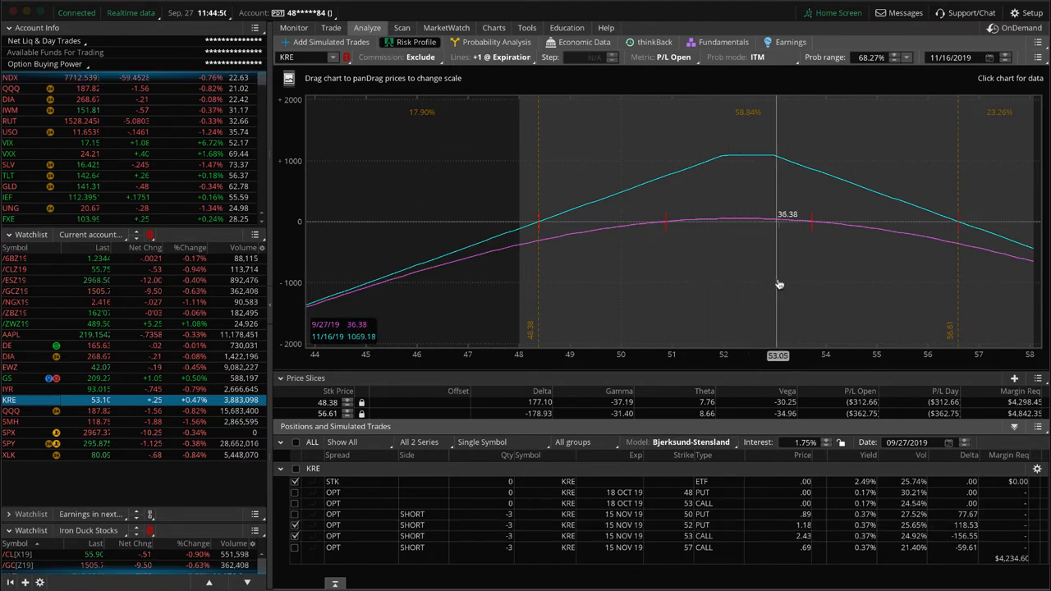
mouse_move(703, 231)
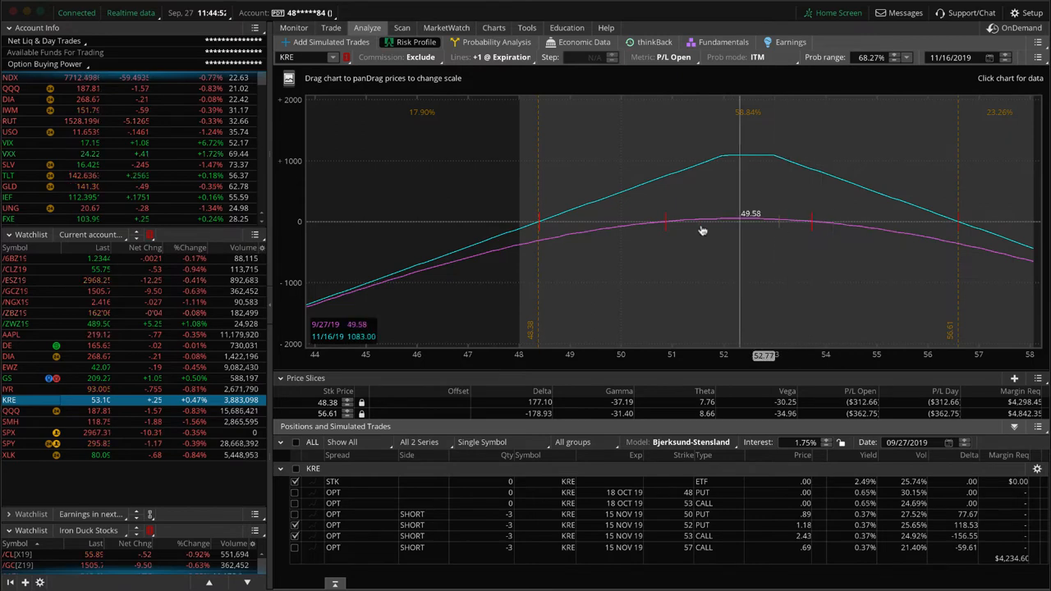
mouse_move(760, 232)
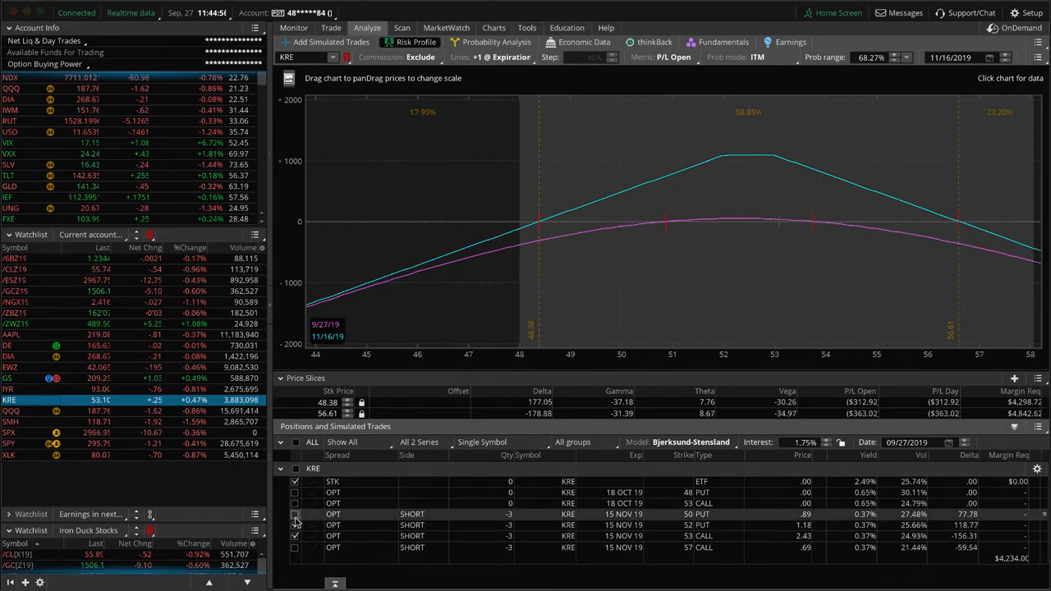
Step: Toggle a KRE November leg in the risk profile, then switch to the SPX chart
click(294, 537)
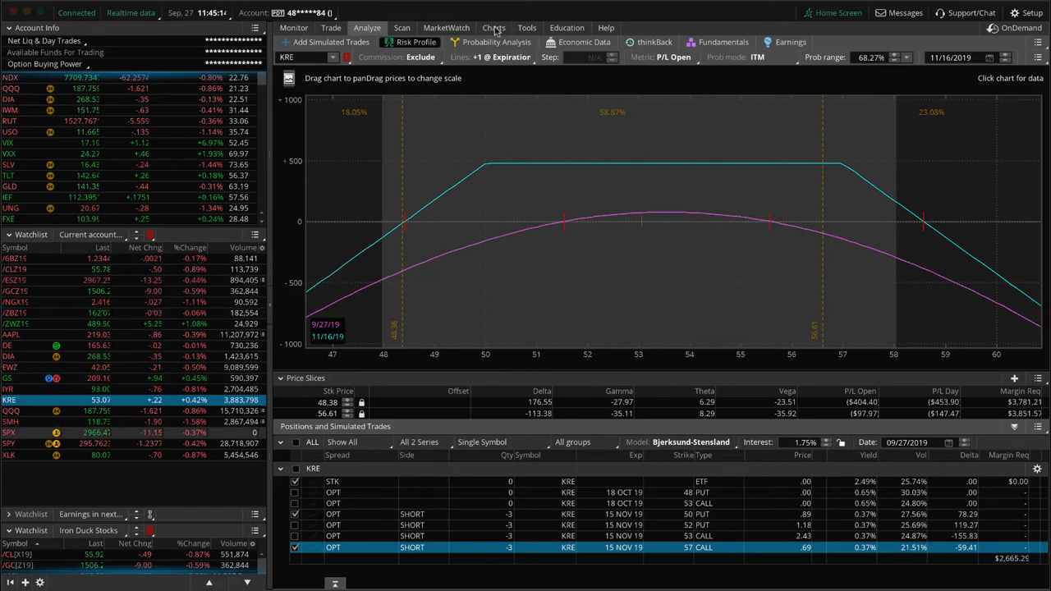
click(493, 27)
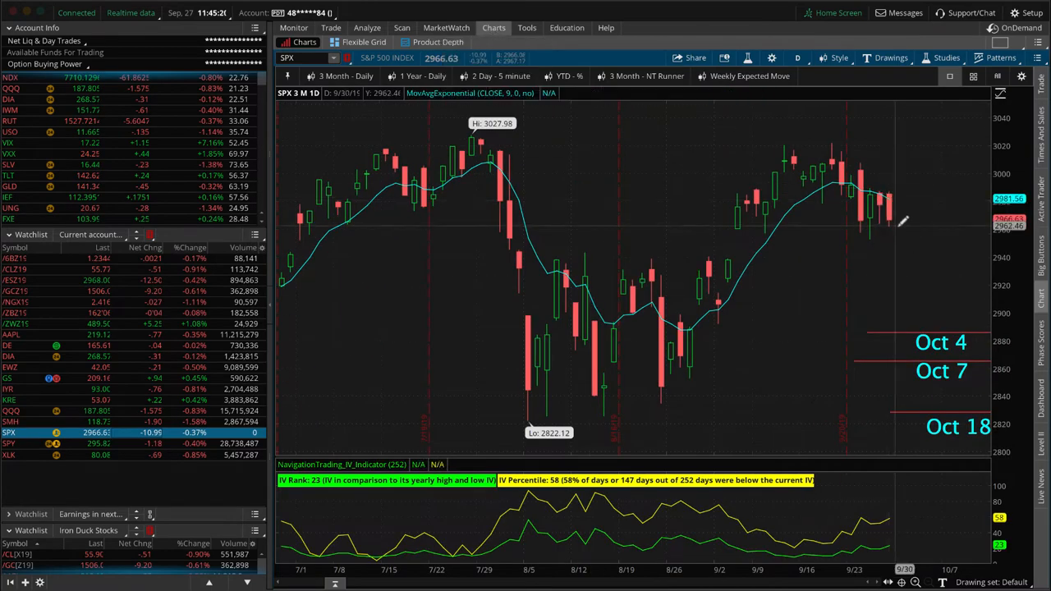
mouse_move(891, 214)
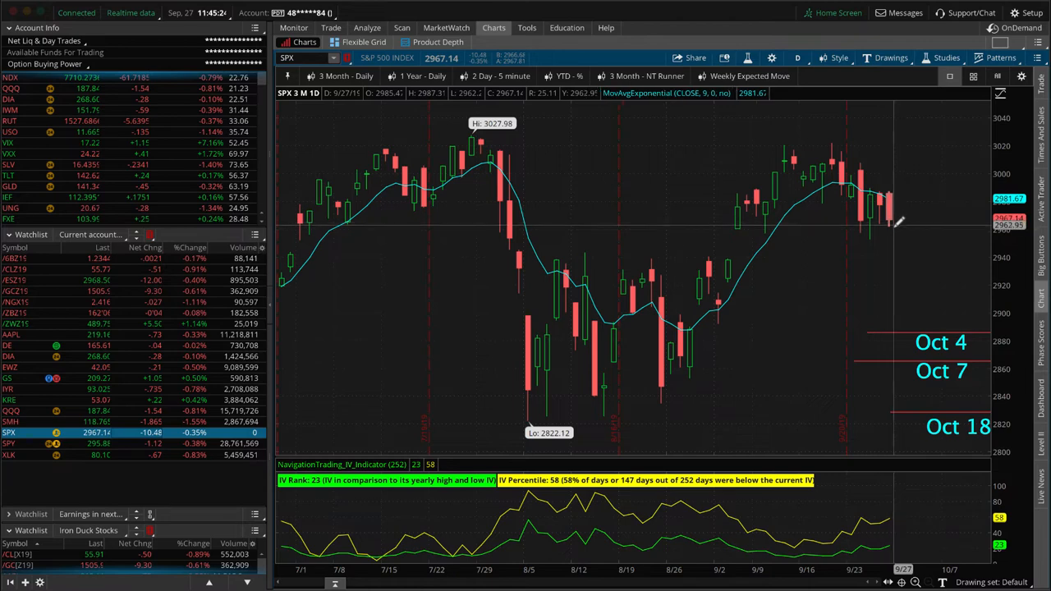
mouse_move(899, 242)
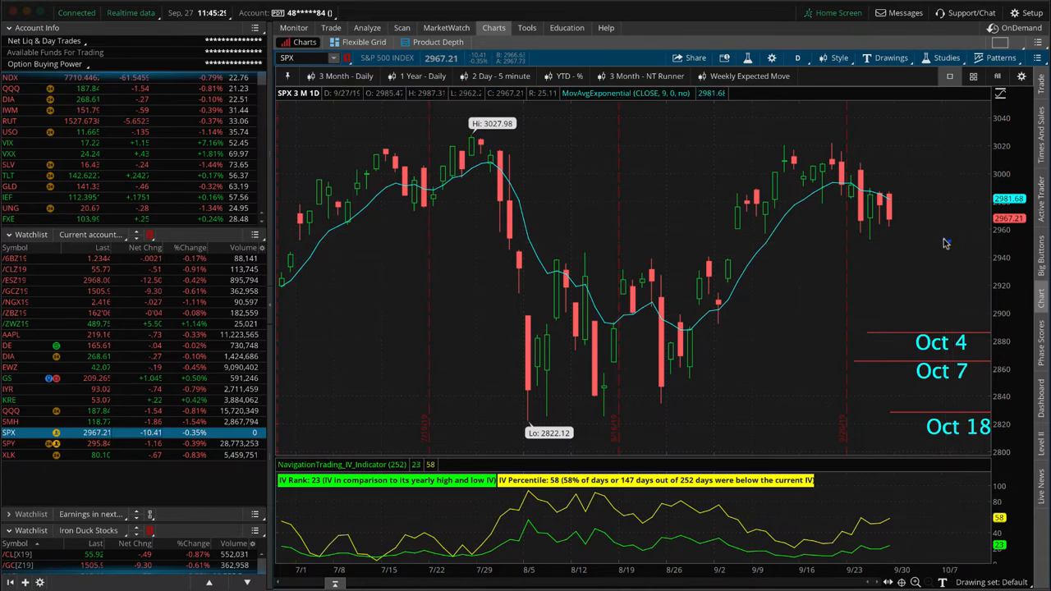
Step: Study the SPX 3 Month Daily chart, then load the /ESZ19 futures chart
drag(948, 242, 916, 333)
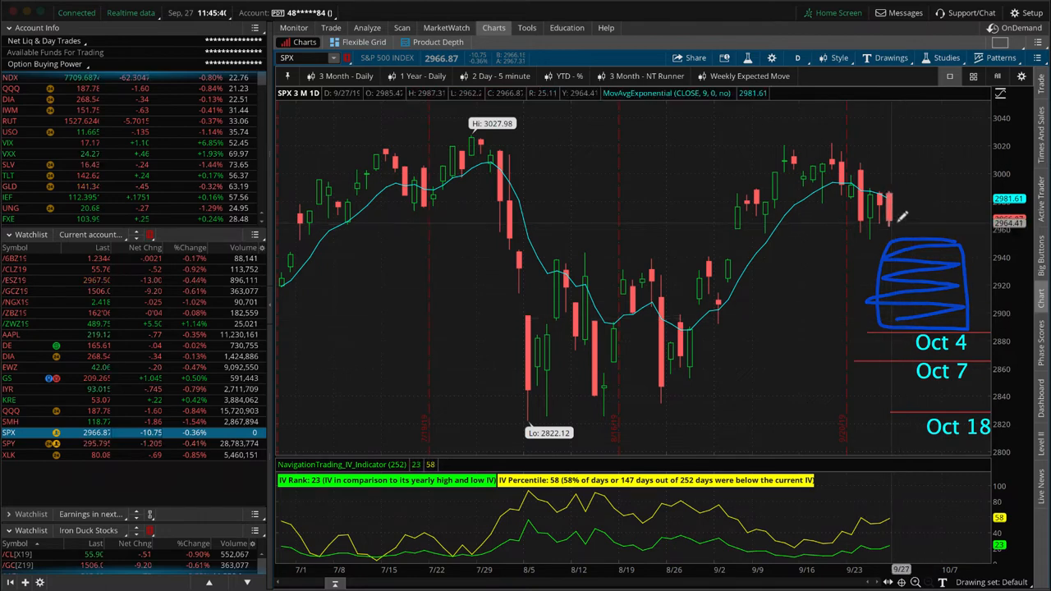
drag(895, 218, 928, 136)
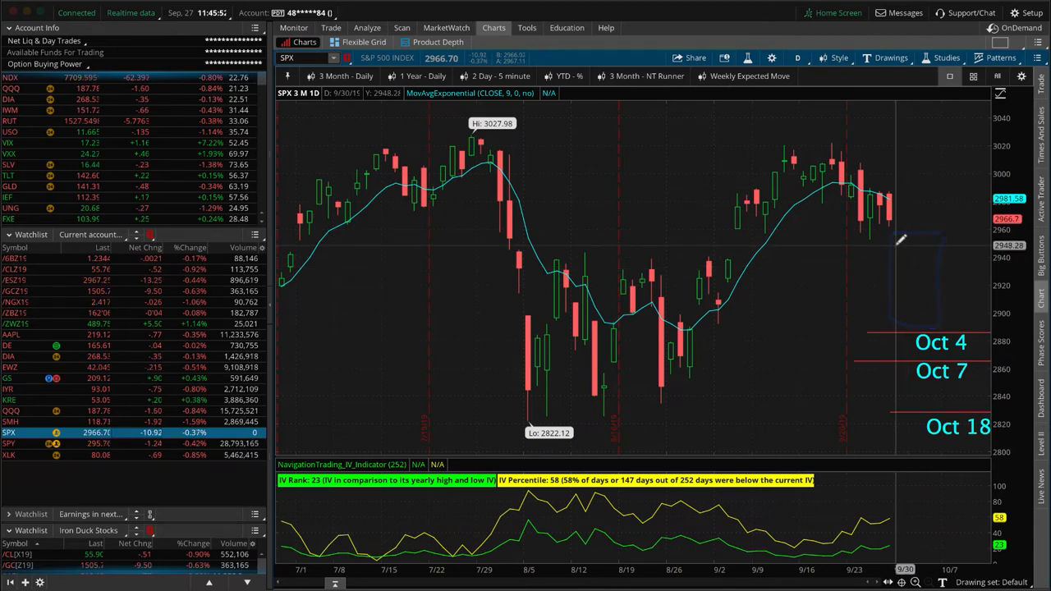
mouse_move(859, 337)
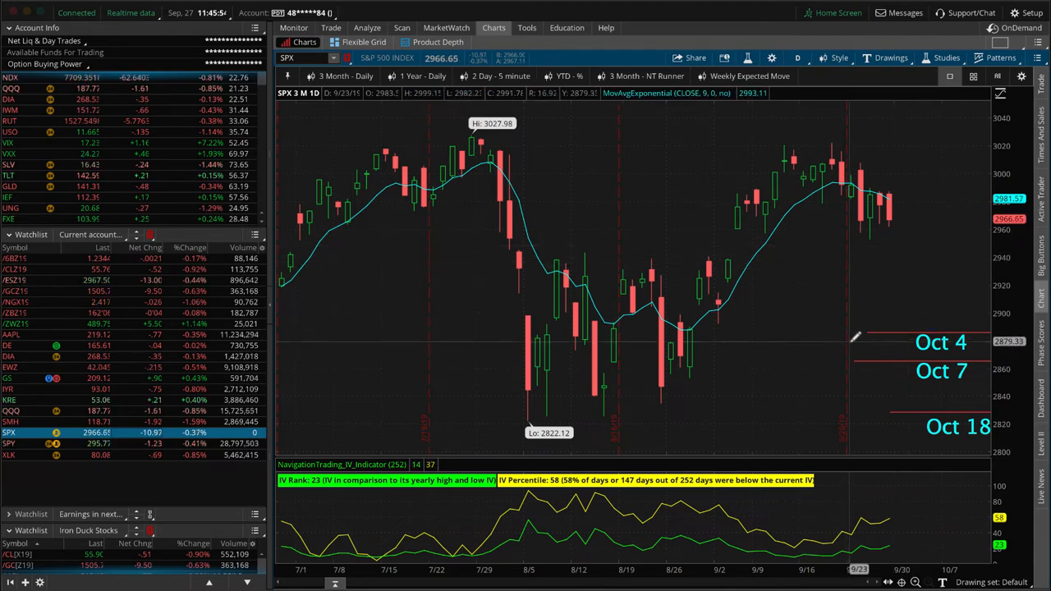
mouse_move(904, 263)
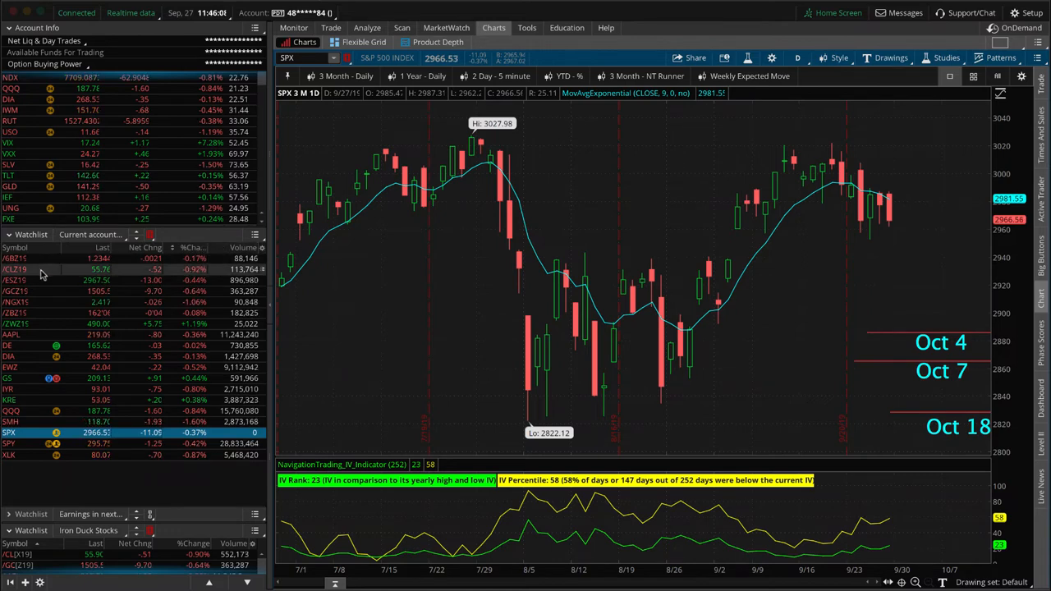
click(17, 281)
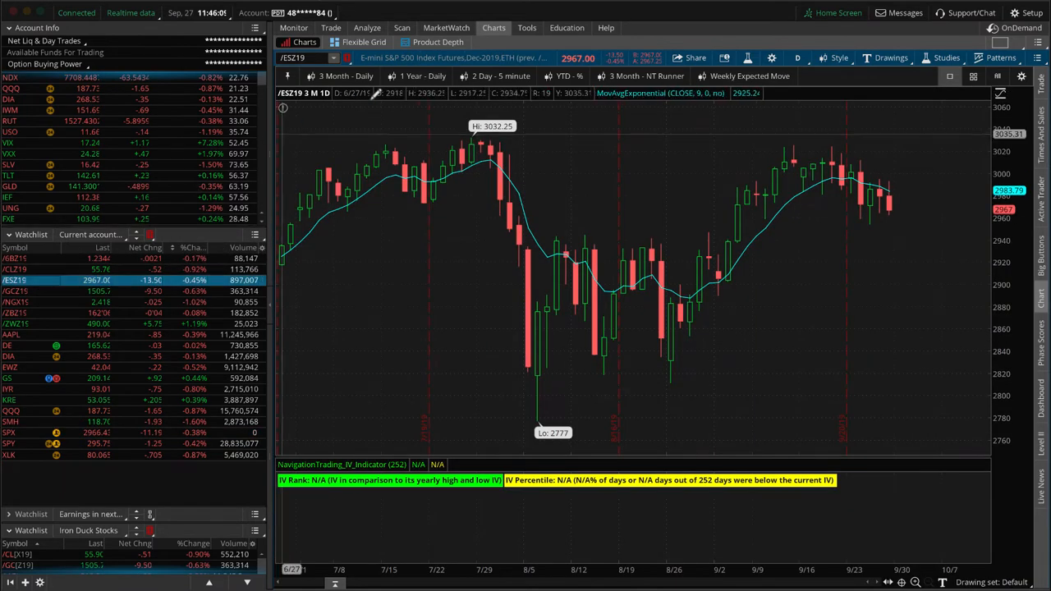
Step: View the /ESZ19, /GCZ19 gold and /NGX19 natural gas risk profiles in turn
click(367, 27)
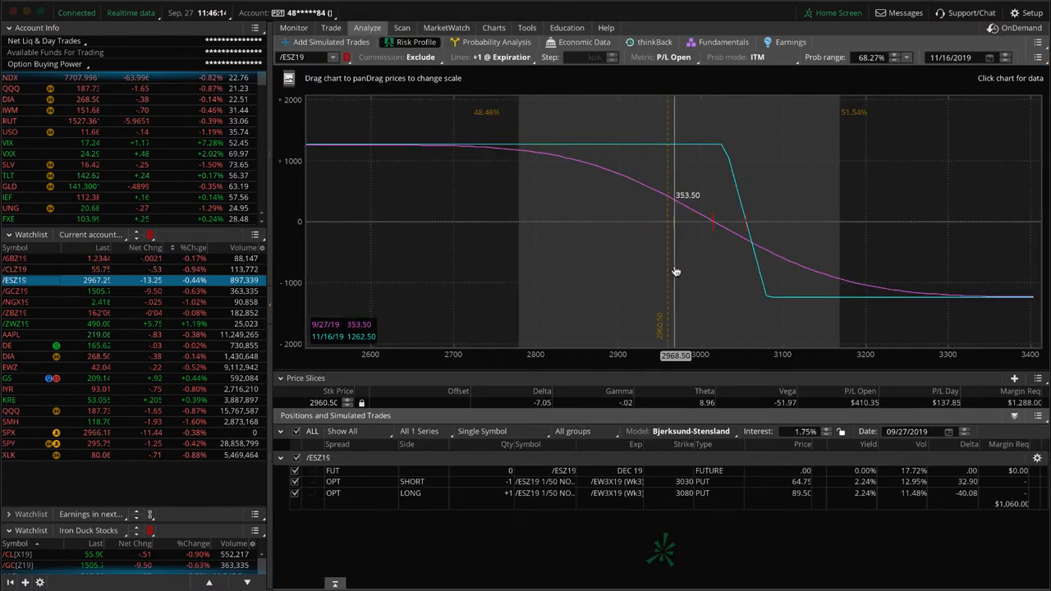
mouse_move(674, 241)
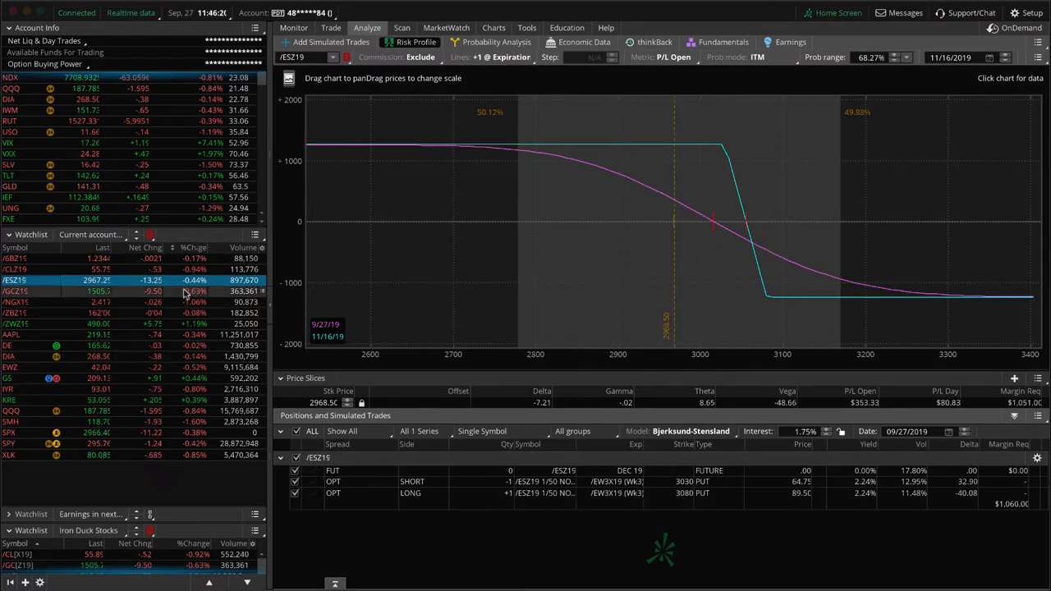
click(17, 292)
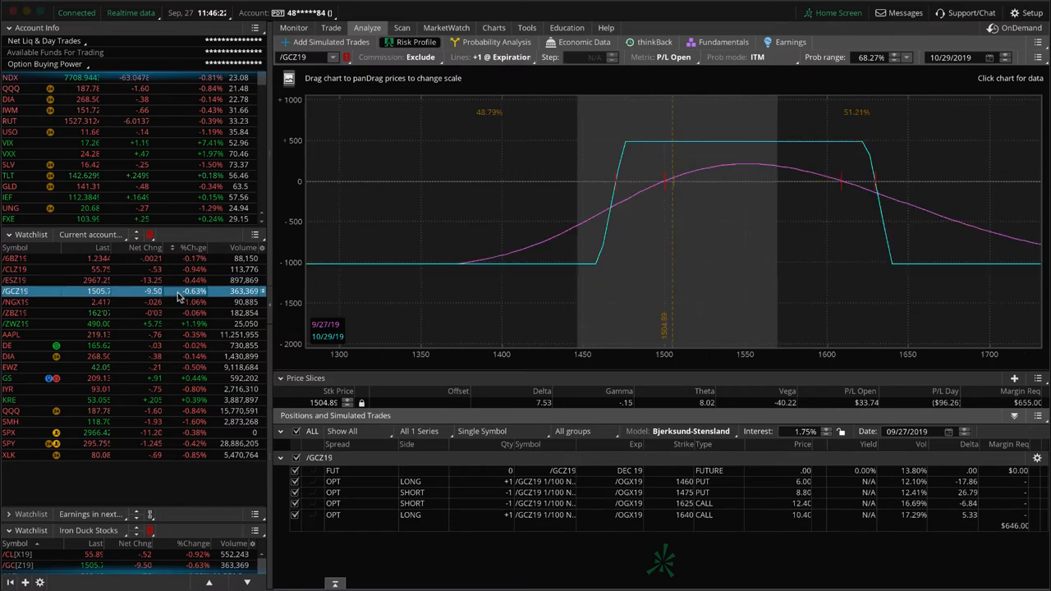
mouse_move(174, 313)
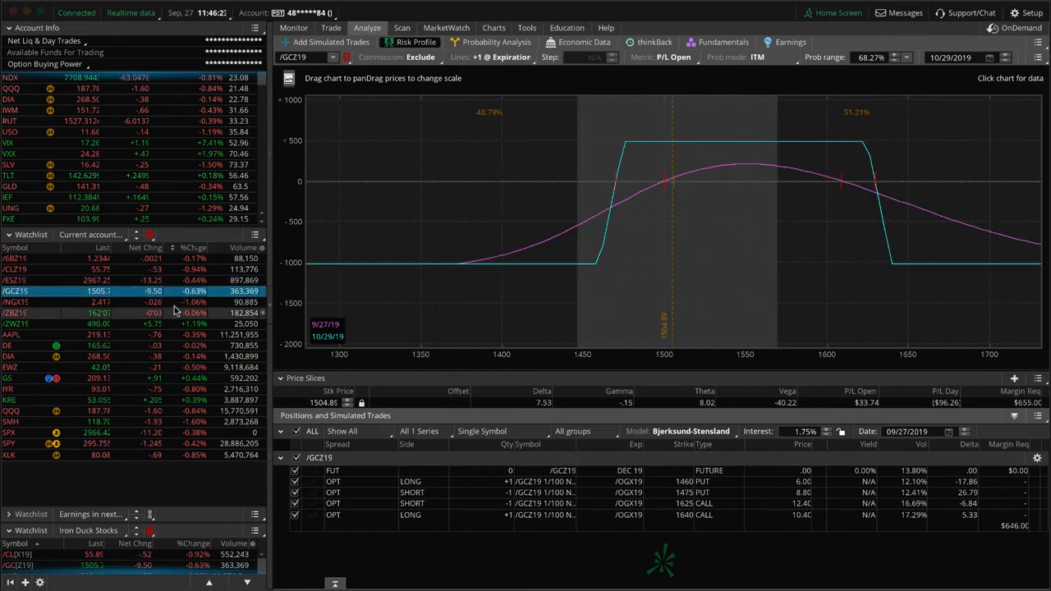
click(17, 302)
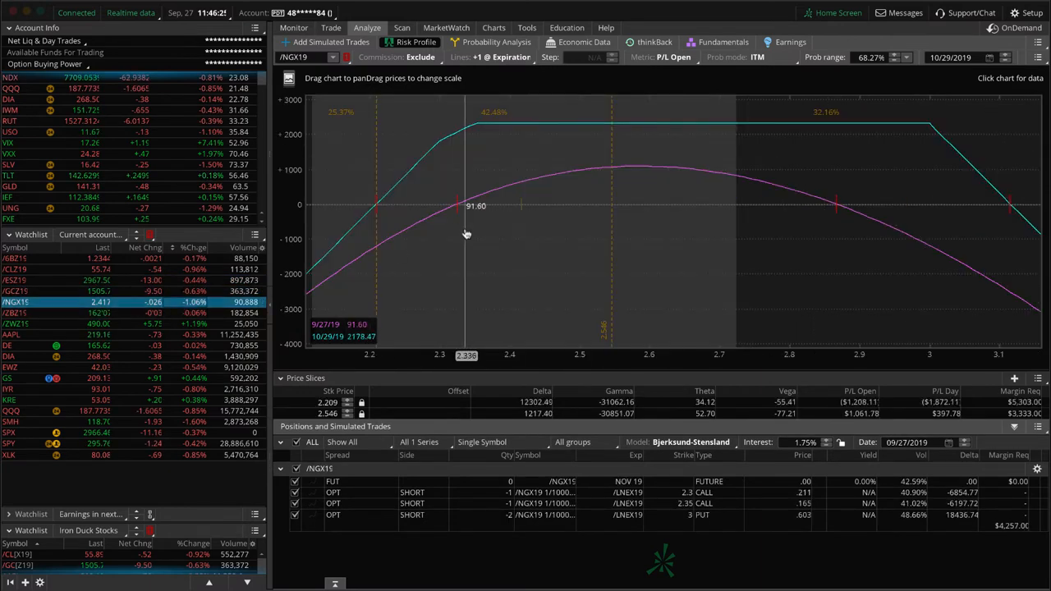
Step: Glance at the /NGX19 price chart, return to its profile, then load AAPL's put vertical
click(494, 27)
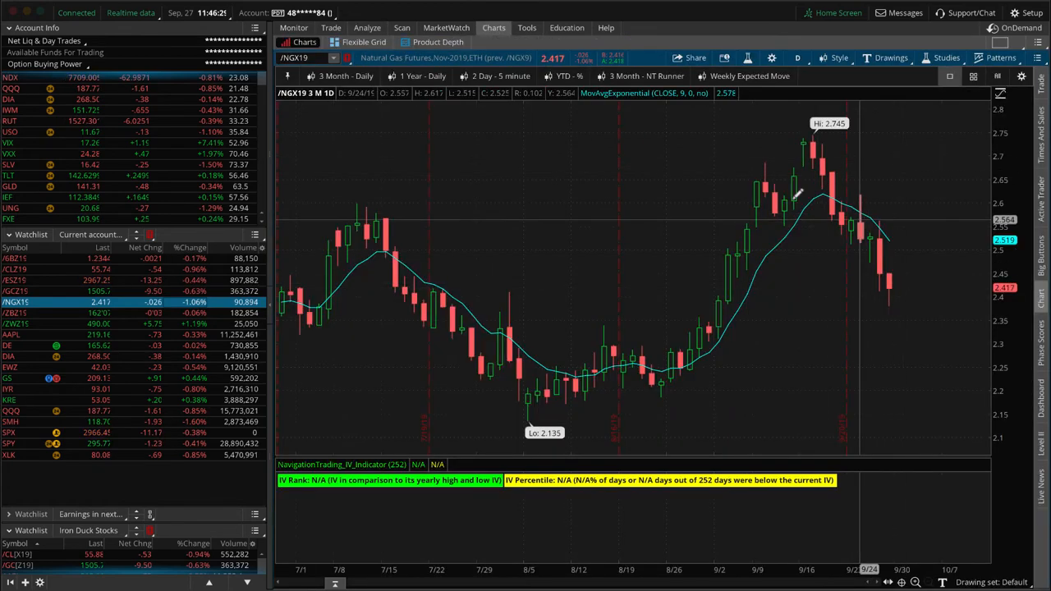
click(367, 28)
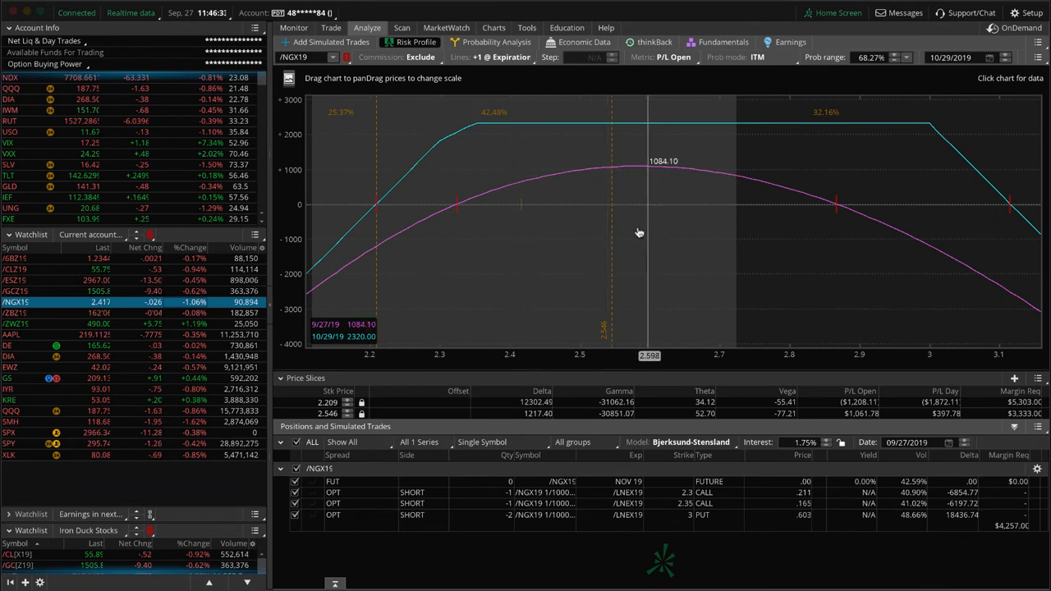
mouse_move(618, 216)
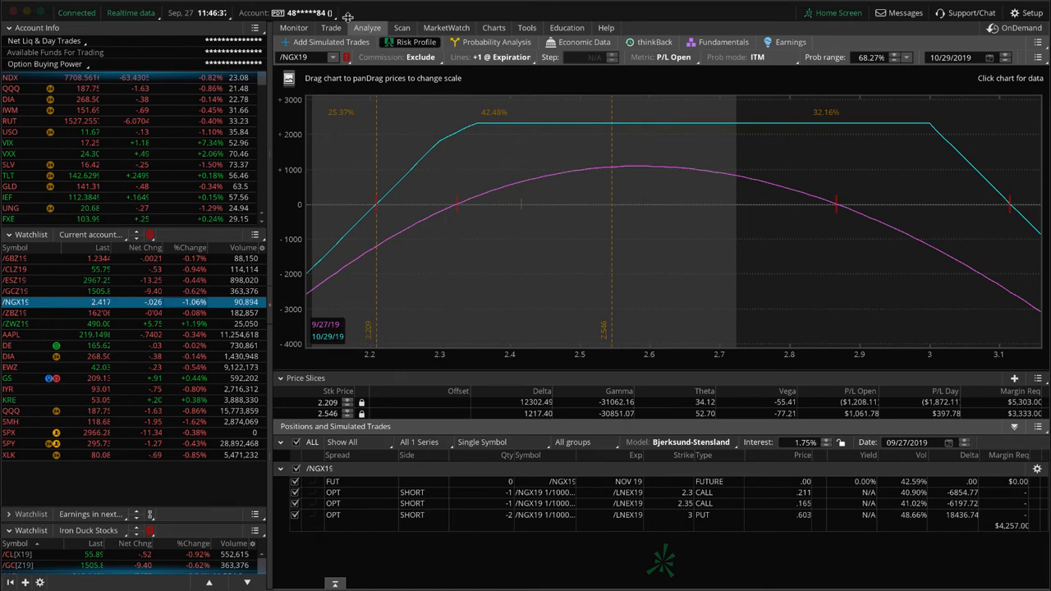
click(331, 27)
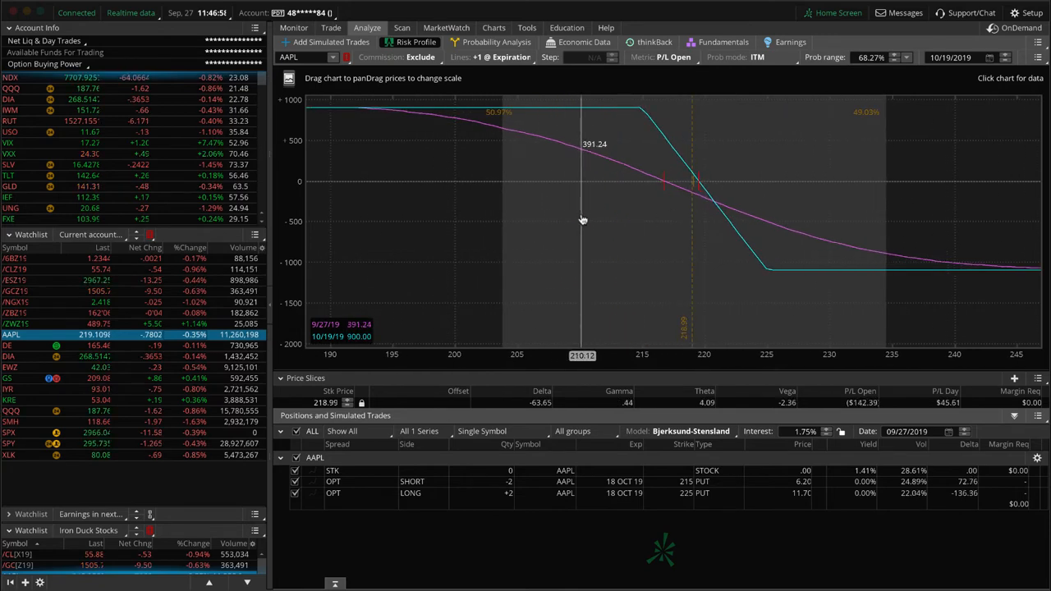
mouse_move(171, 351)
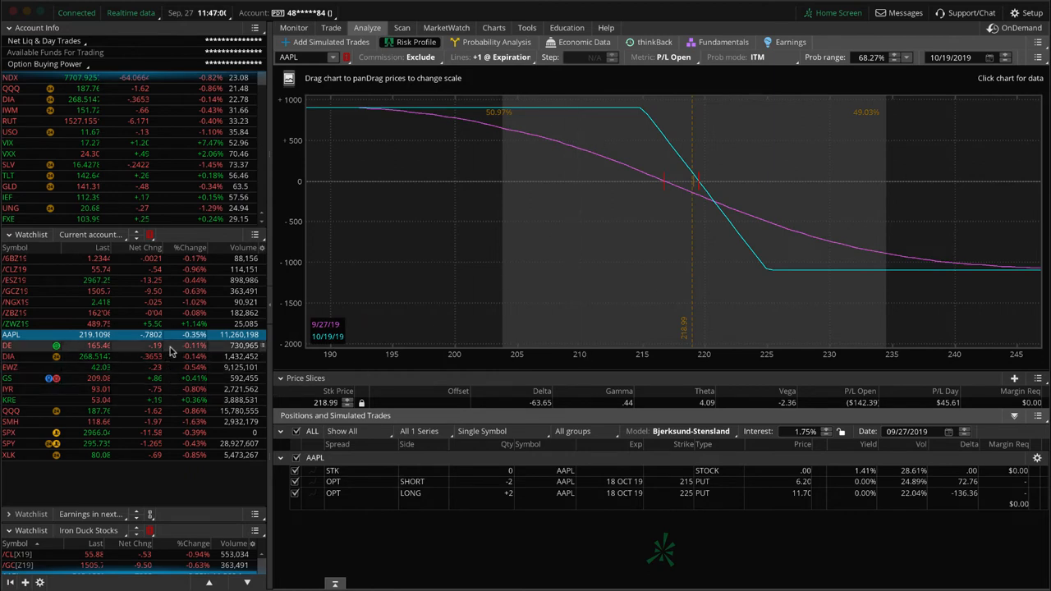
Step: Check the DE call vertical, then limit DIA's profile to the October 274/279 call legs
click(11, 345)
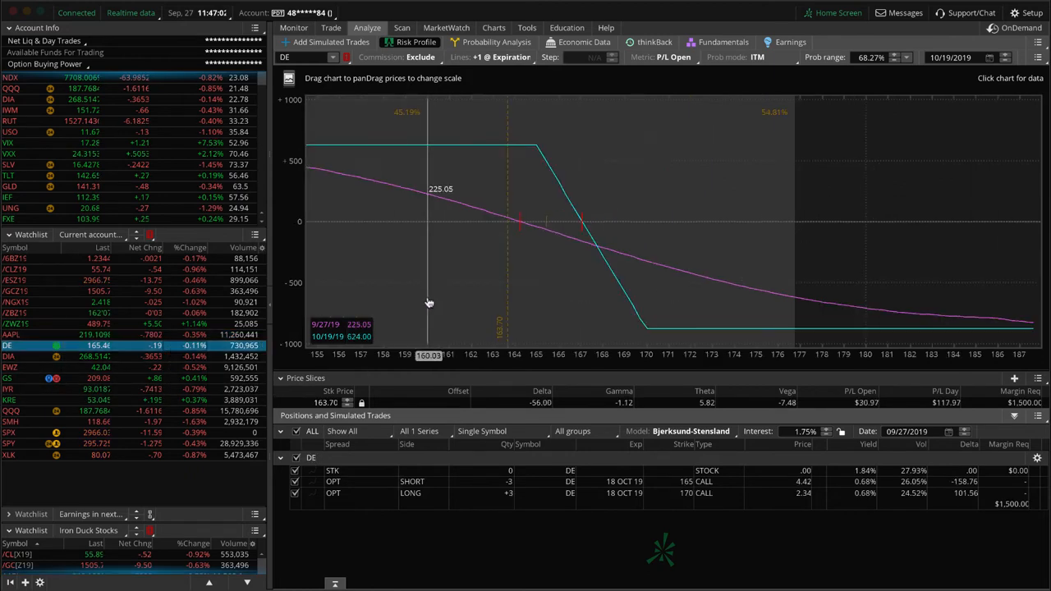
mouse_move(548, 248)
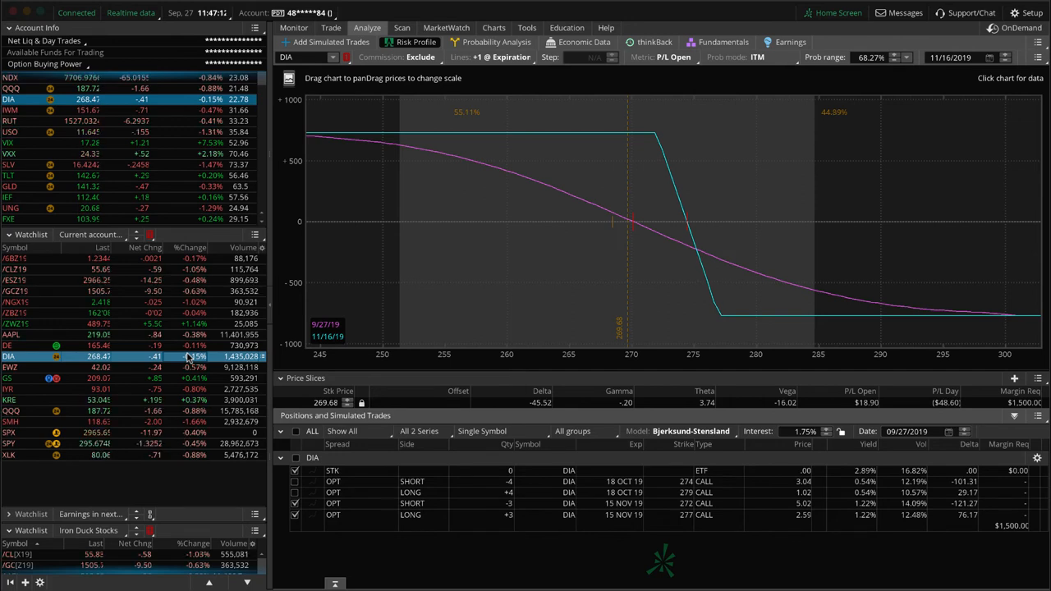
mouse_move(579, 269)
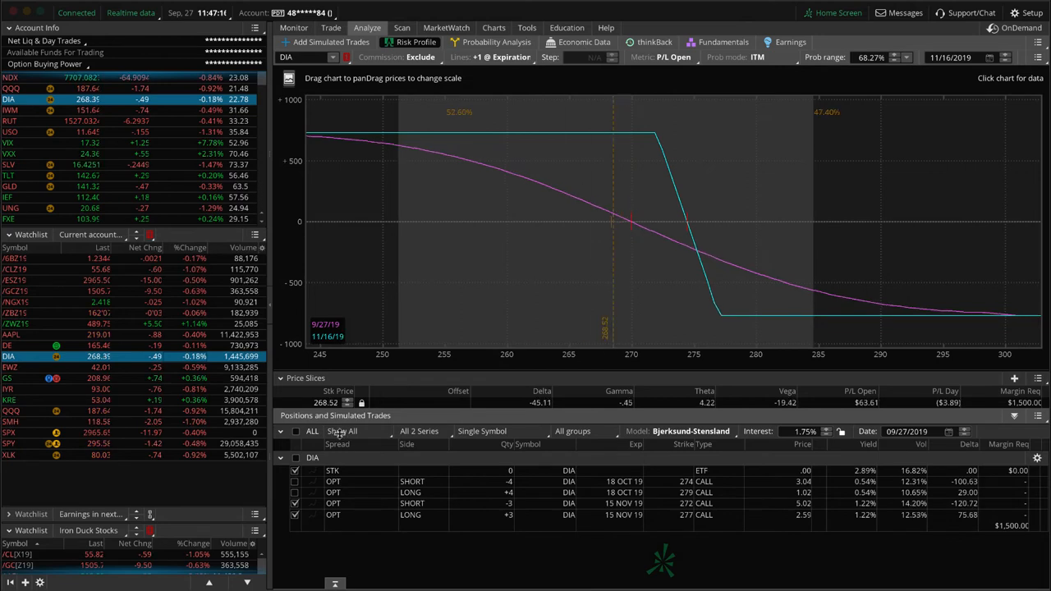
click(295, 492)
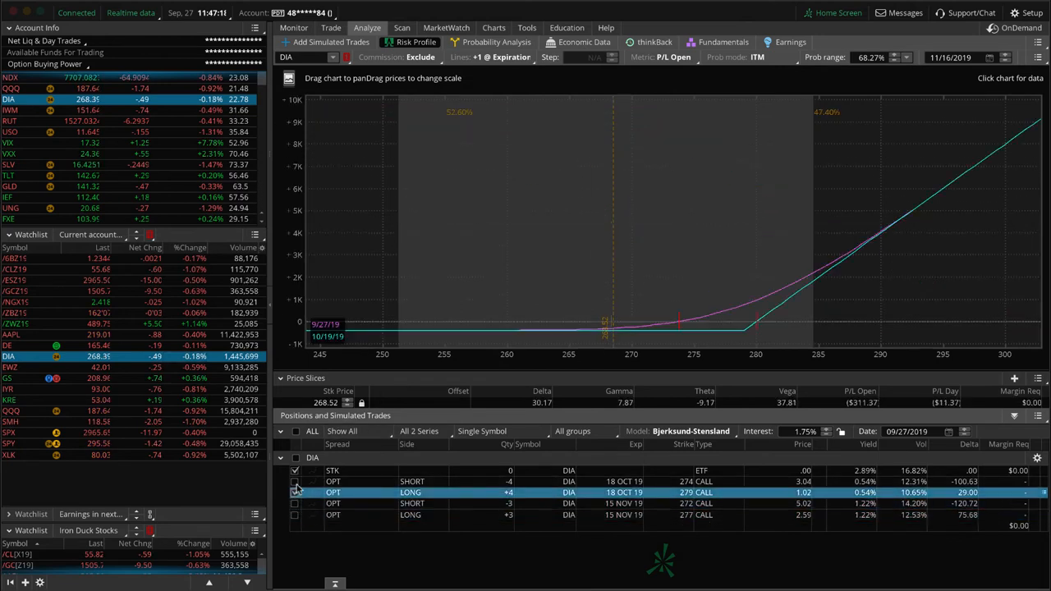
click(295, 481)
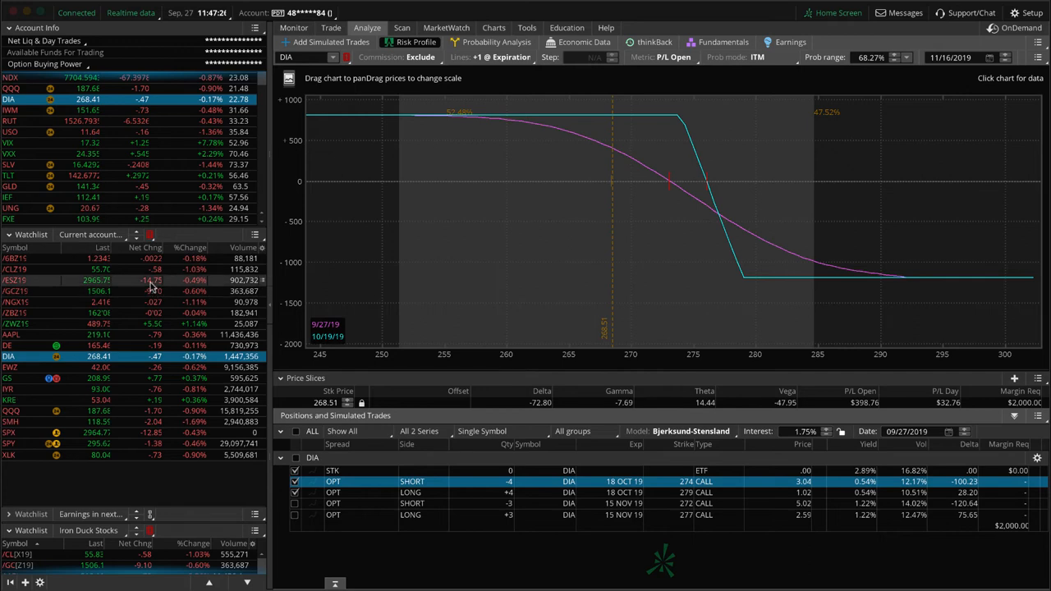
mouse_move(611, 265)
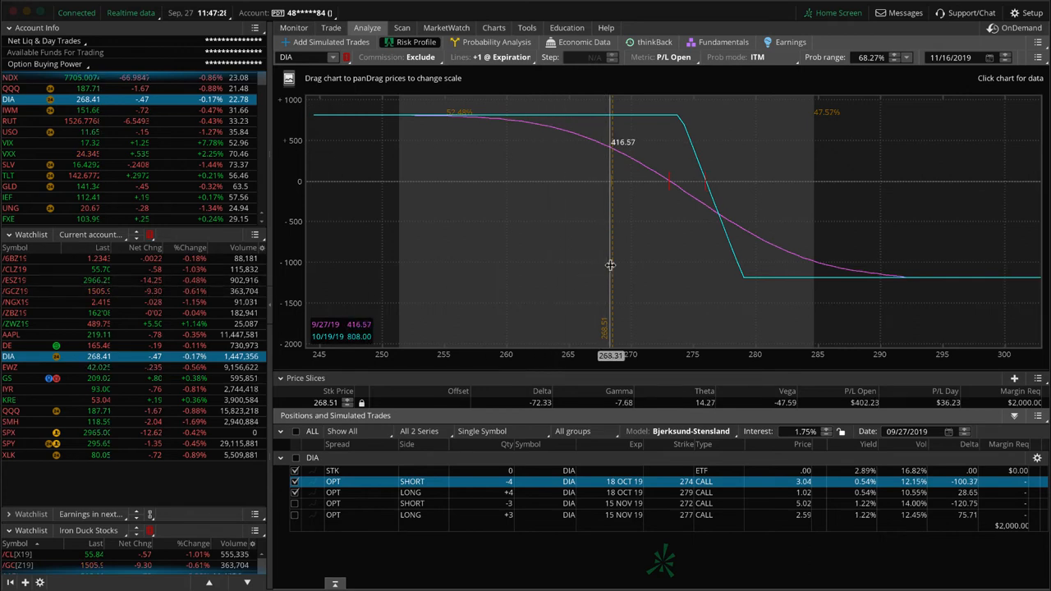
mouse_move(608, 273)
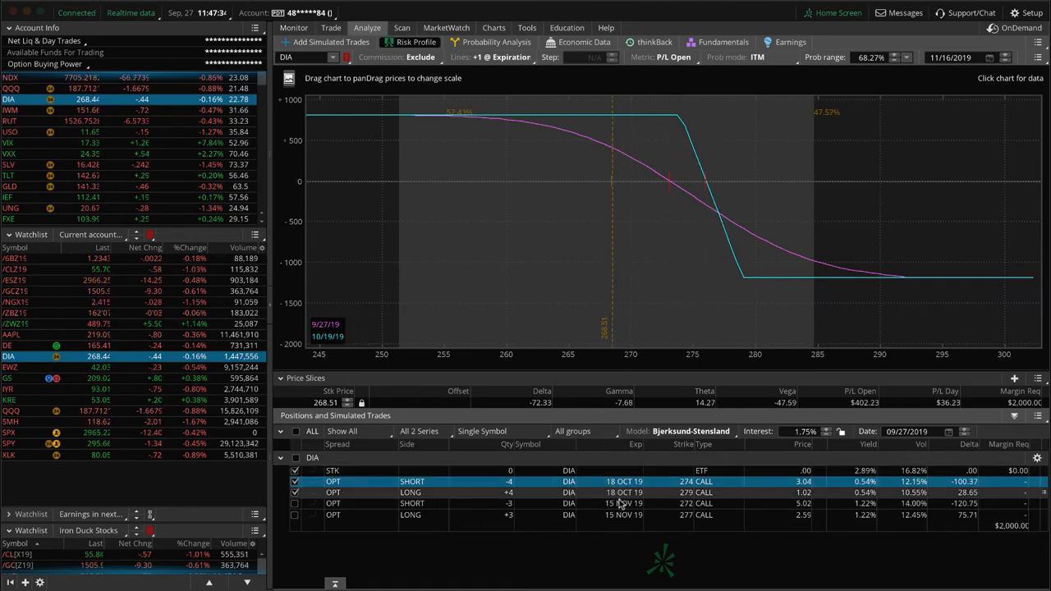
mouse_move(336, 332)
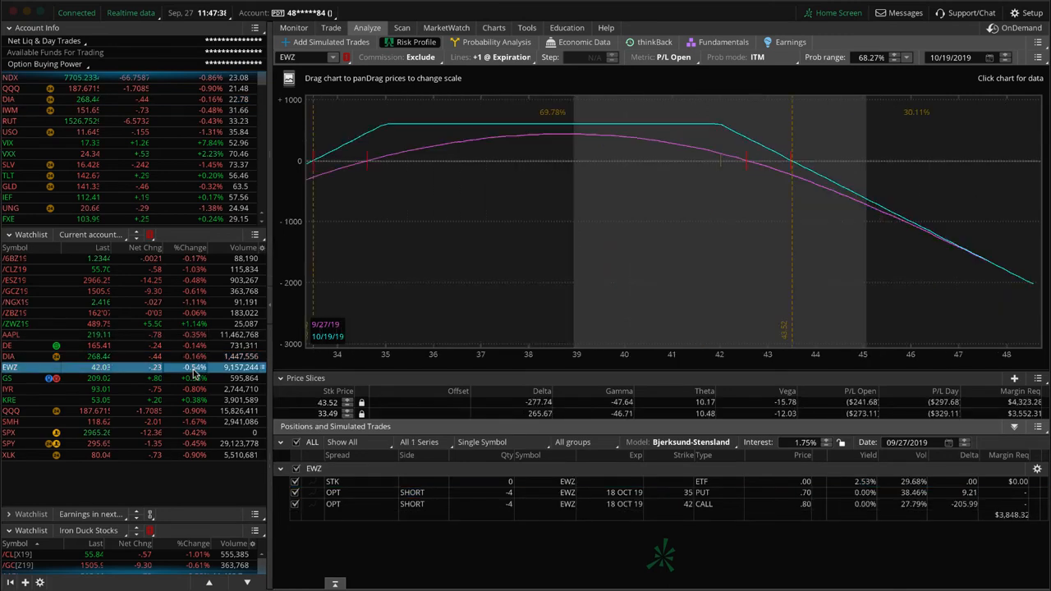
mouse_move(684, 253)
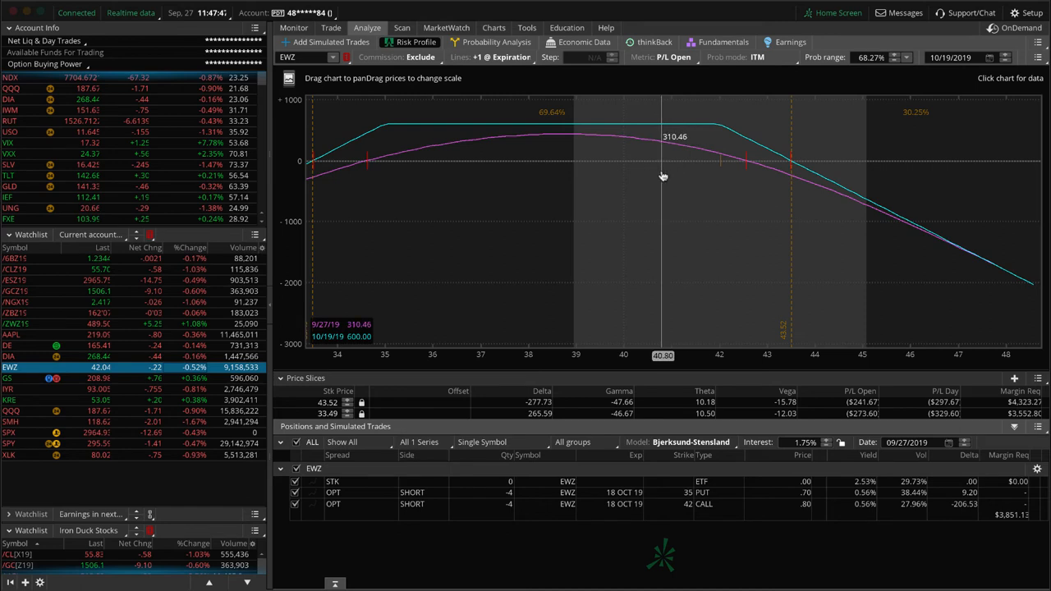
mouse_move(650, 305)
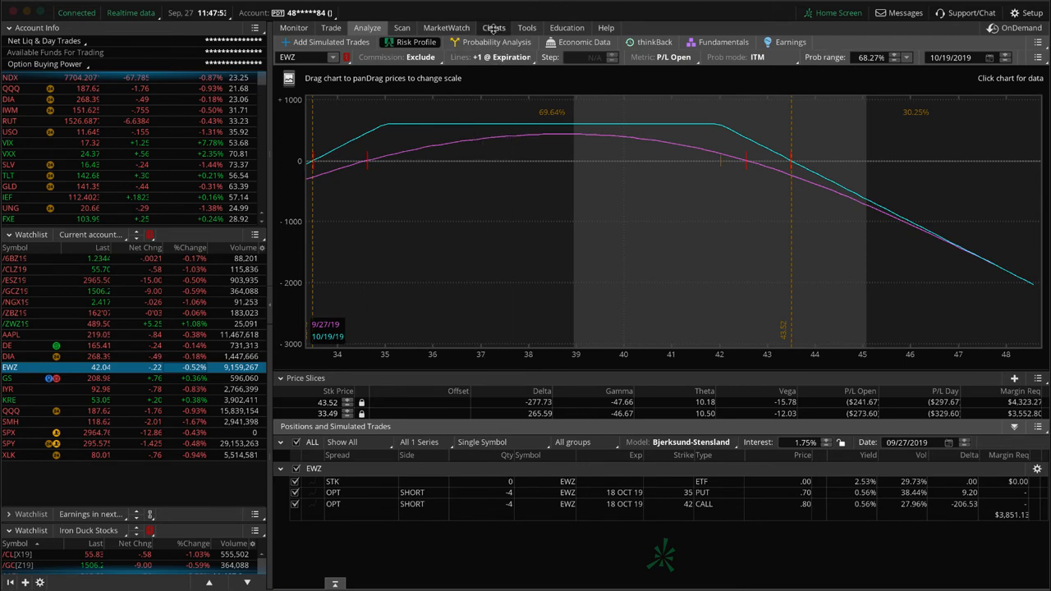
Step: Show EWZ's 3 Month Daily price chart with IV rank and percentile
click(494, 27)
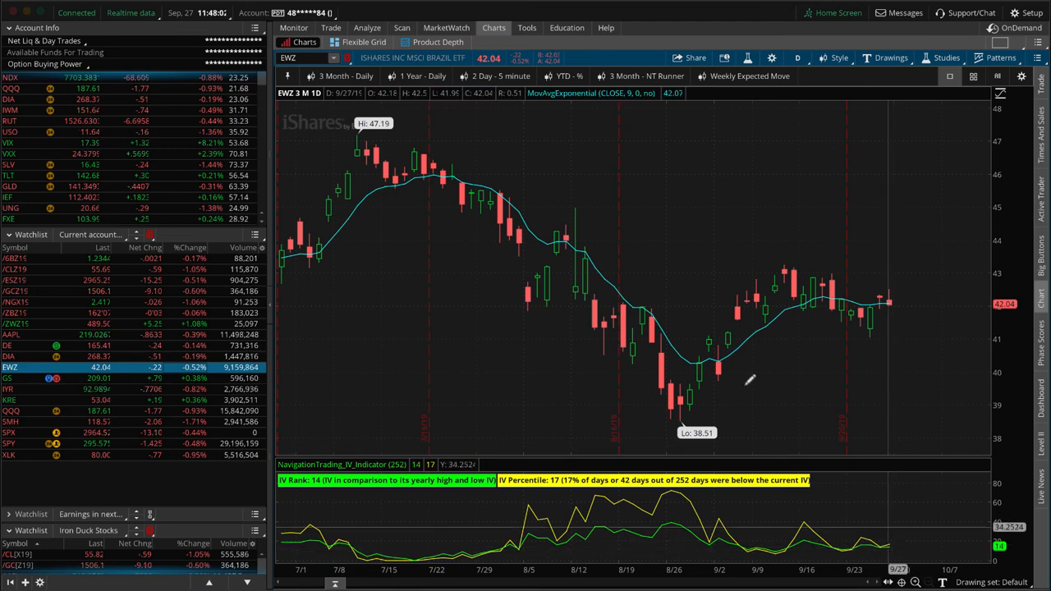
mouse_move(895, 304)
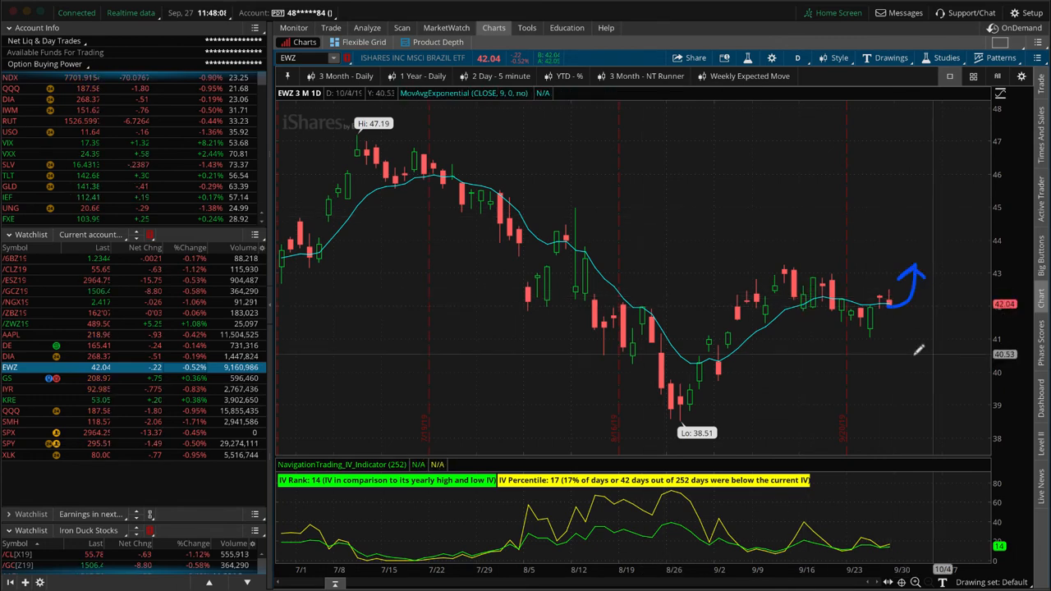
mouse_move(890, 332)
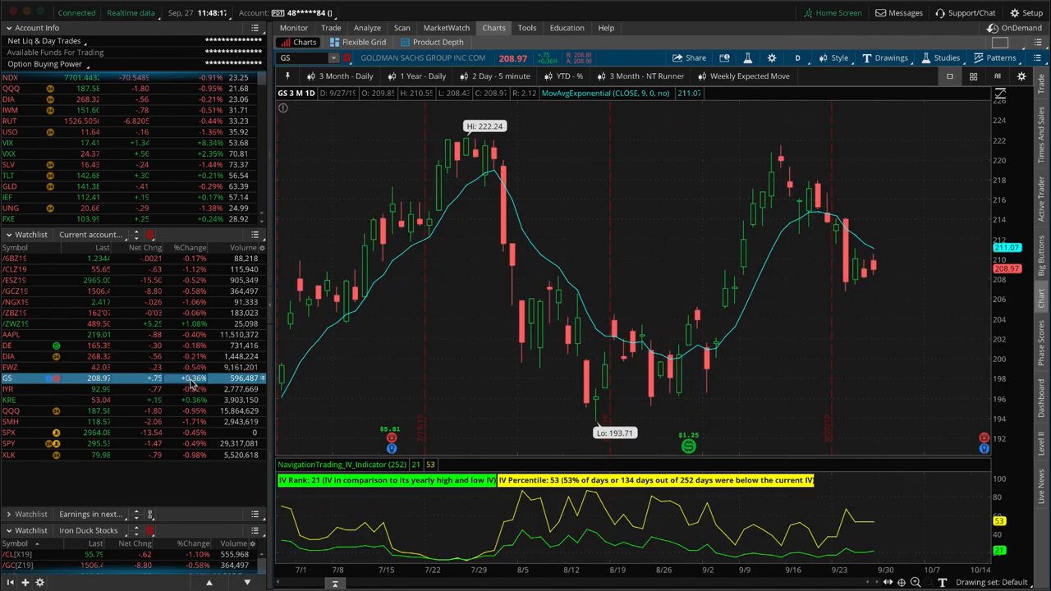
Step: Show the GS October put vertical risk profile, short 200 and long 210 puts
click(368, 27)
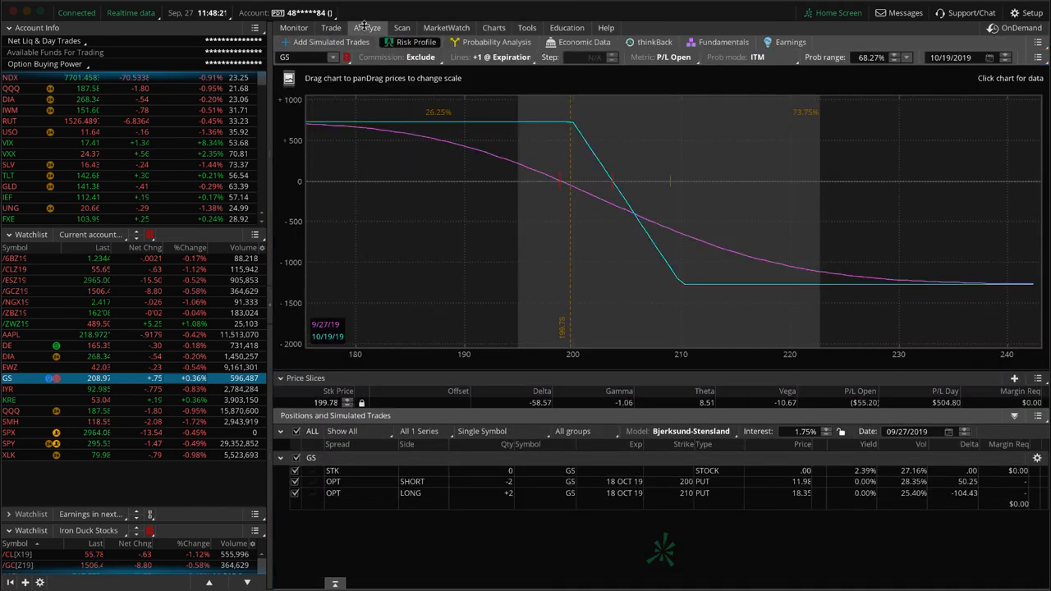
mouse_move(378, 93)
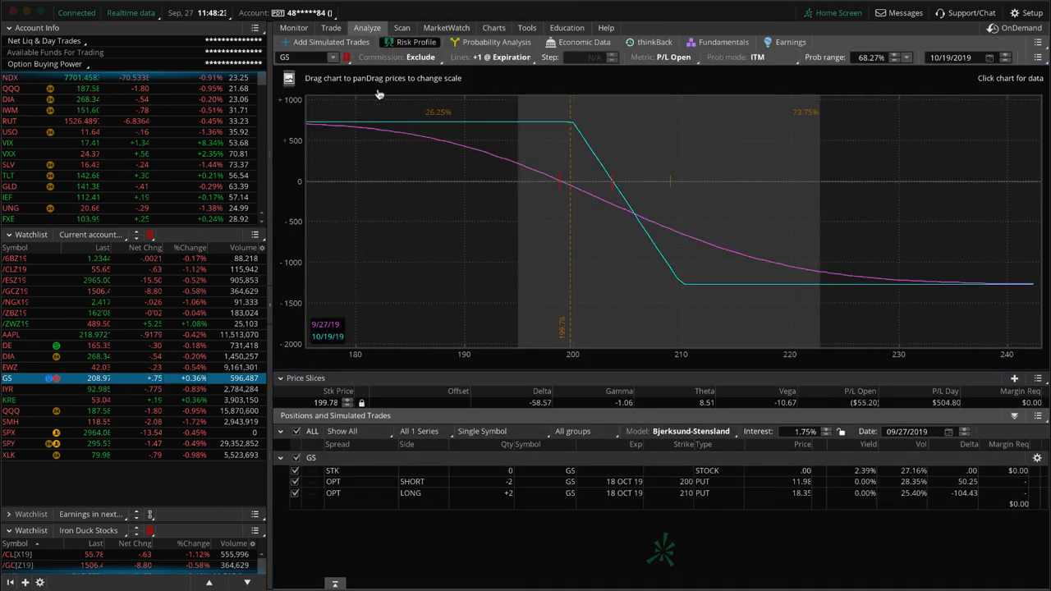
mouse_move(433, 133)
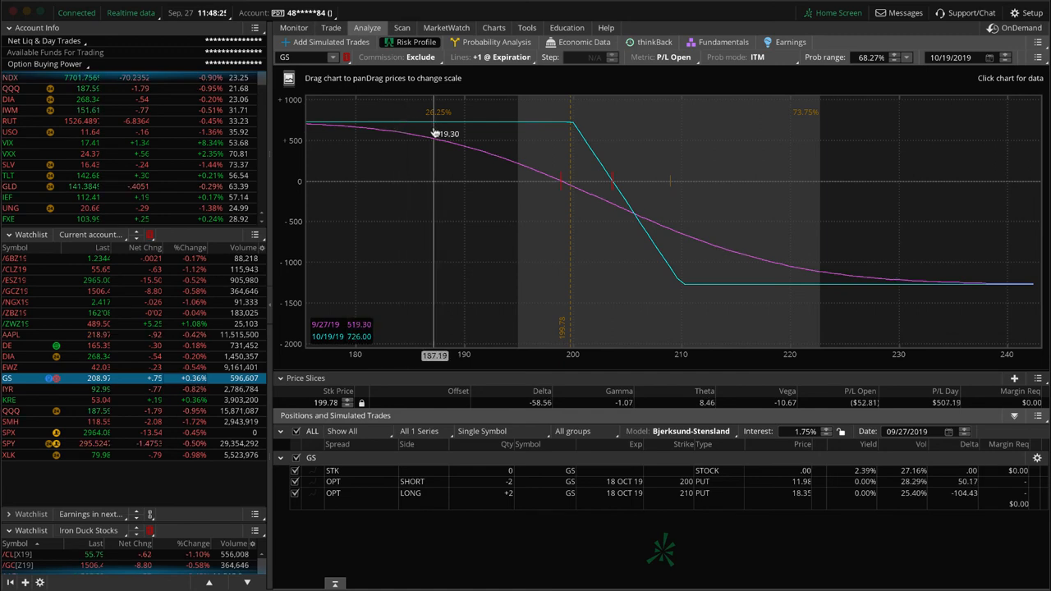
mouse_move(409, 168)
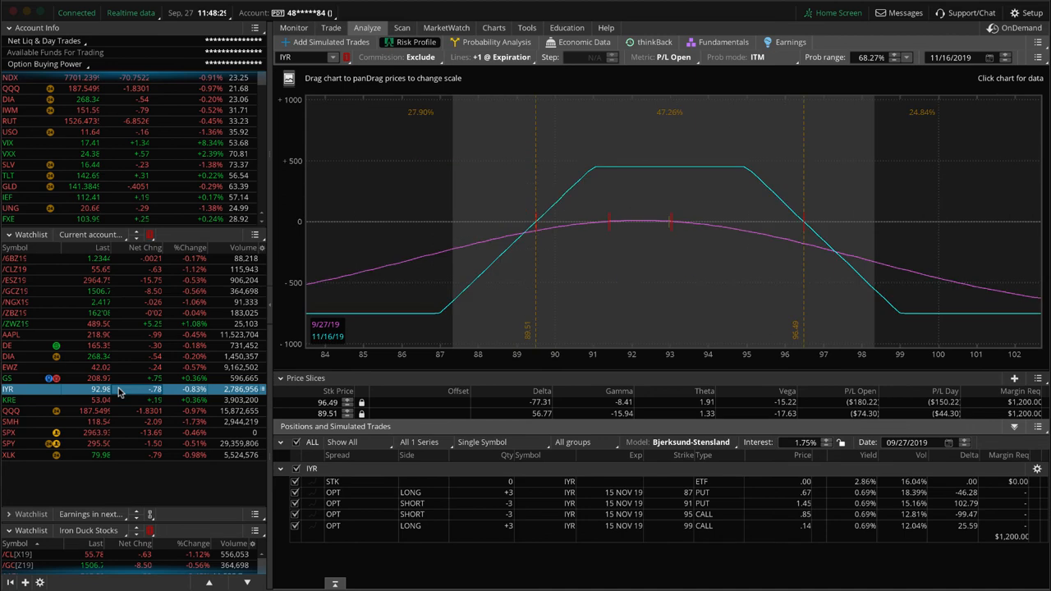
mouse_move(671, 284)
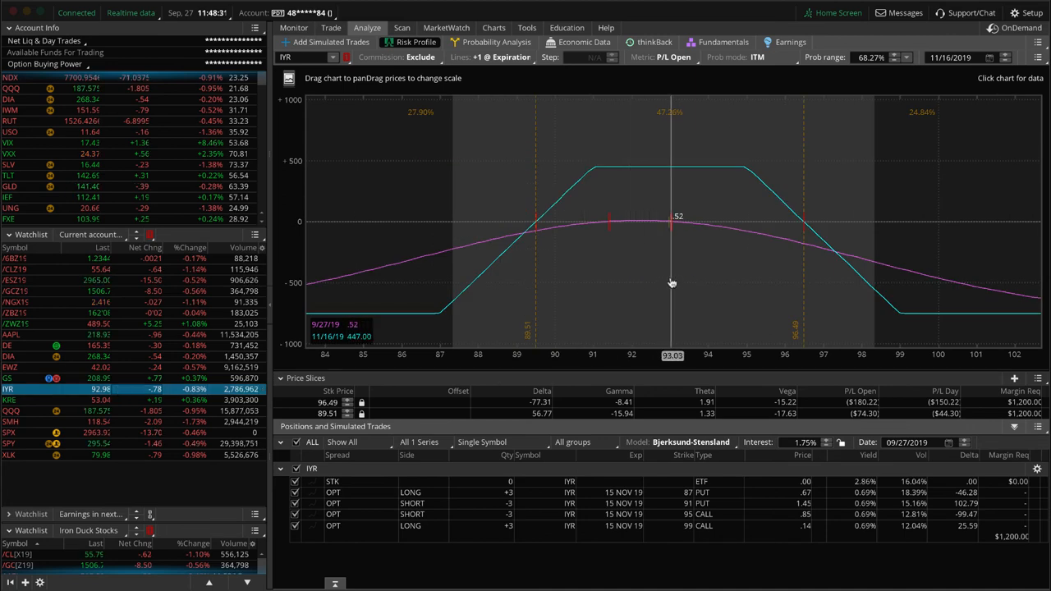
mouse_move(669, 261)
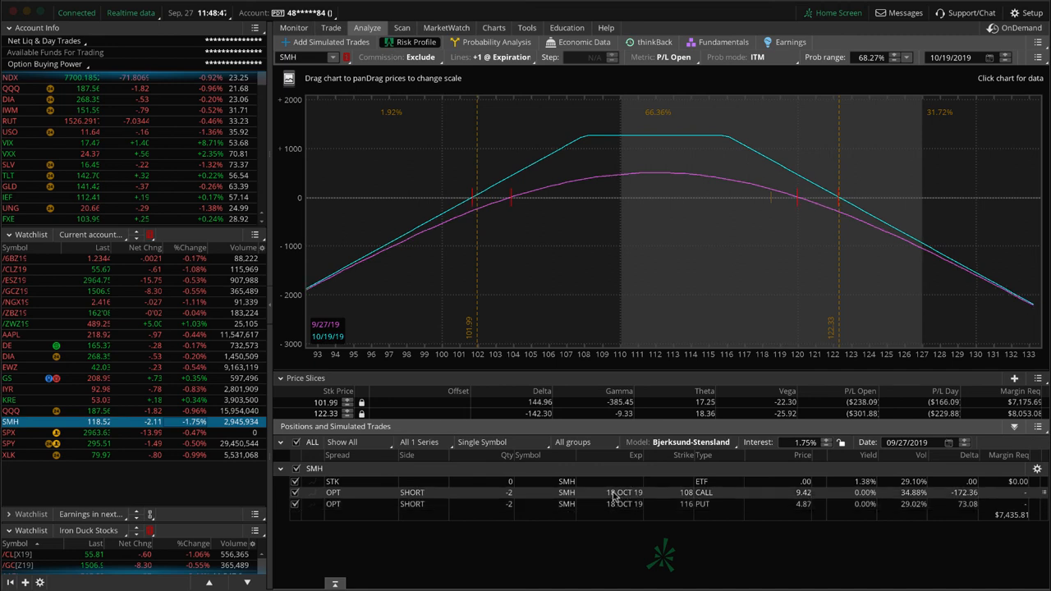
mouse_move(730, 223)
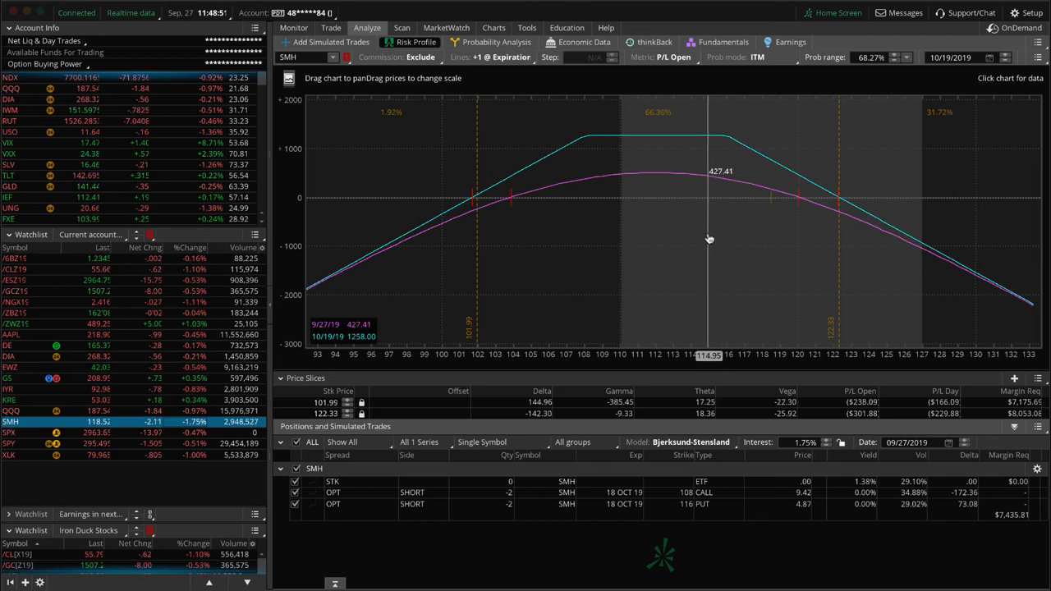
mouse_move(706, 238)
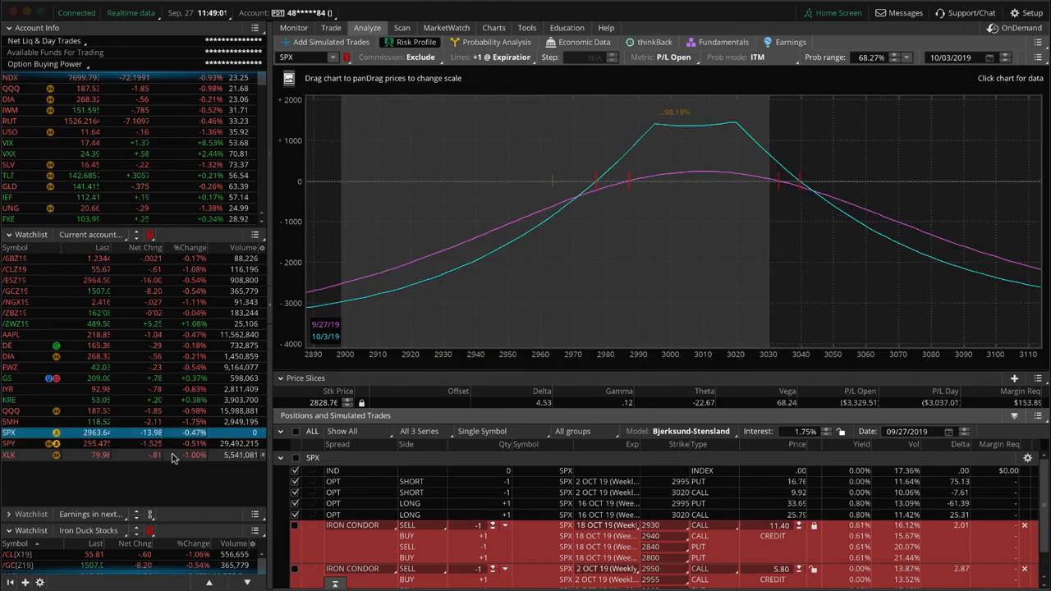
mouse_move(553, 246)
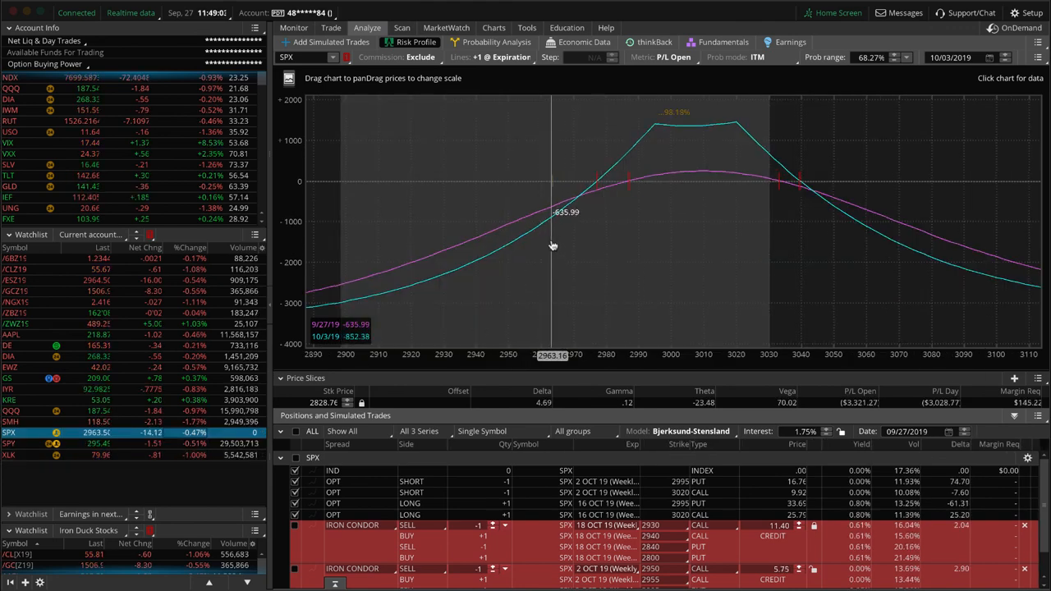
mouse_move(450, 338)
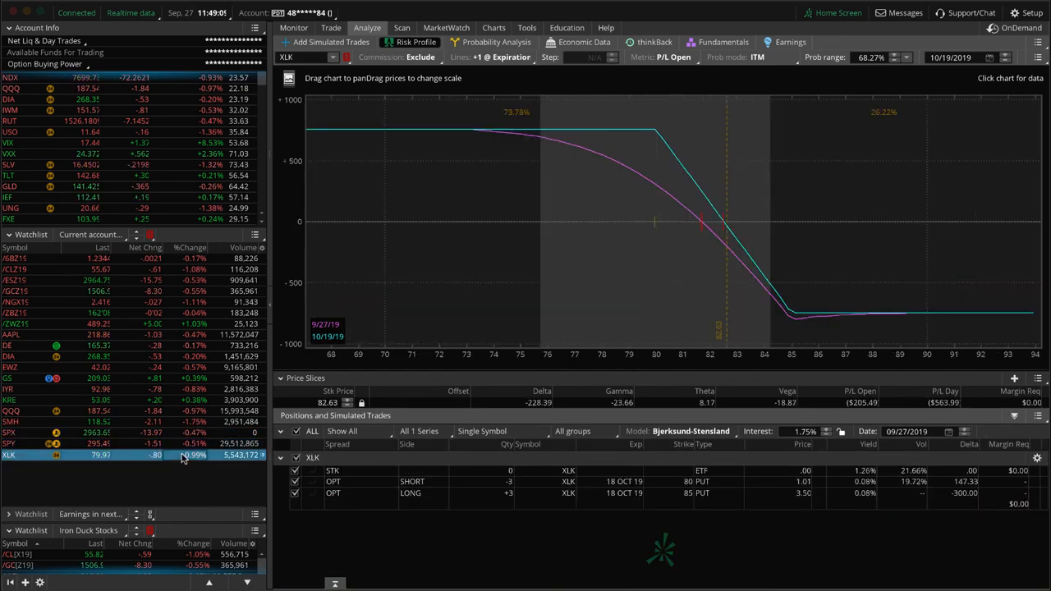
mouse_move(658, 257)
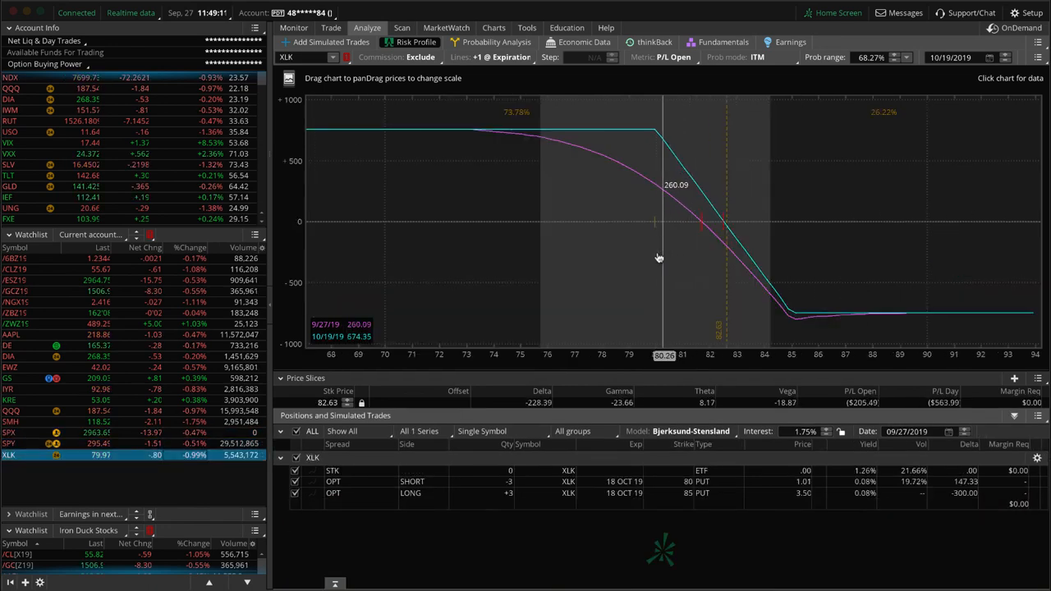
mouse_move(595, 261)
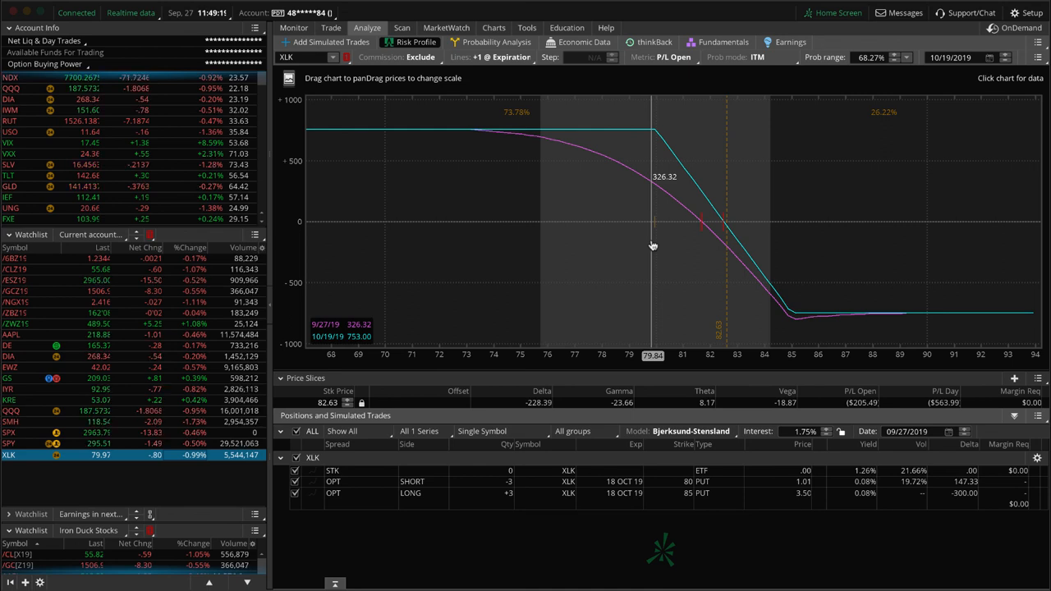
mouse_move(656, 235)
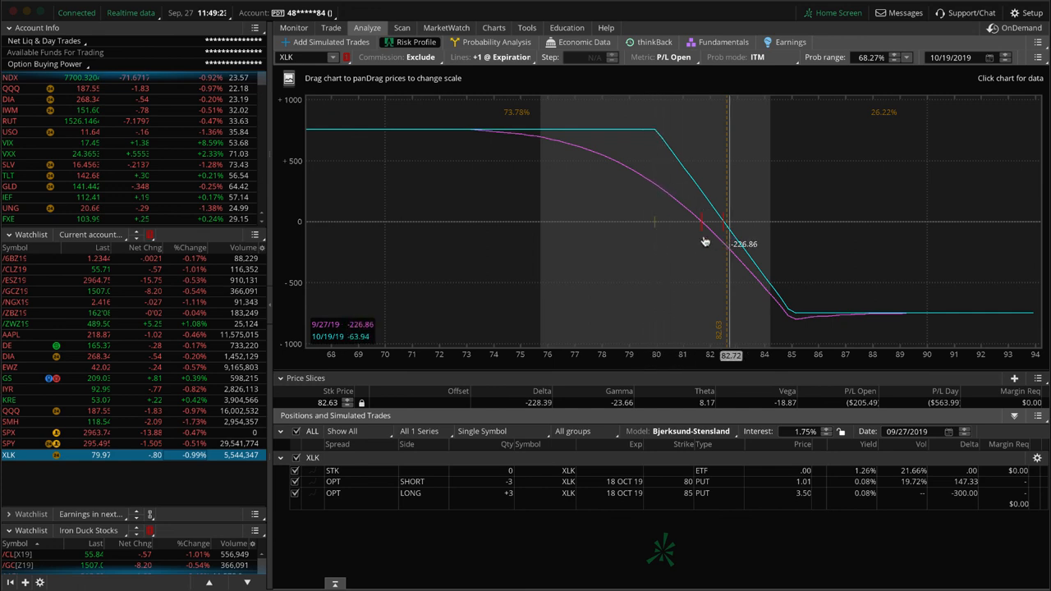
mouse_move(653, 236)
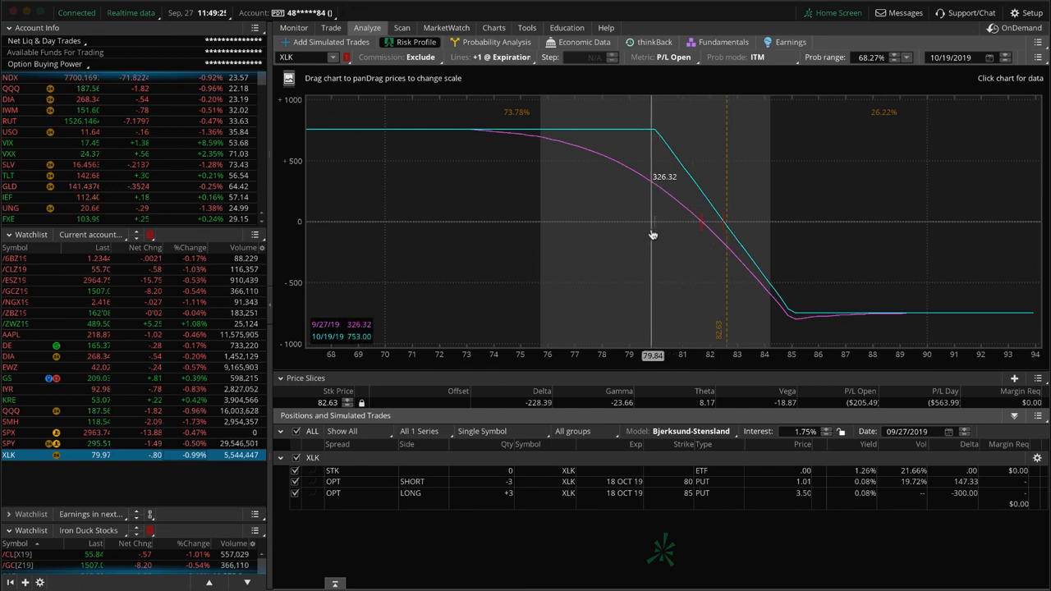